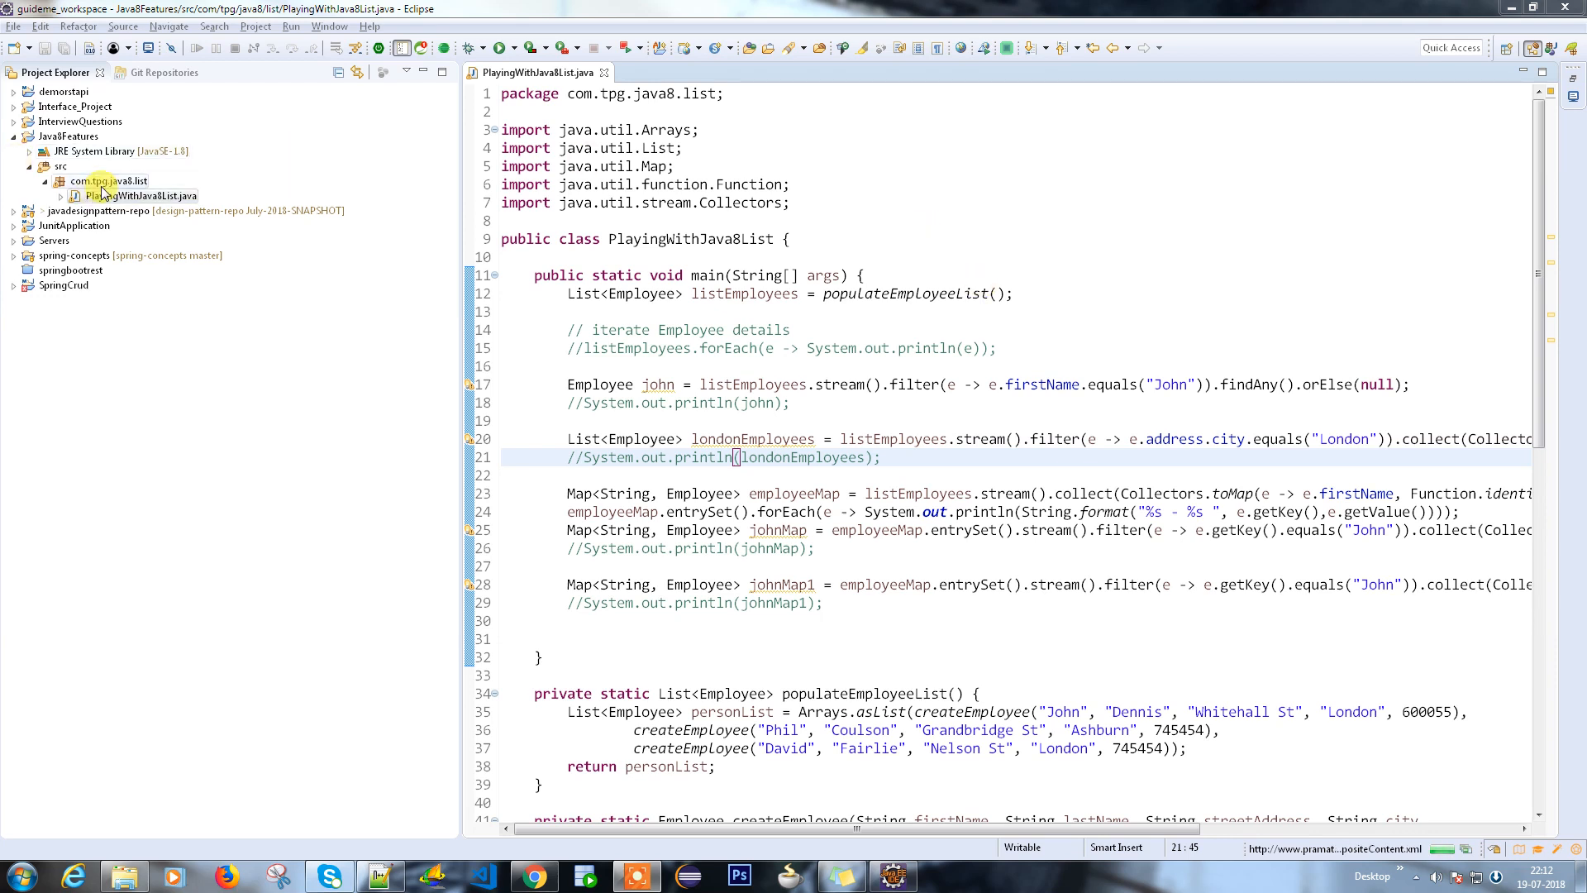
# Create public class SimpleStringDemo with a main method in package com.tpg.java8.list
pyautogui.click(109, 180)
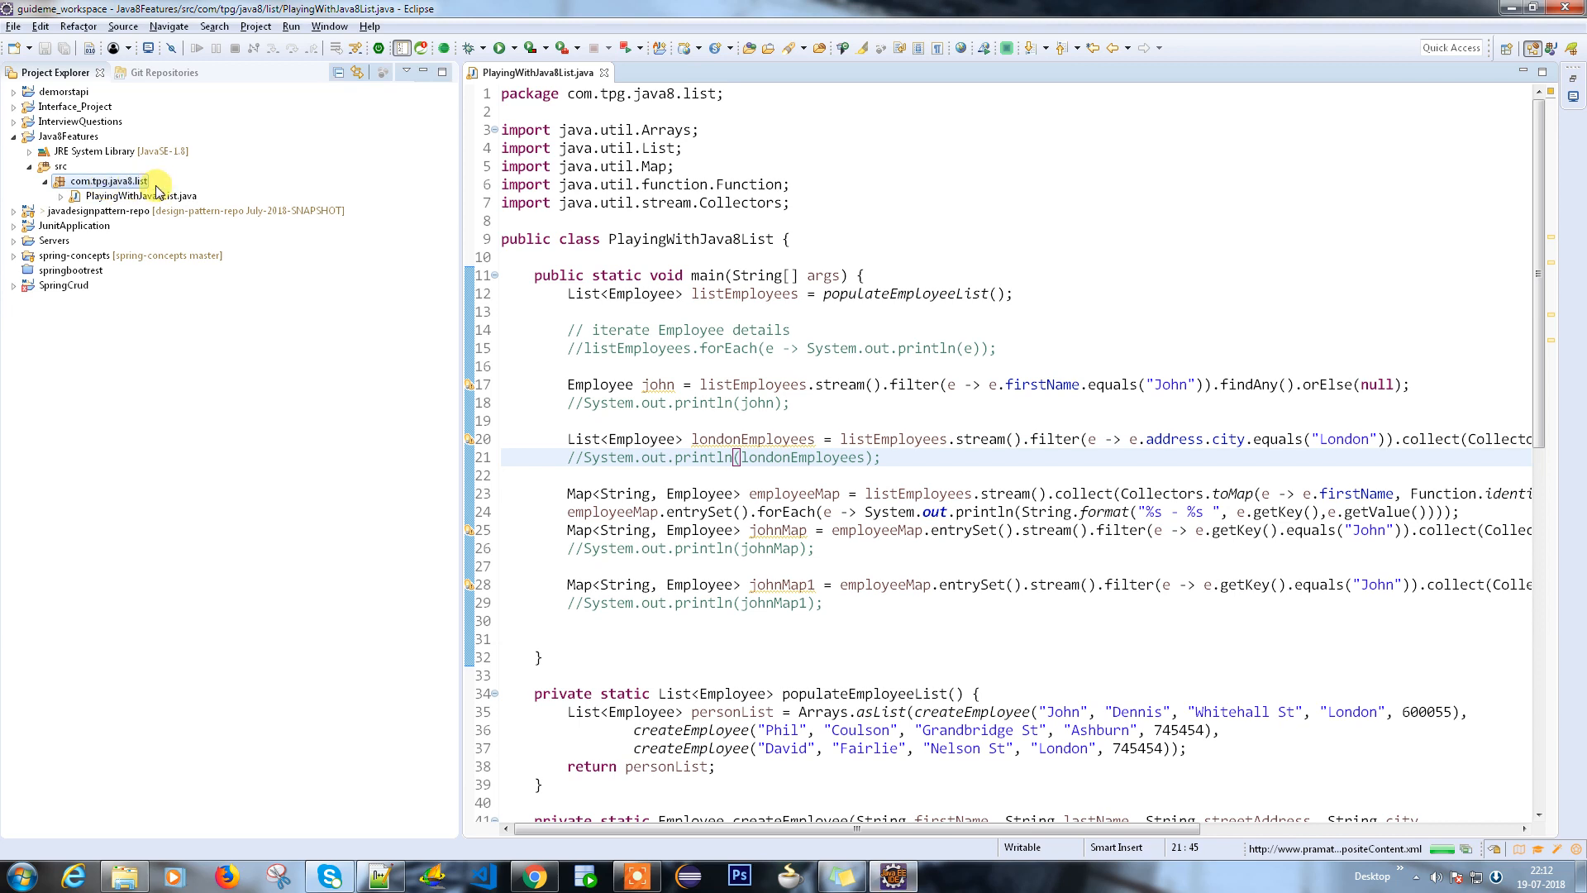
pyautogui.rightClick(110, 181)
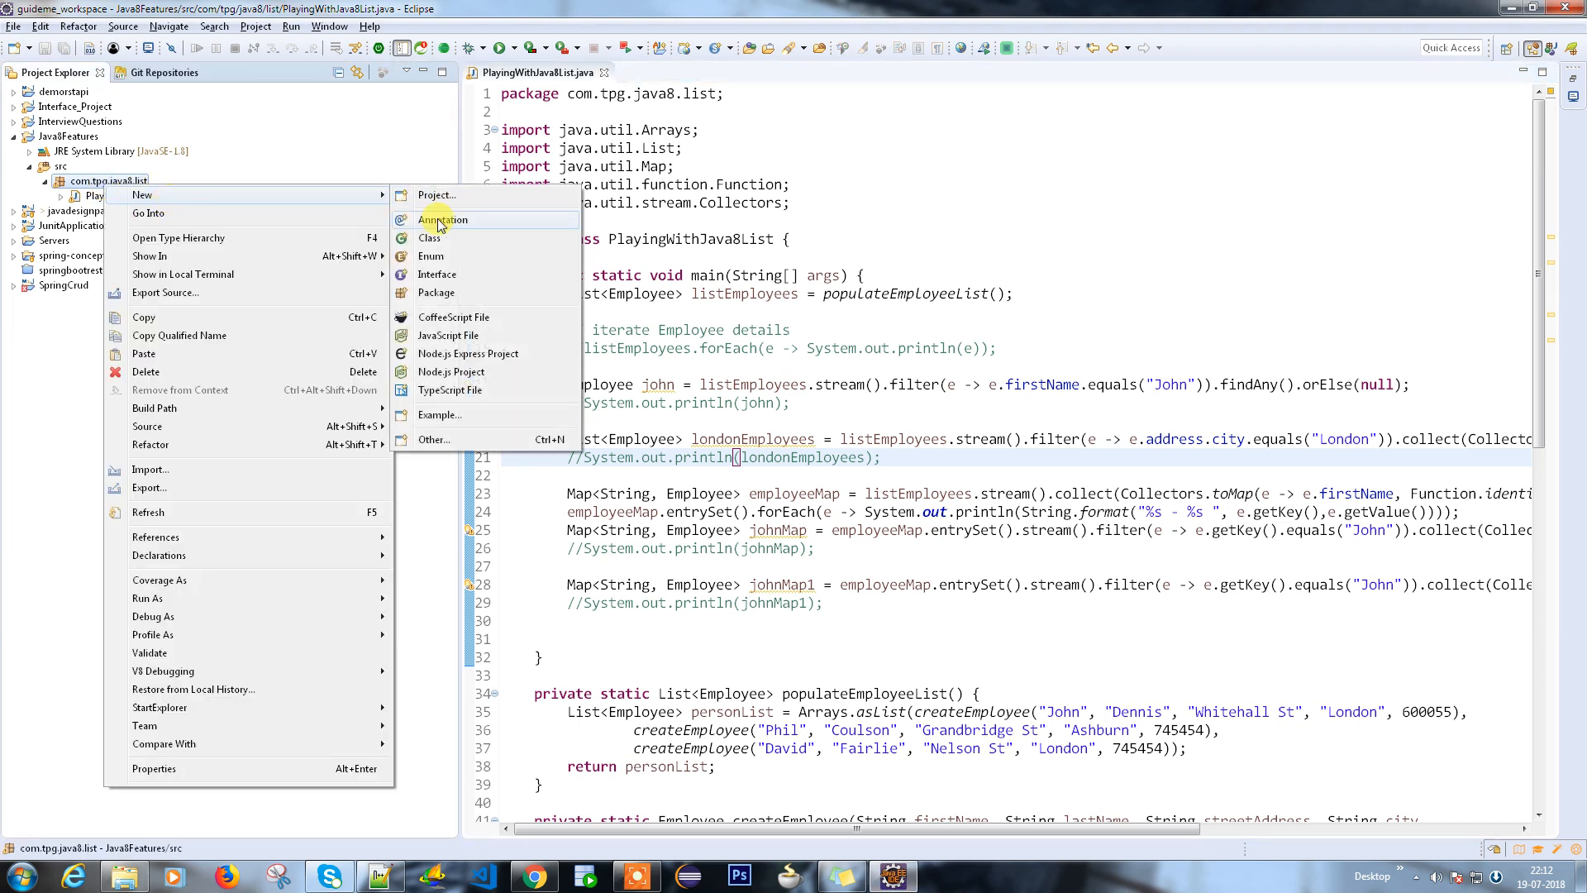
pyautogui.click(429, 238)
pyautogui.write('SimpleString')
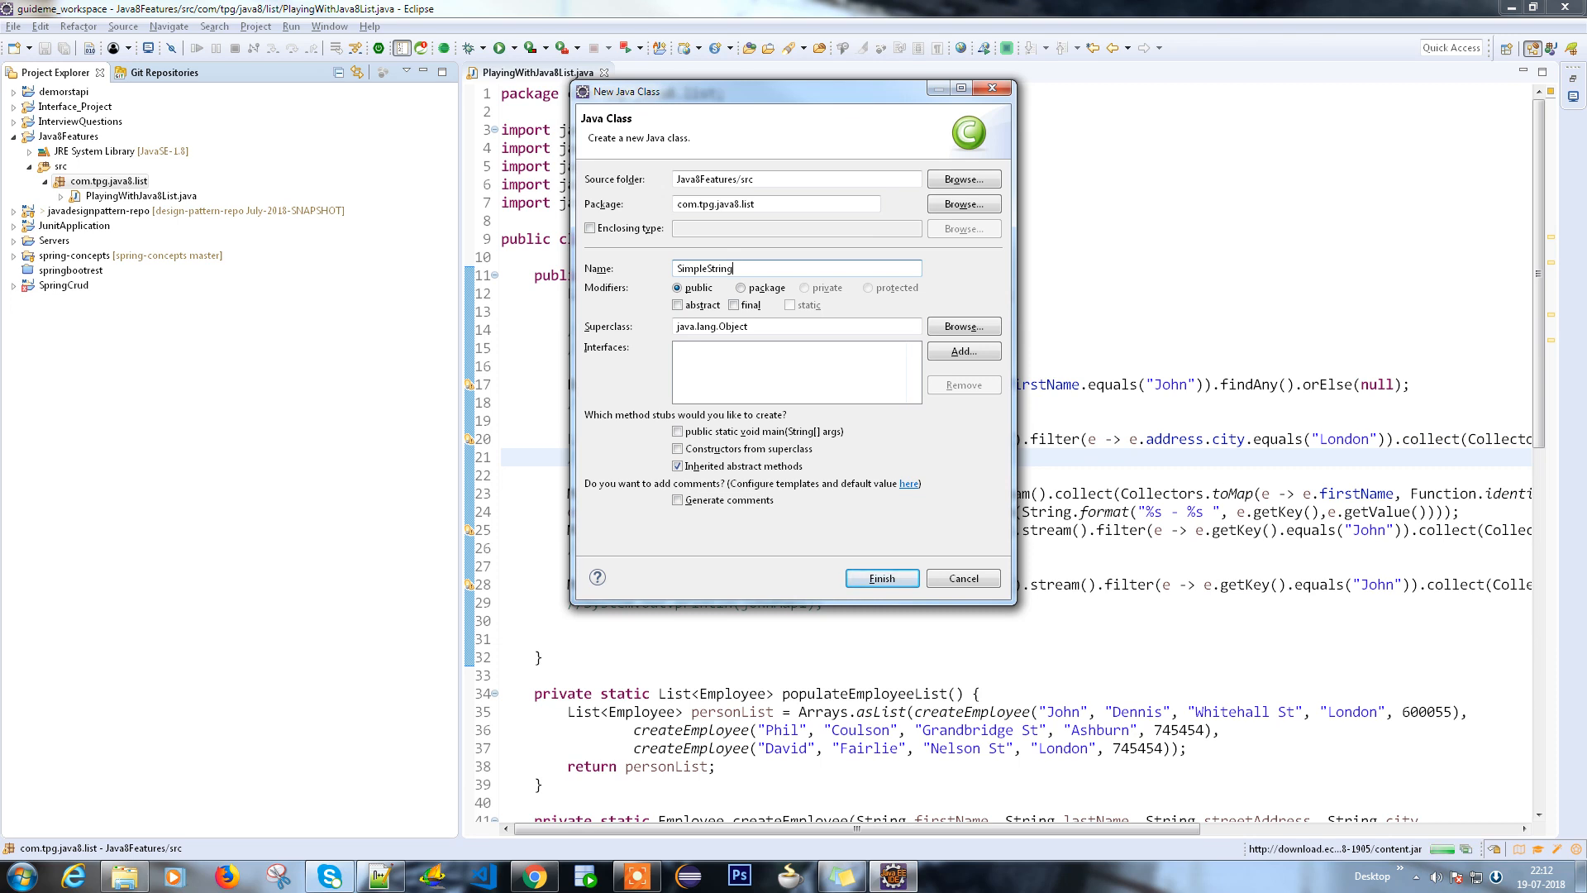
pyautogui.write('Demo')
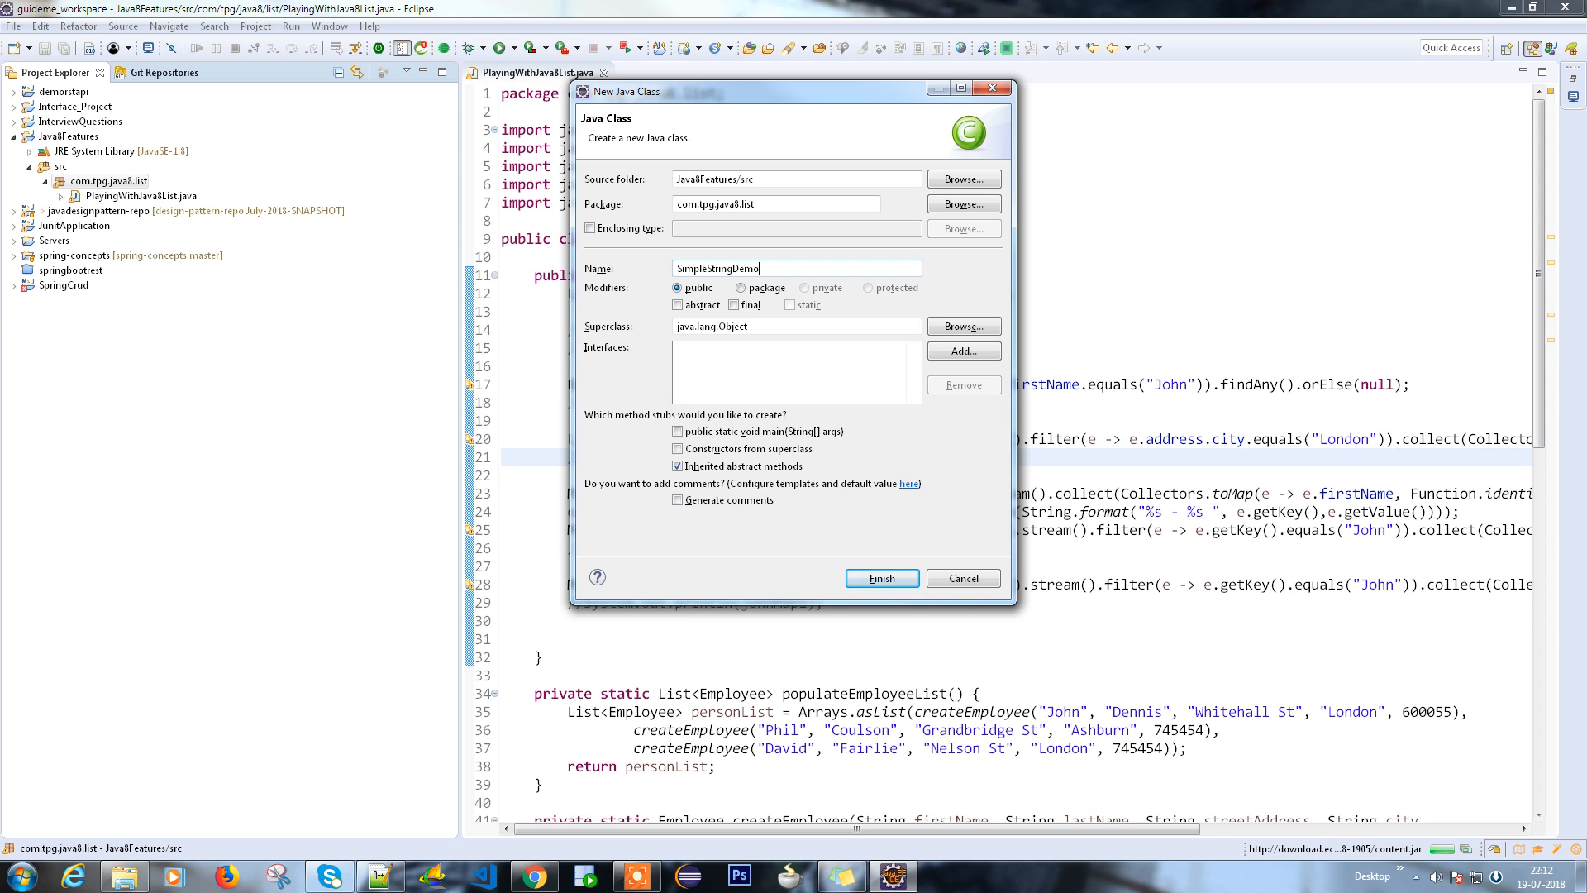
pyautogui.moveTo(456, 68)
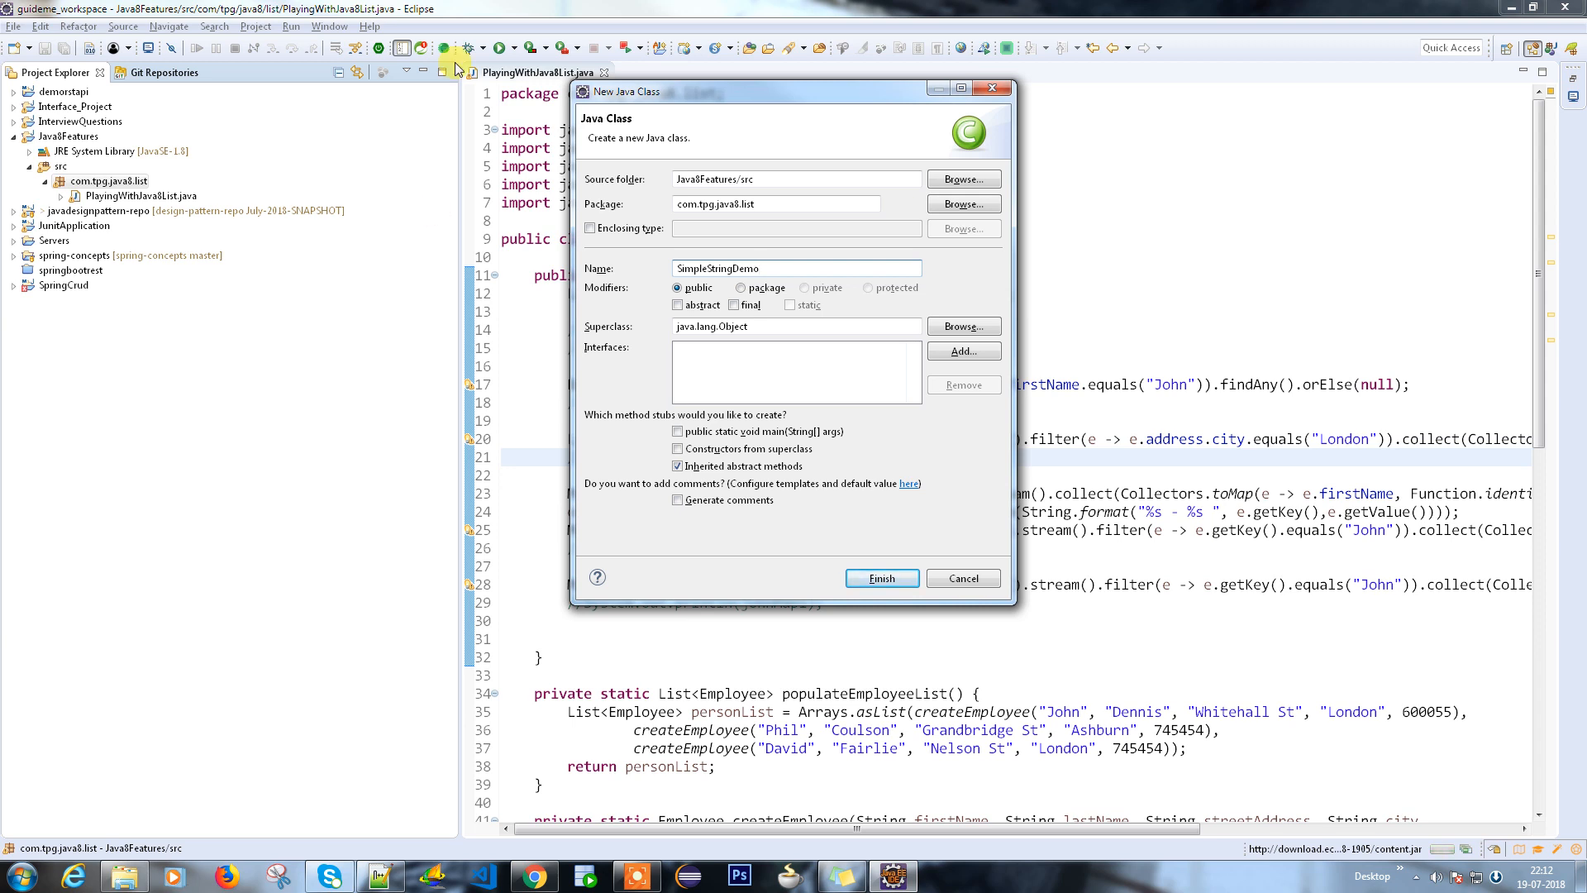
pyautogui.click(678, 432)
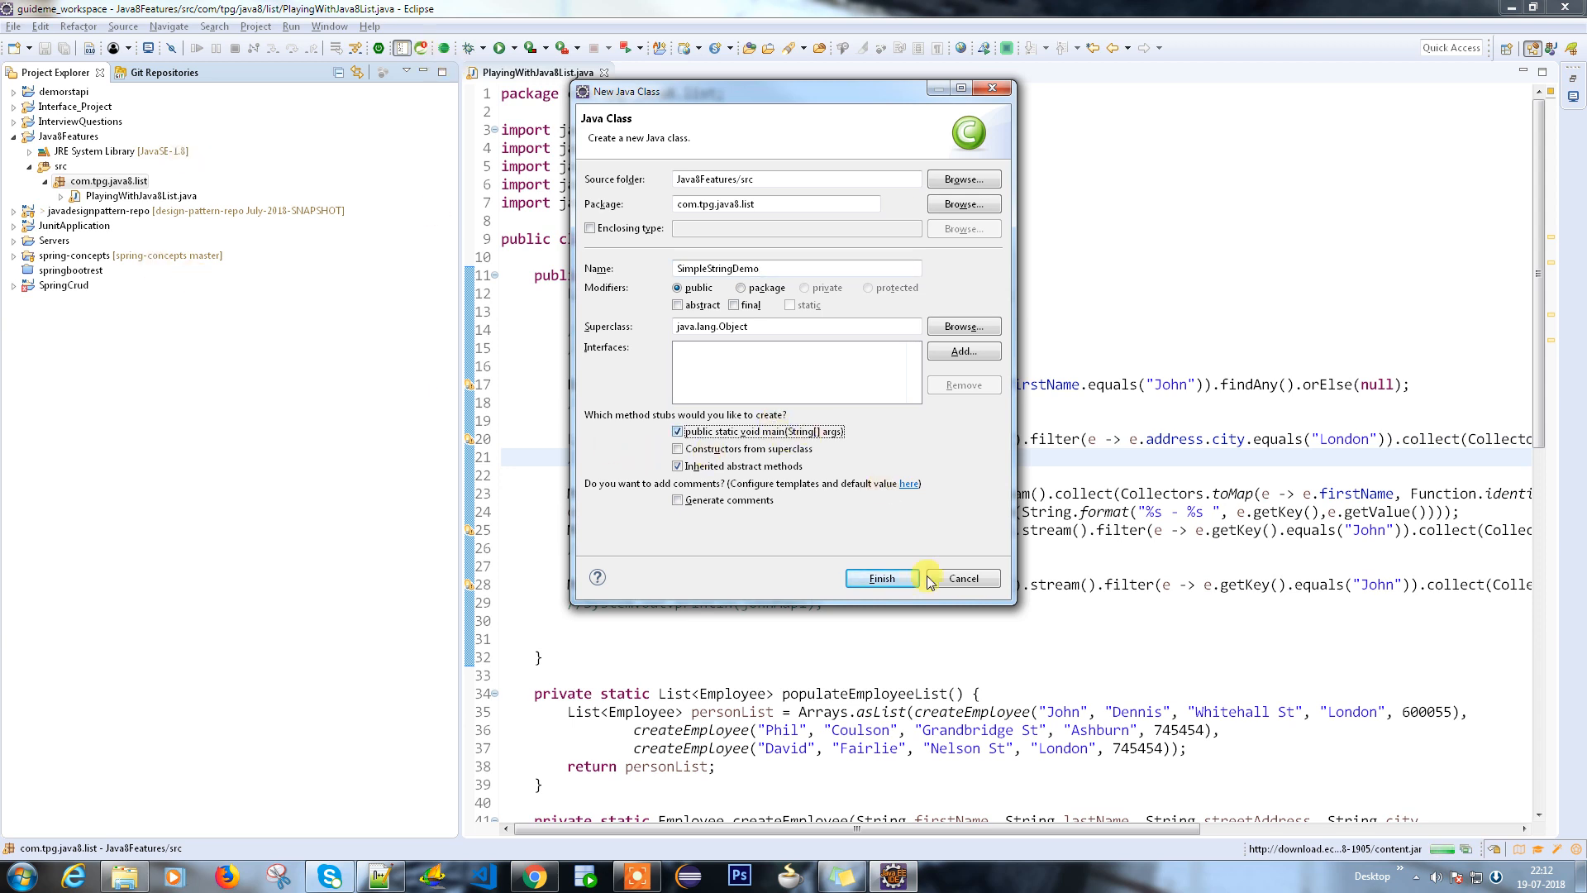
pyautogui.click(879, 577)
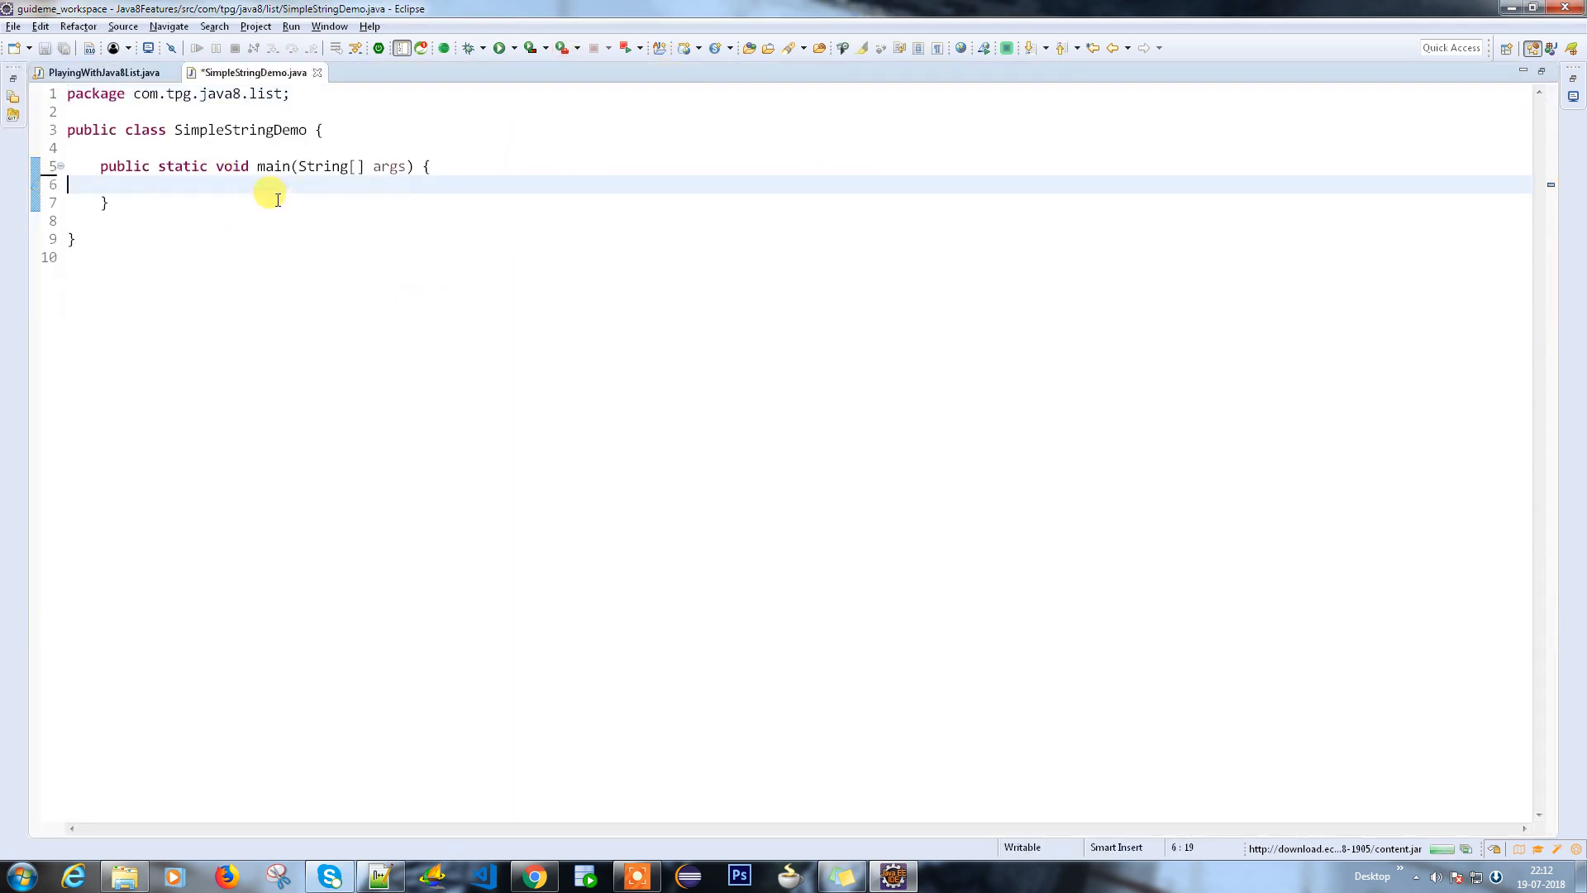
# Save the file and begin declaring a List named via Arrays.asList(
pyautogui.press('ctrl+s')
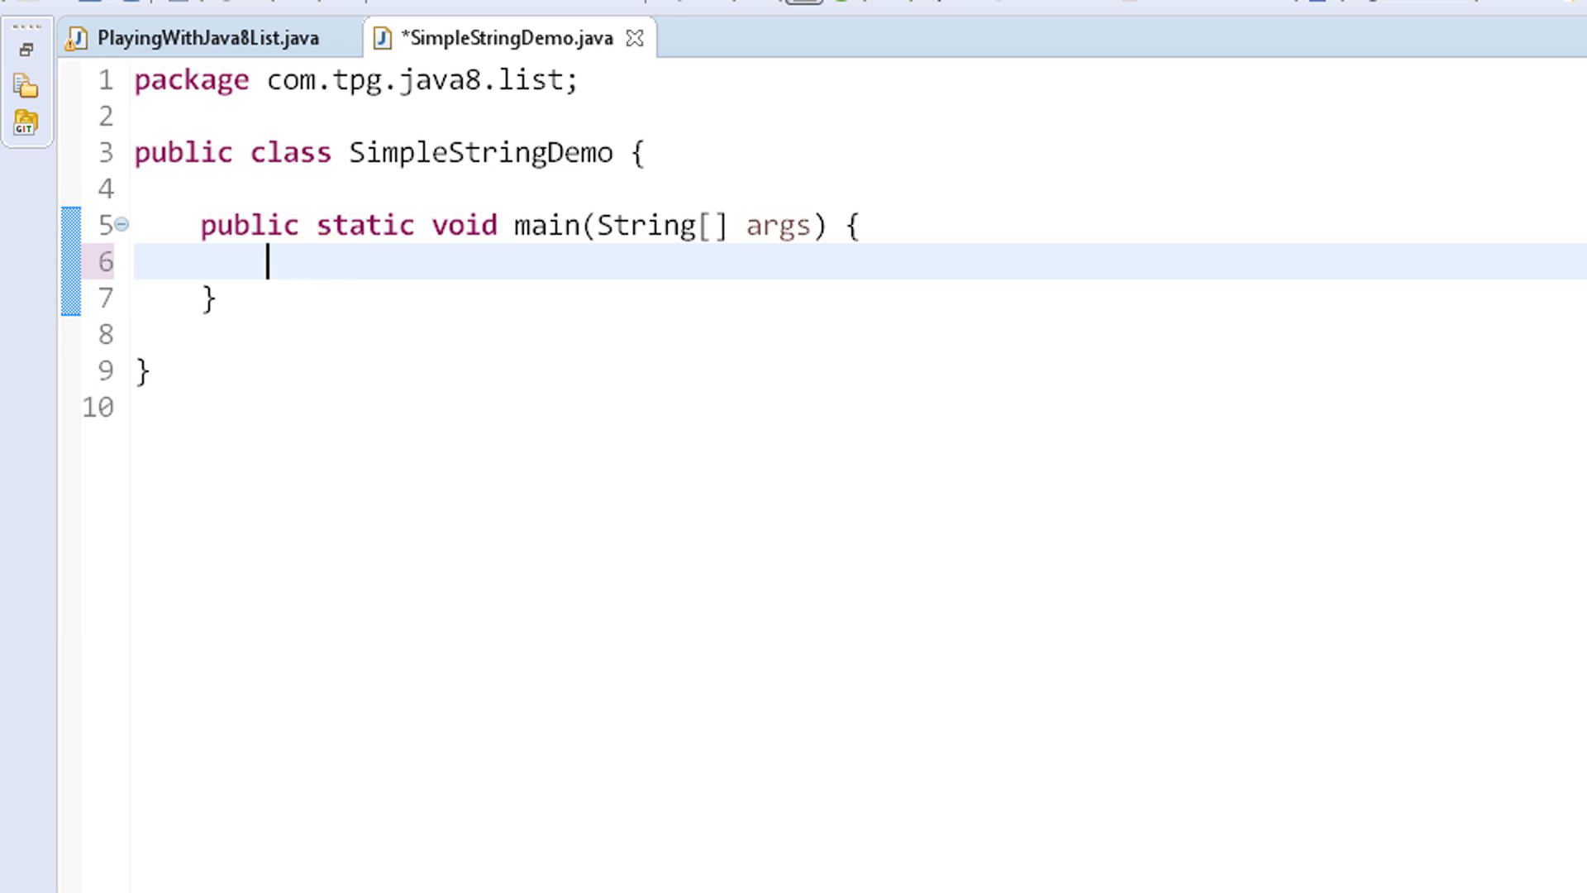
pyautogui.write('List')
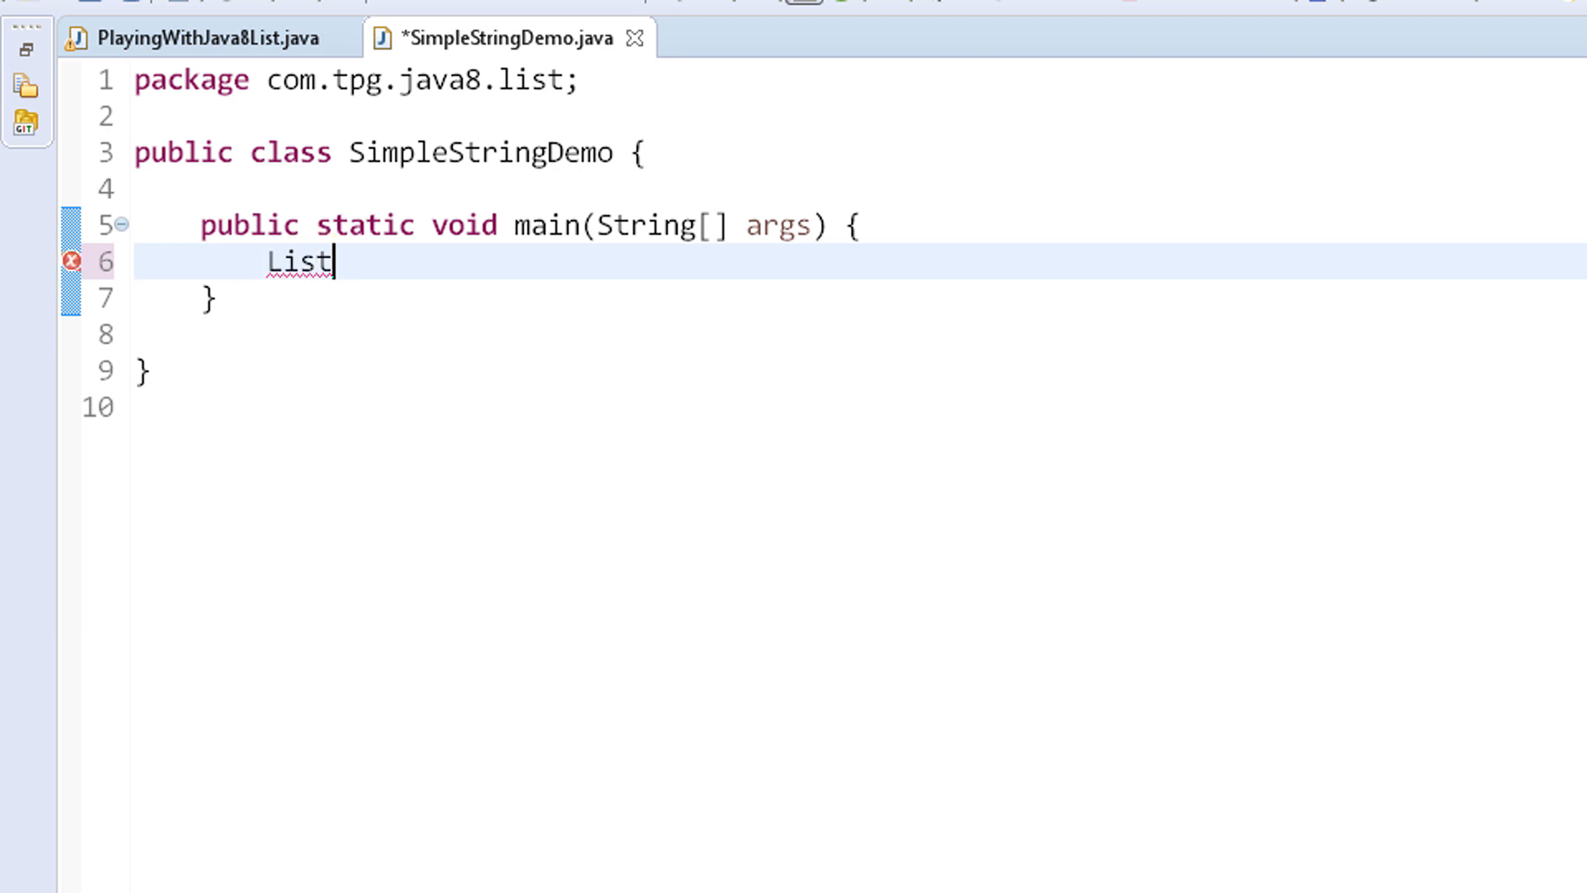
pyautogui.write('name')
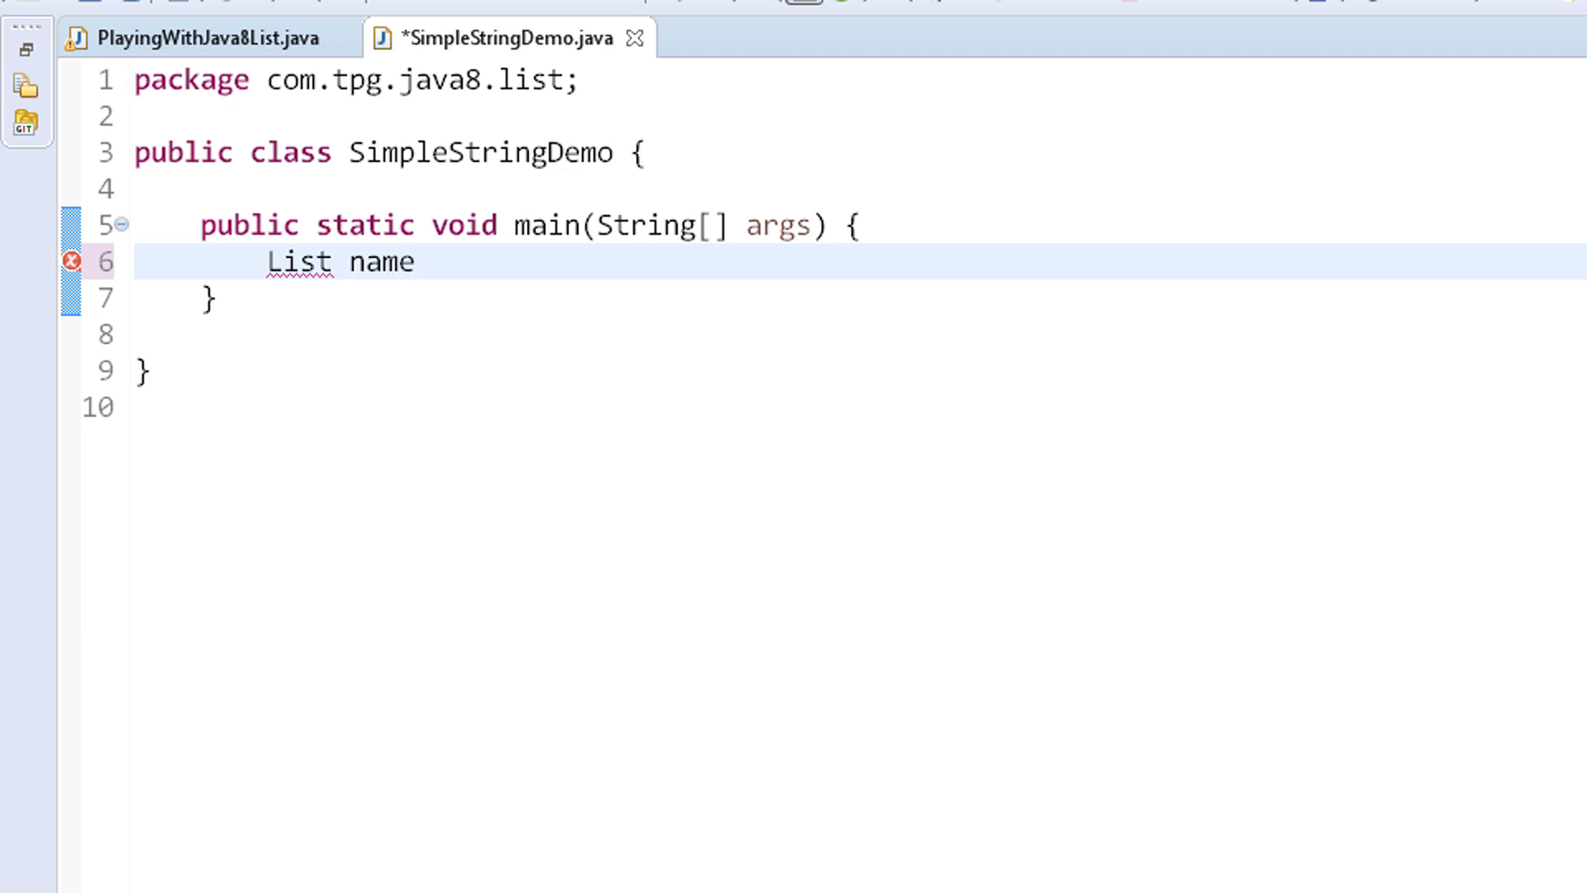
pyautogui.write('=')
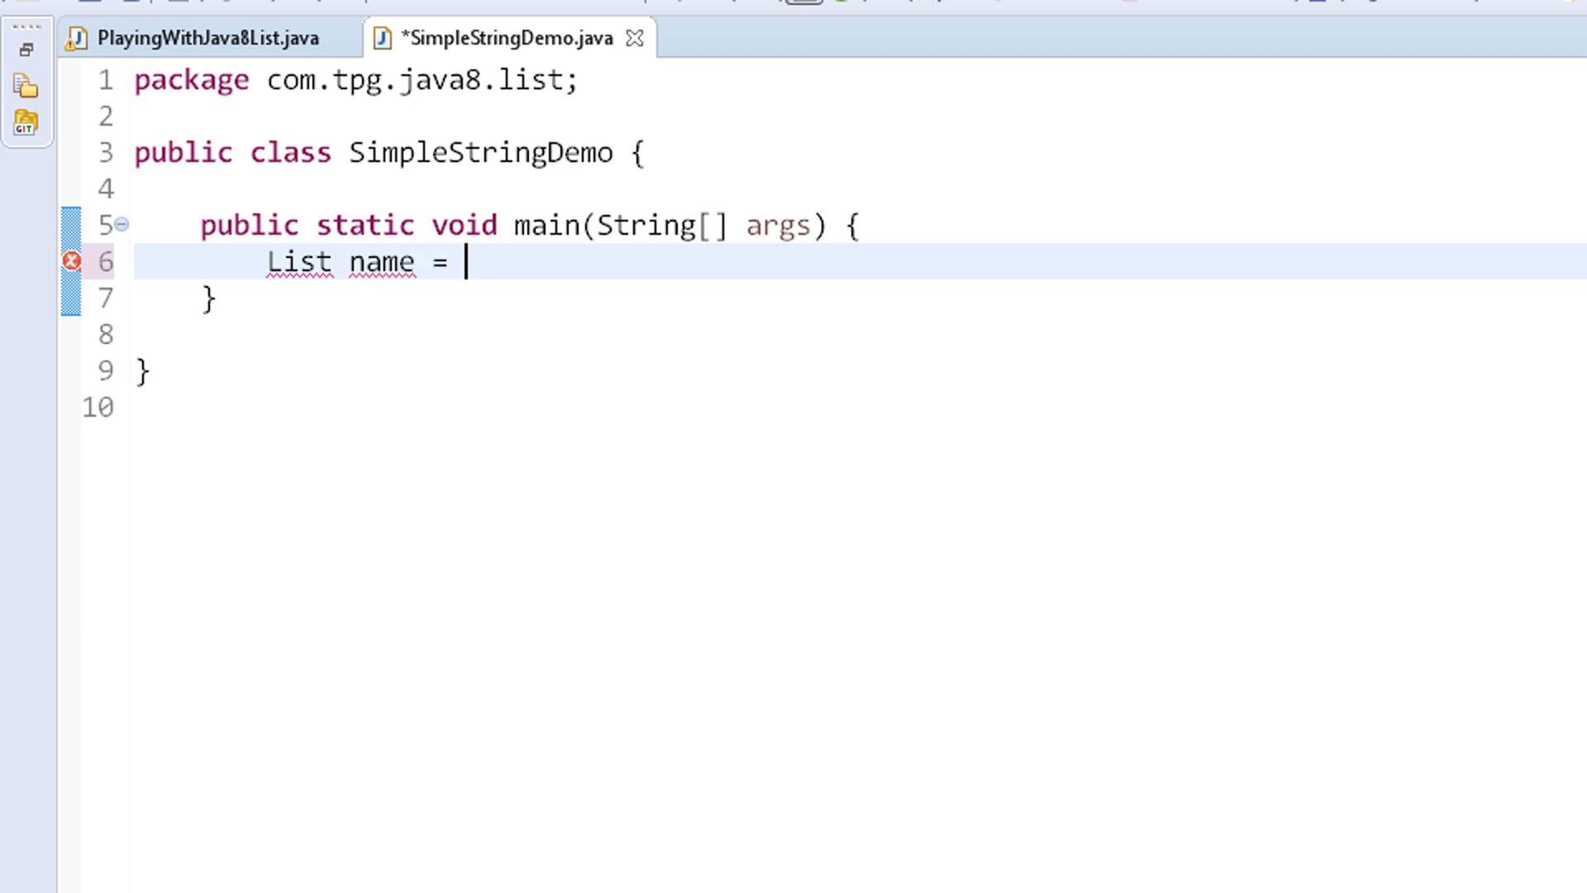
pyautogui.write('Arr')
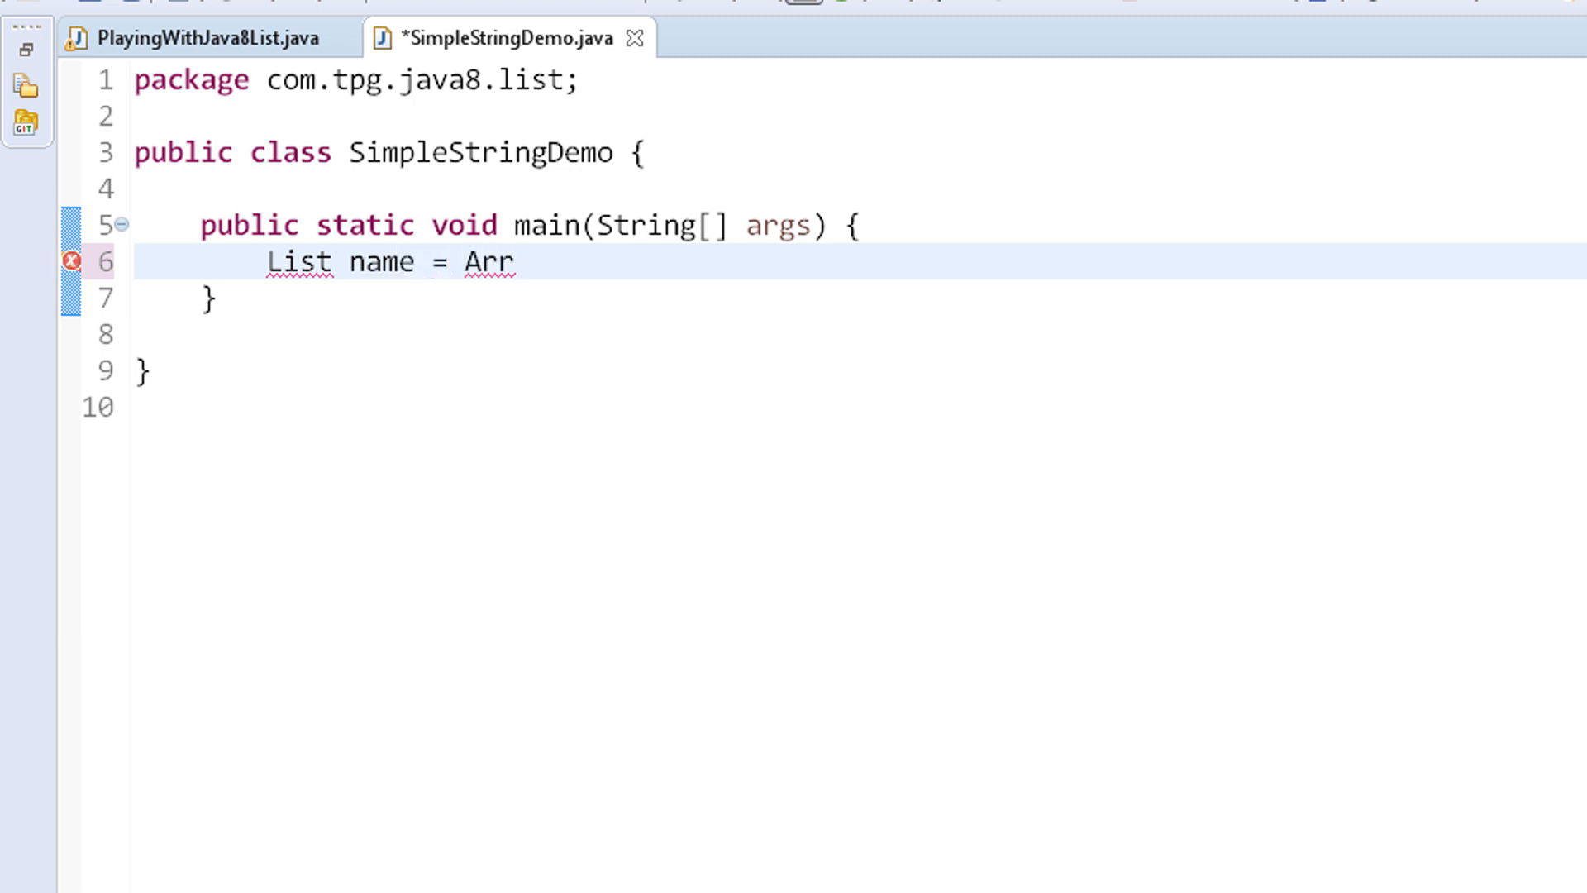
pyautogui.write('ays')
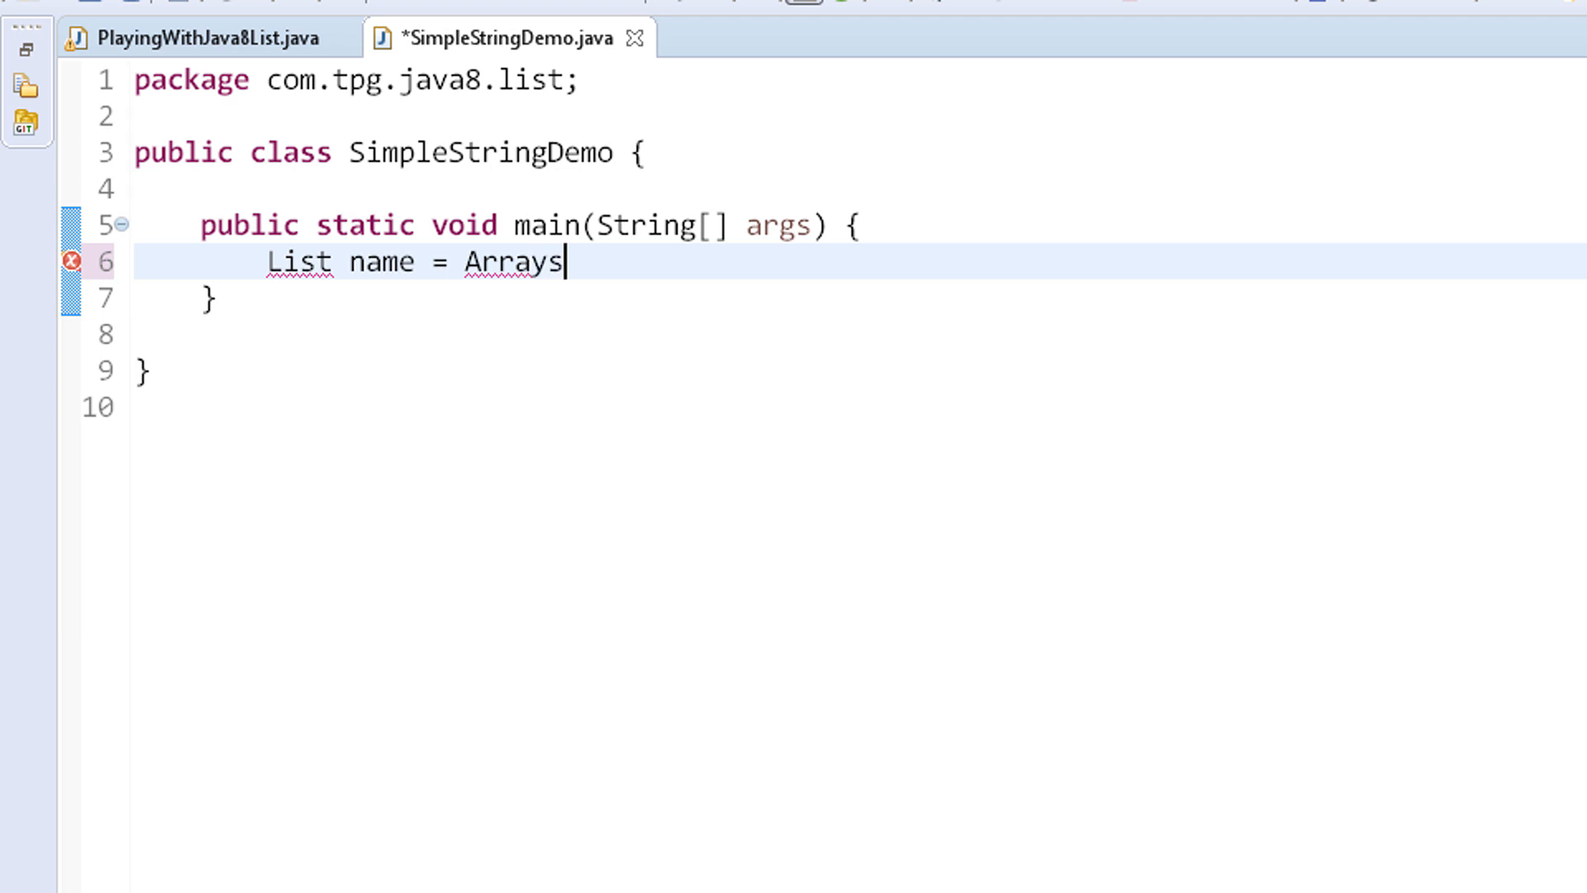
pyautogui.write('.asList(arg0')
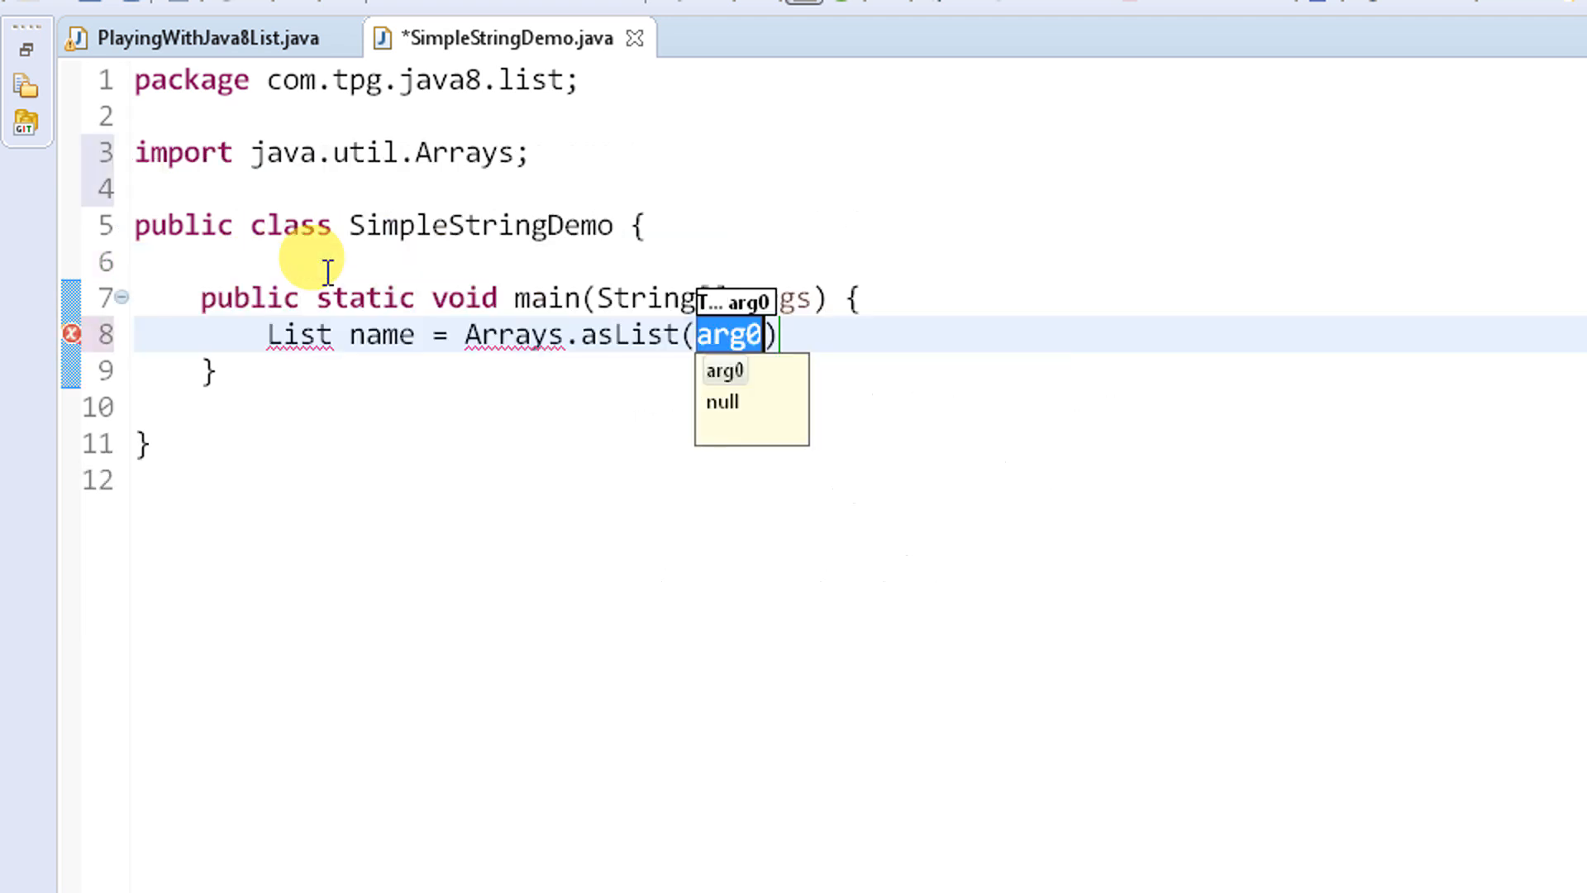
# Fill the list with "John", "Dennis", "Phil", "Coulson" and print it using syso
pyautogui.write('"')
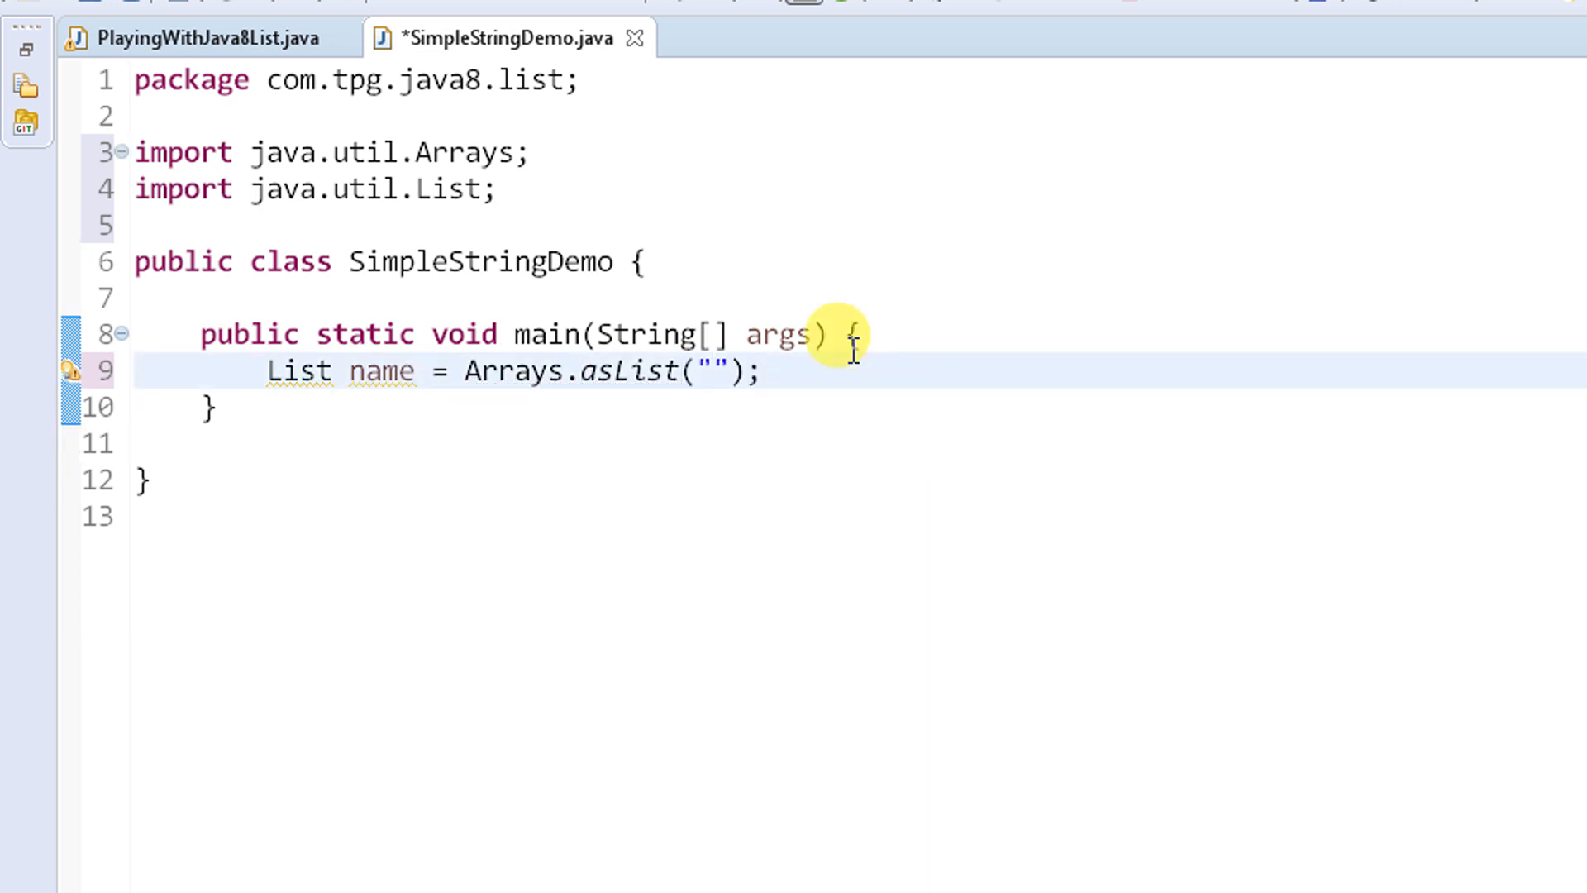
pyautogui.write('Jo')
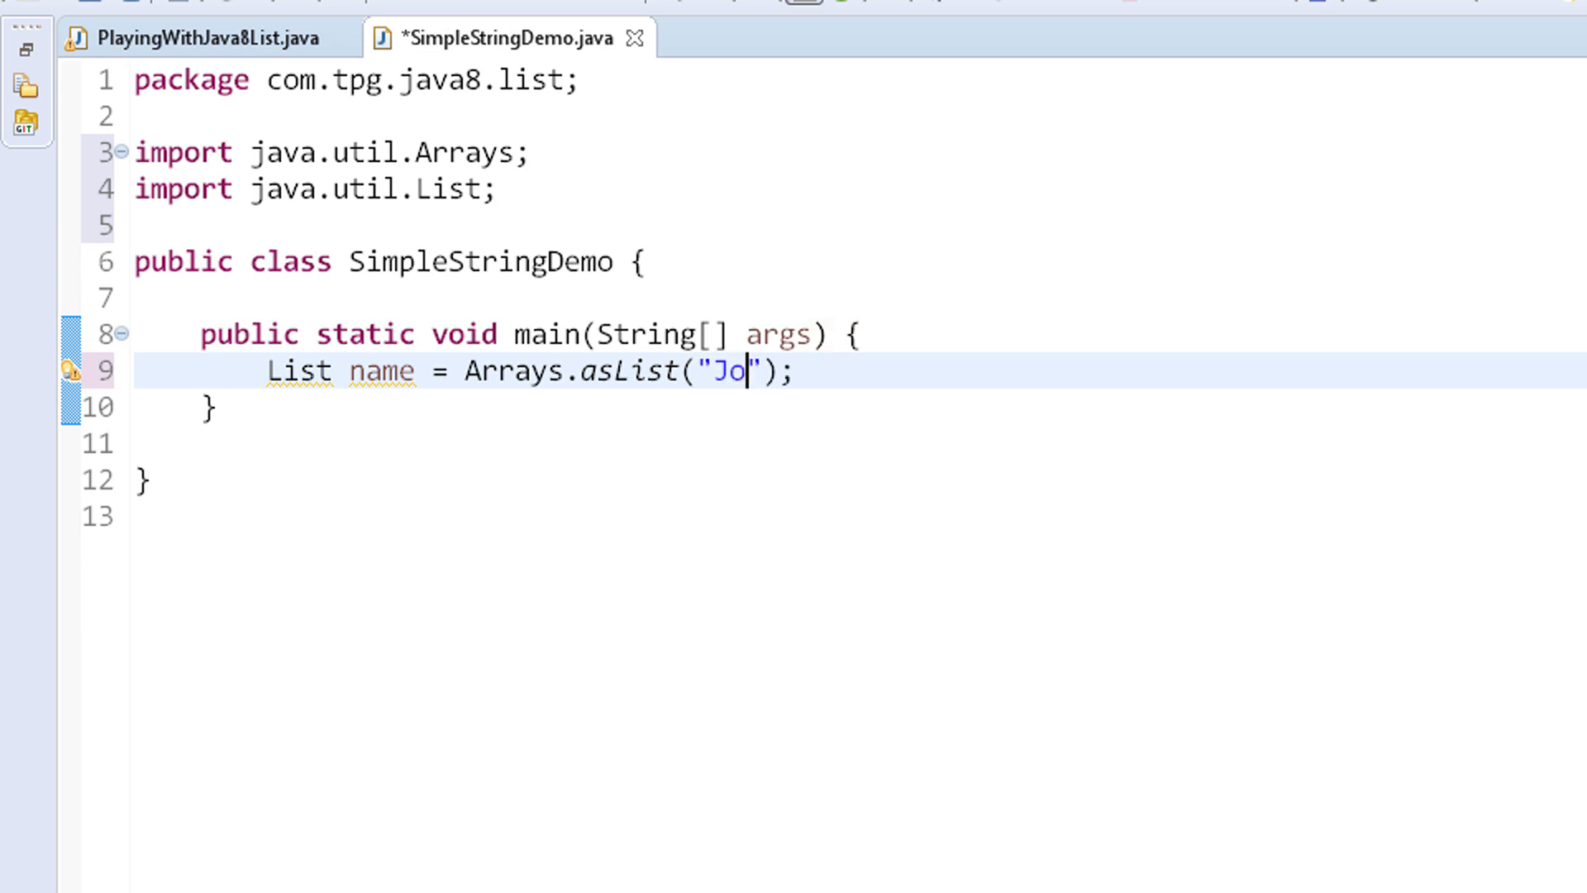
pyautogui.write('hn",')
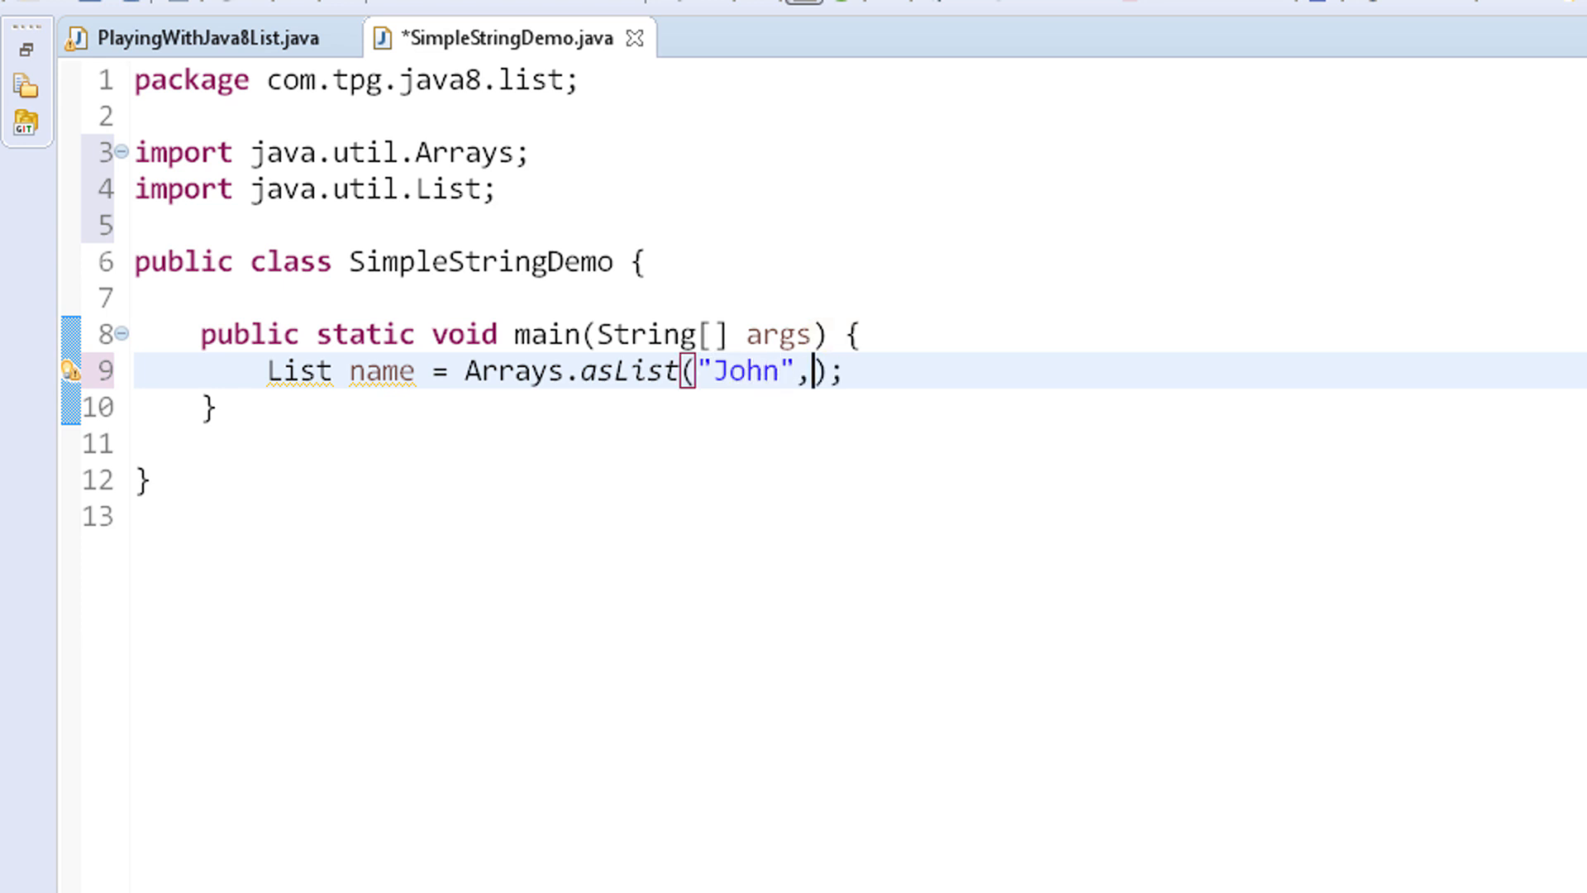
pyautogui.write('""')
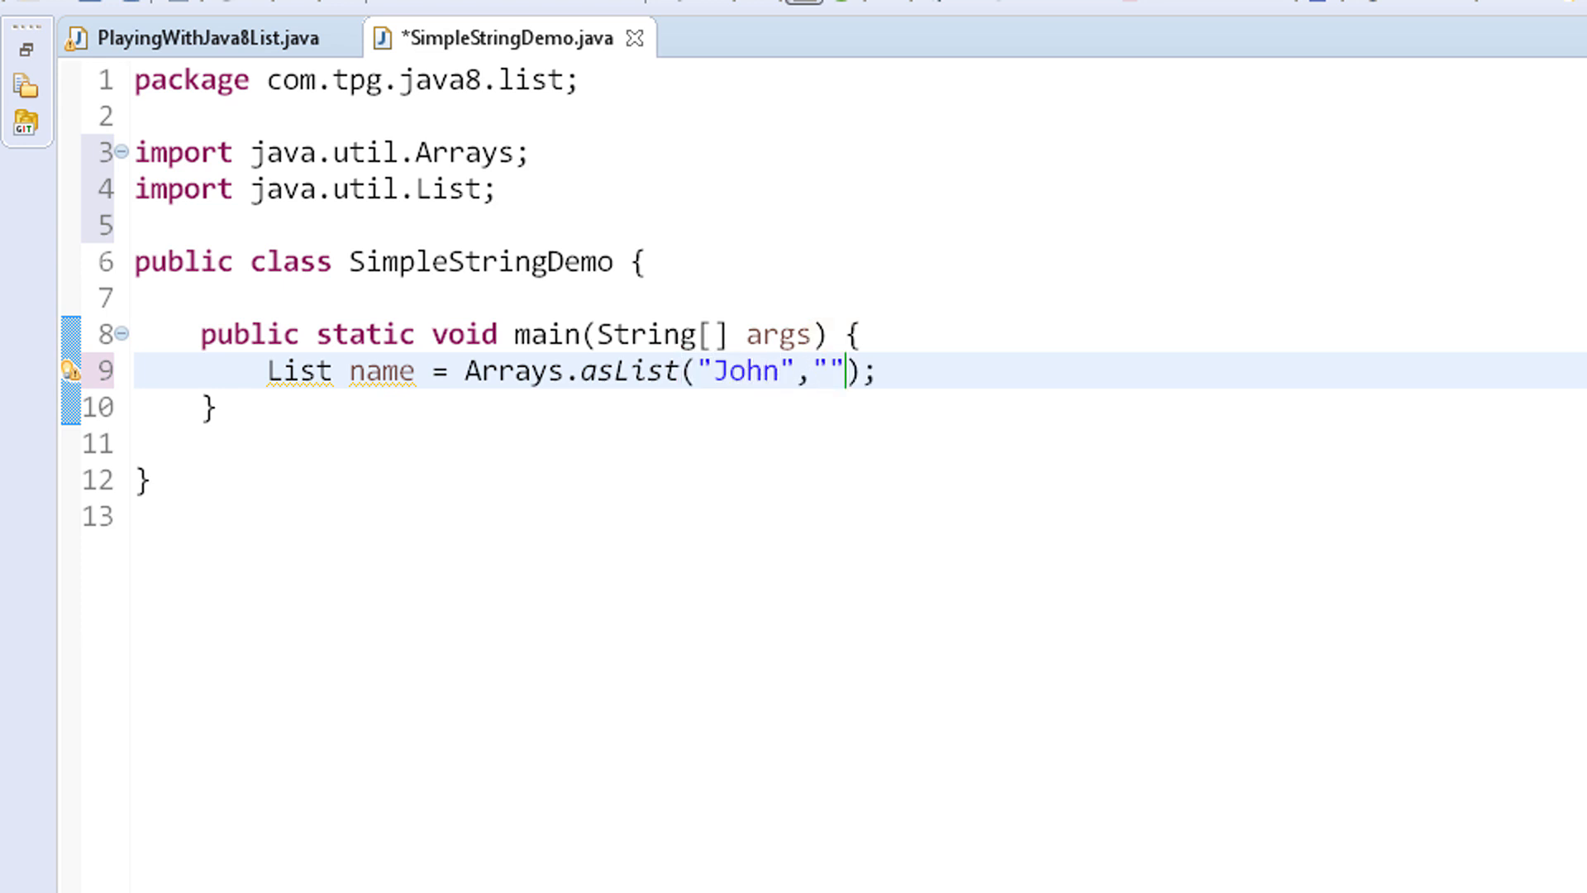
pyautogui.write('Dennis')
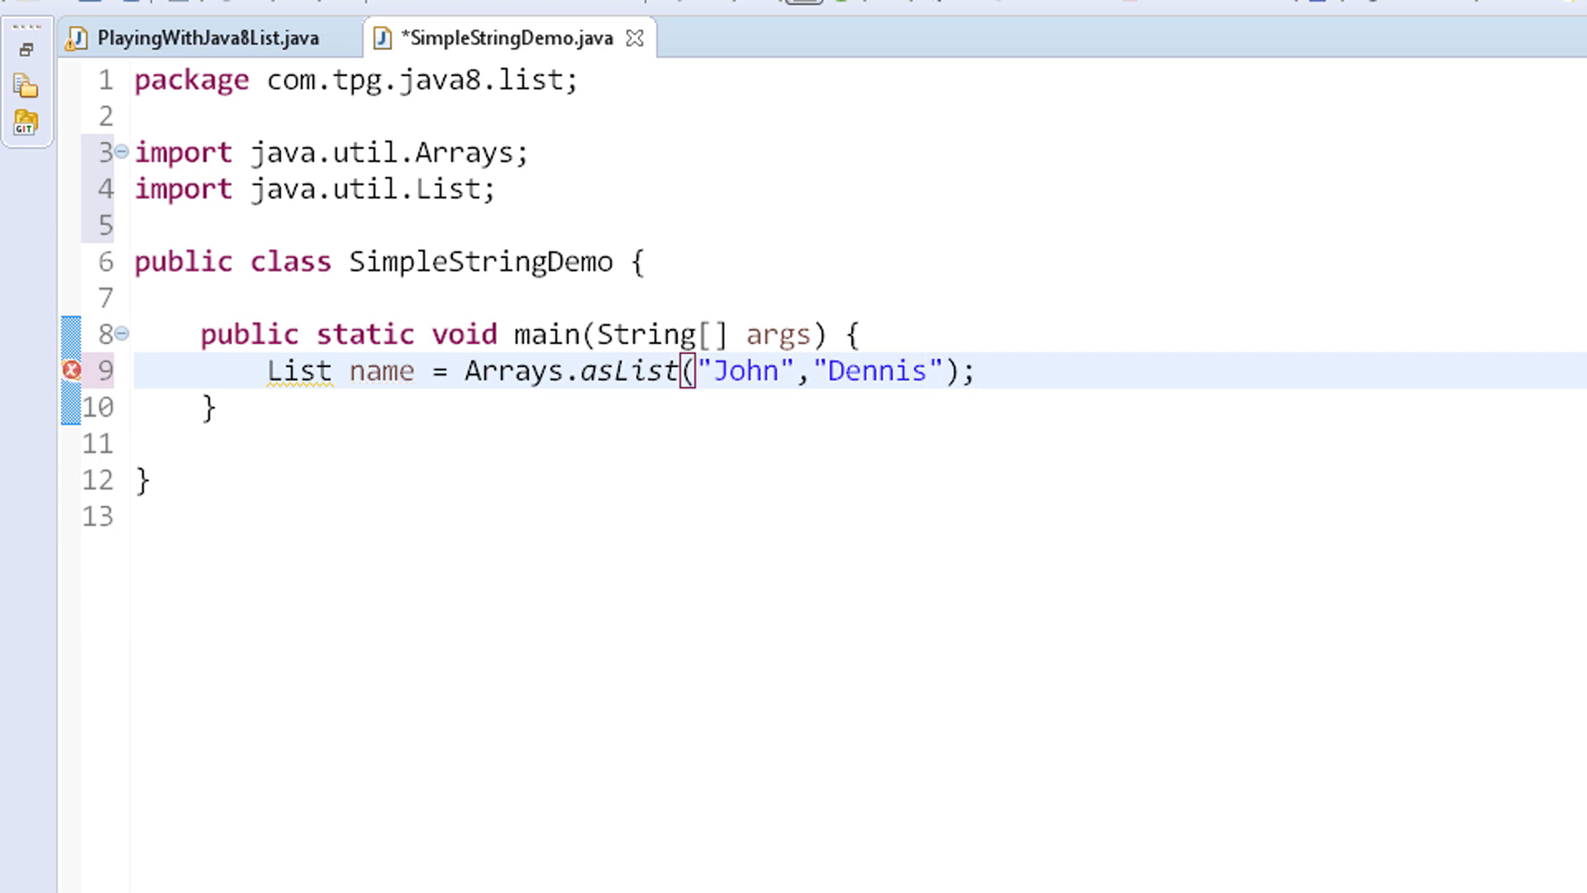
pyautogui.write(',""')
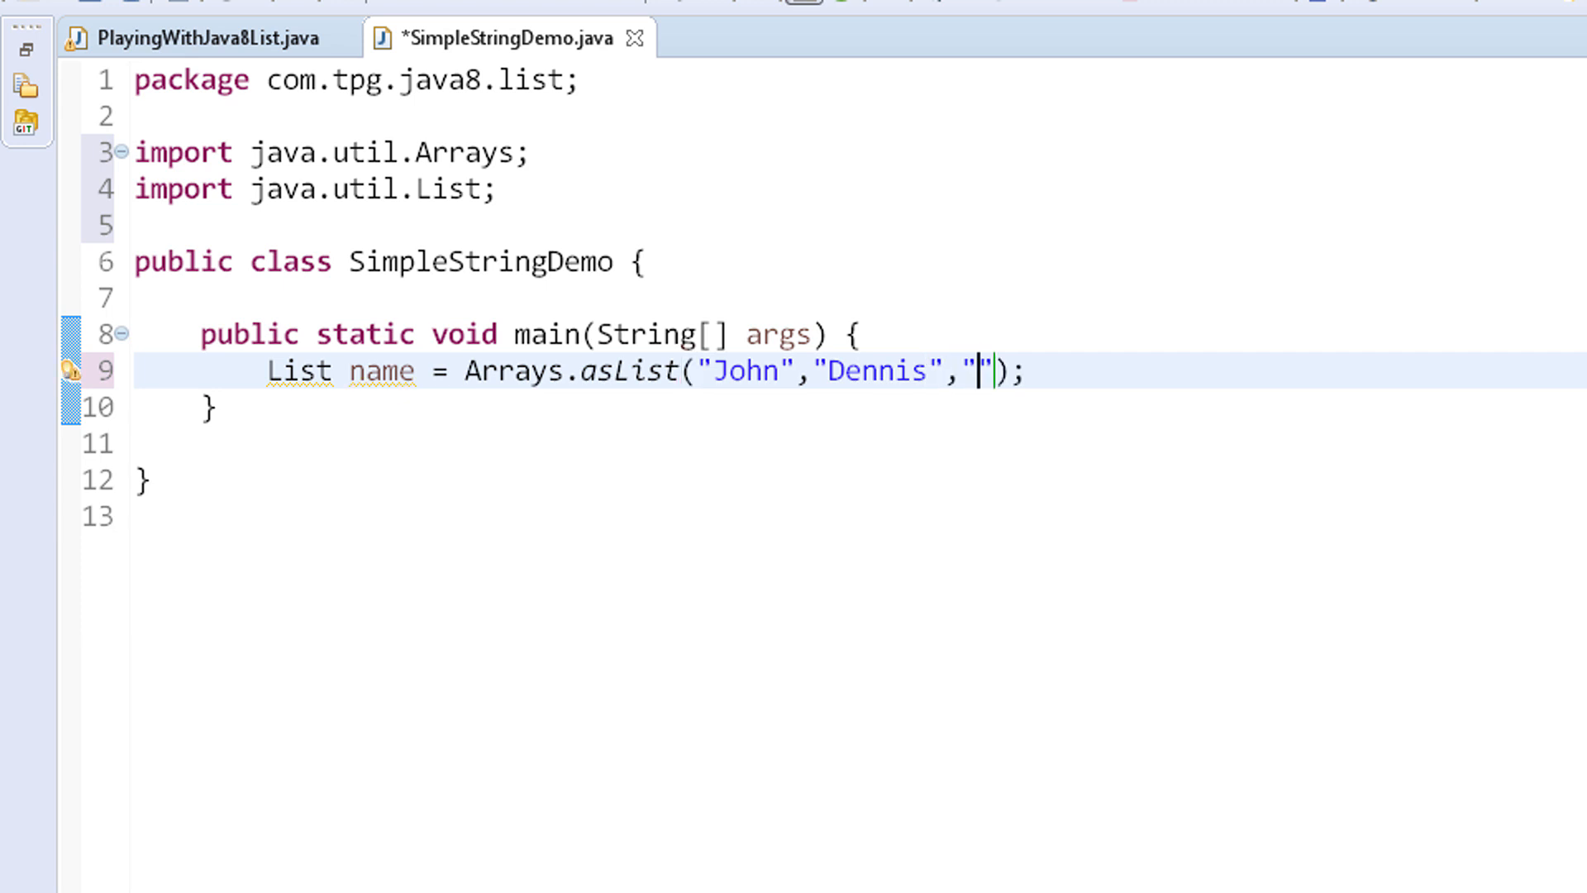
pyautogui.write('Phil')
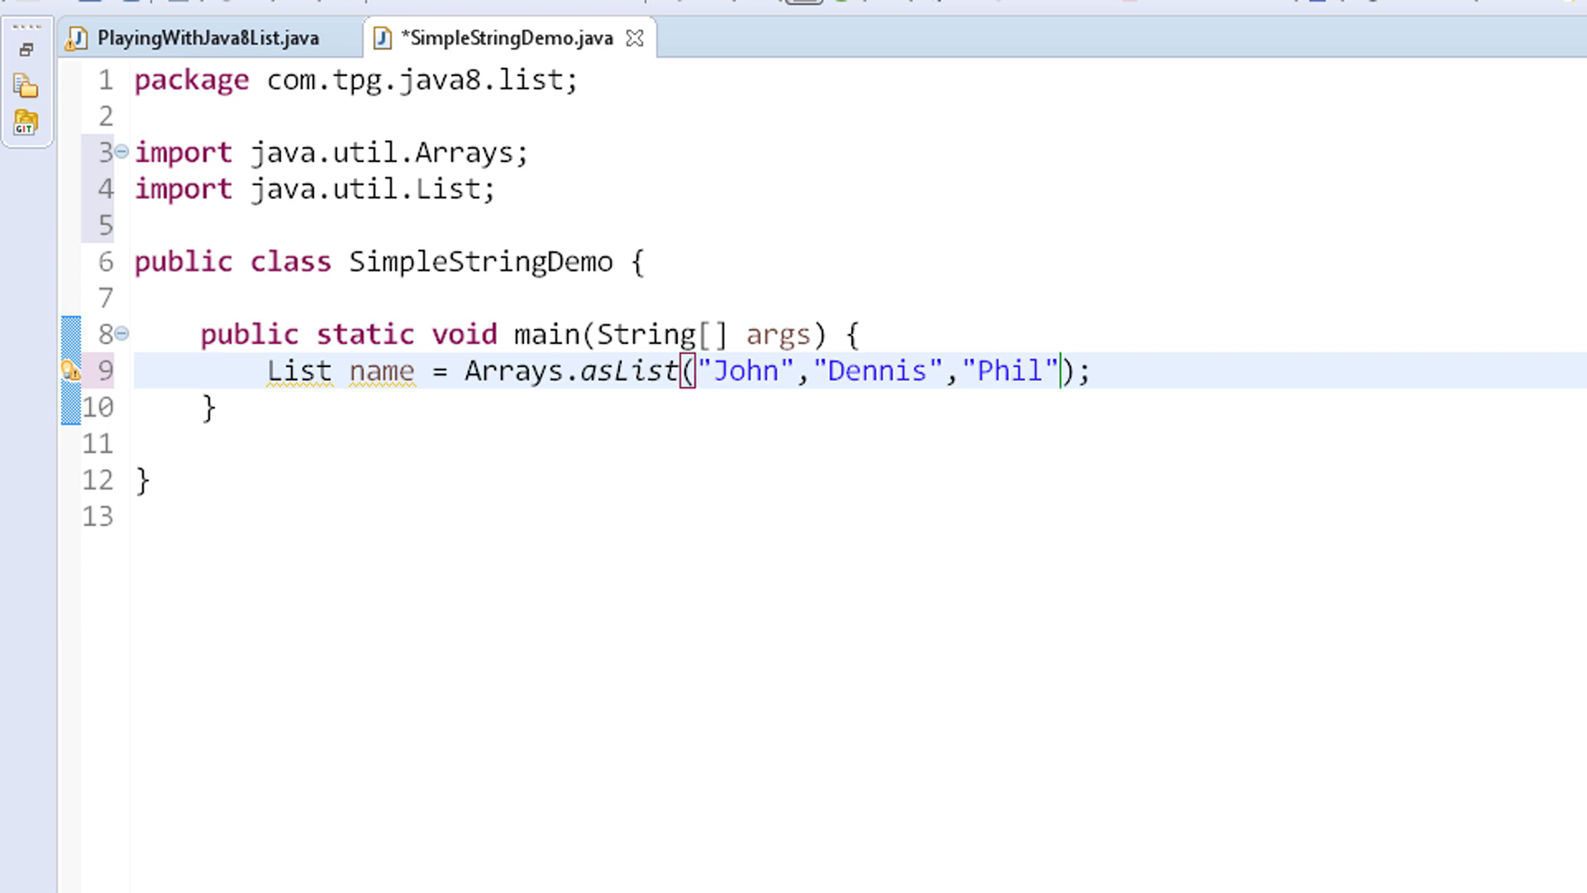
pyautogui.write(',""')
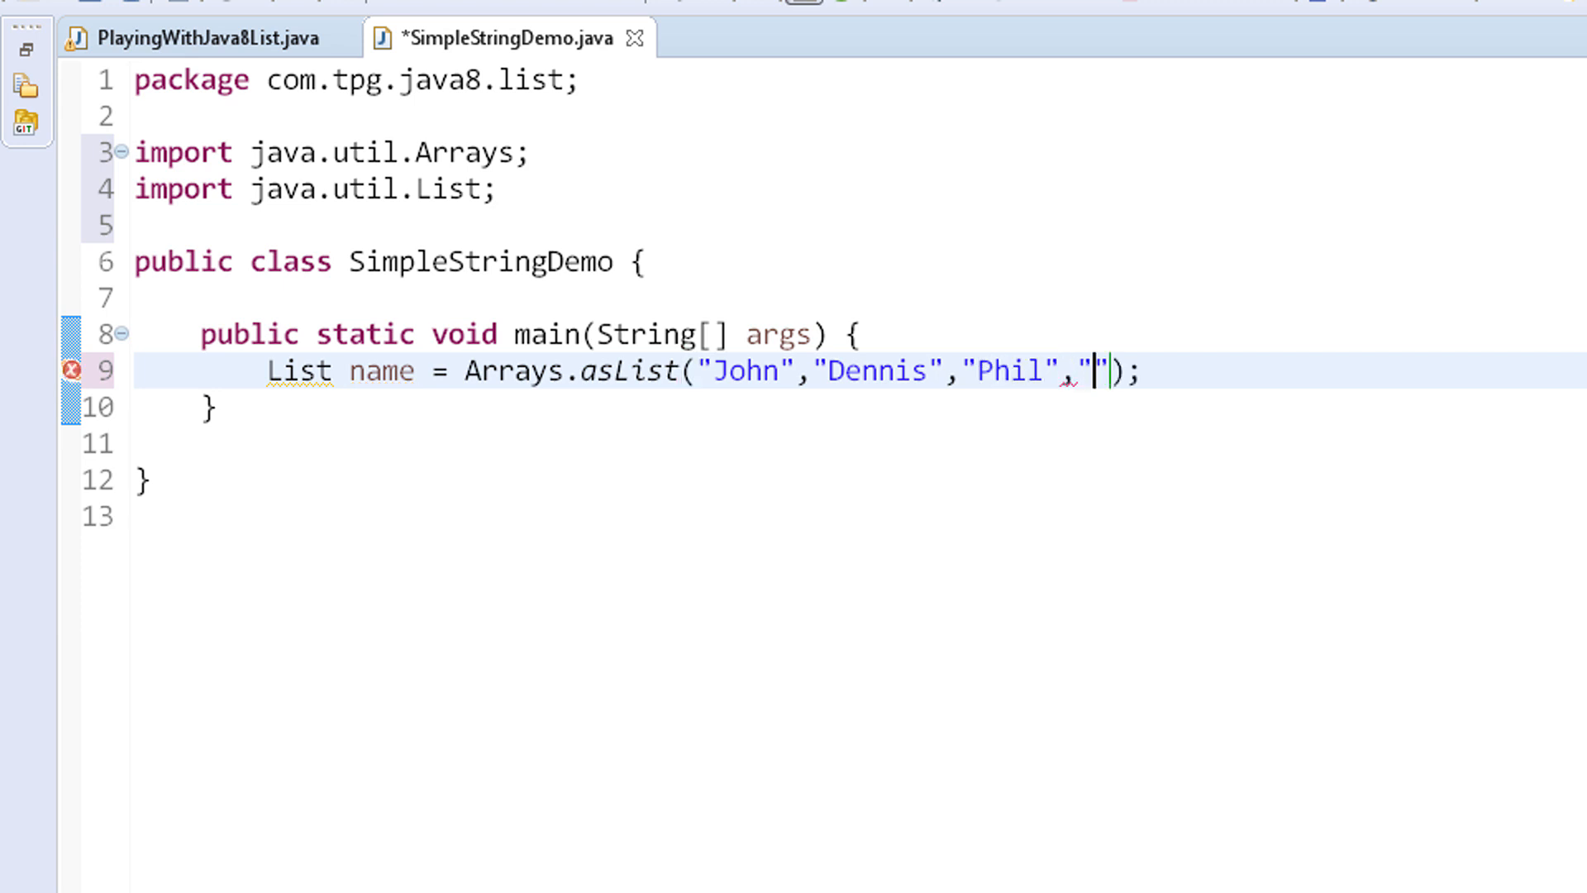
pyautogui.write('Coulson')
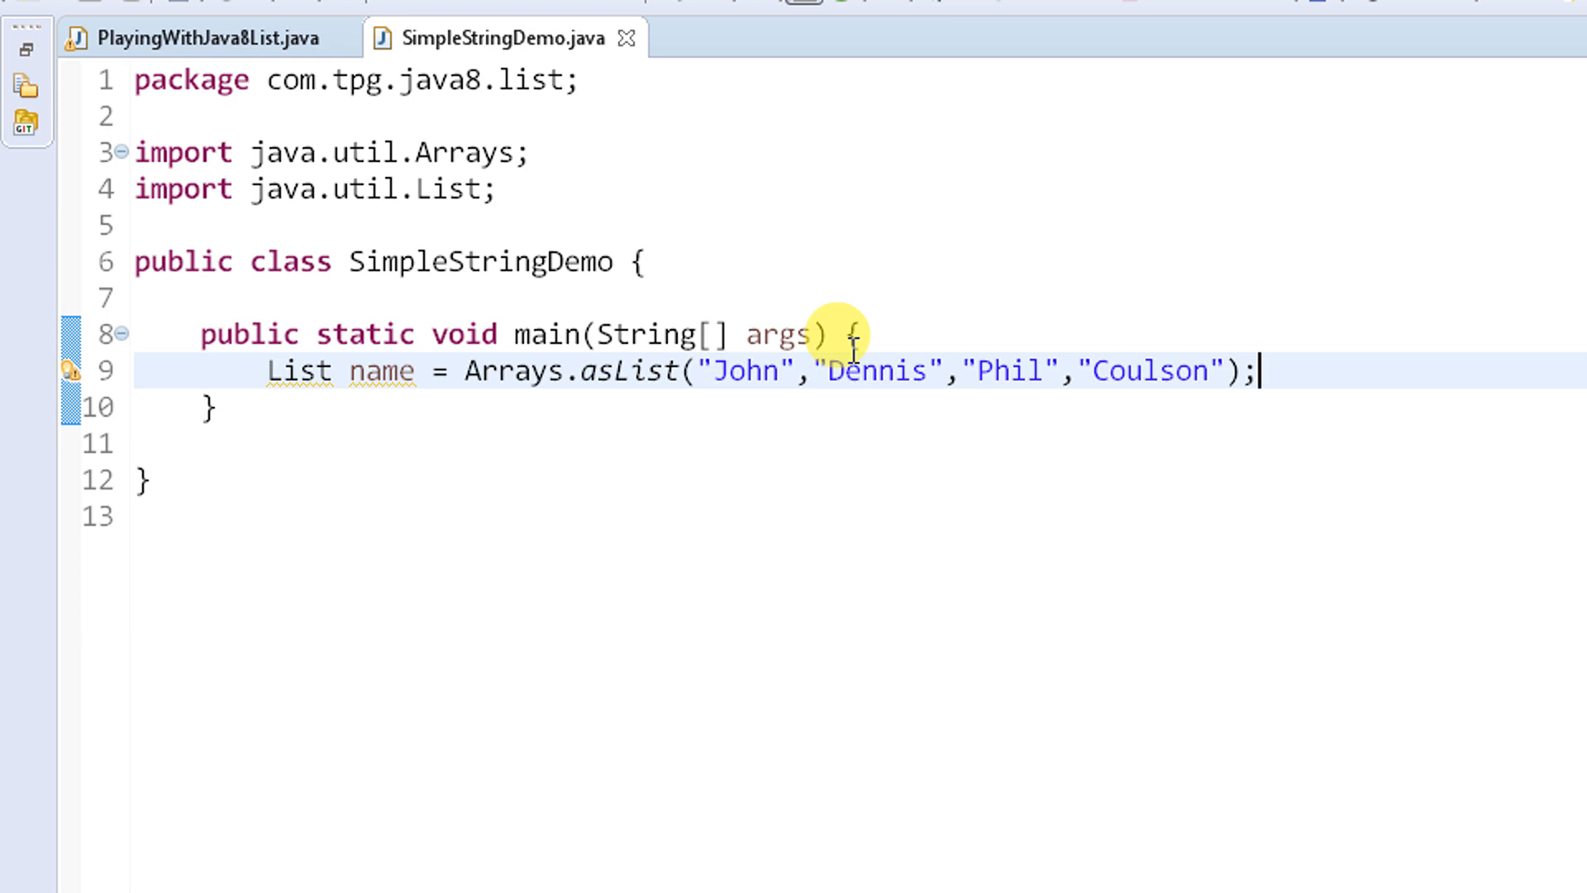
pyautogui.write('syso')
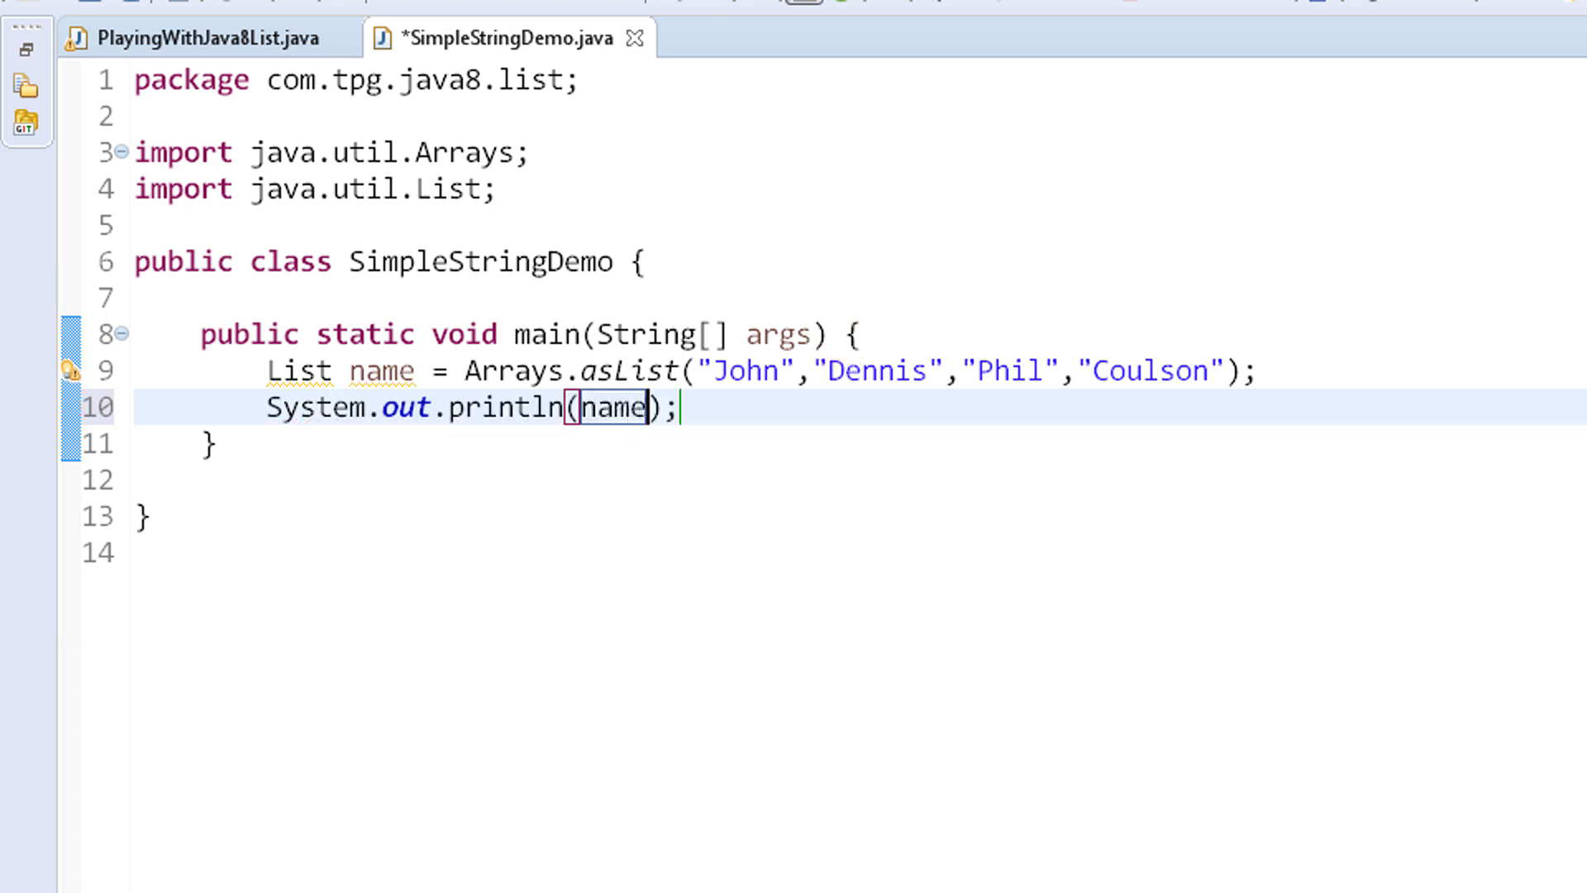
# Save SimpleStringDemo.java and start a new line below the print statement
pyautogui.press('ctrl+s')
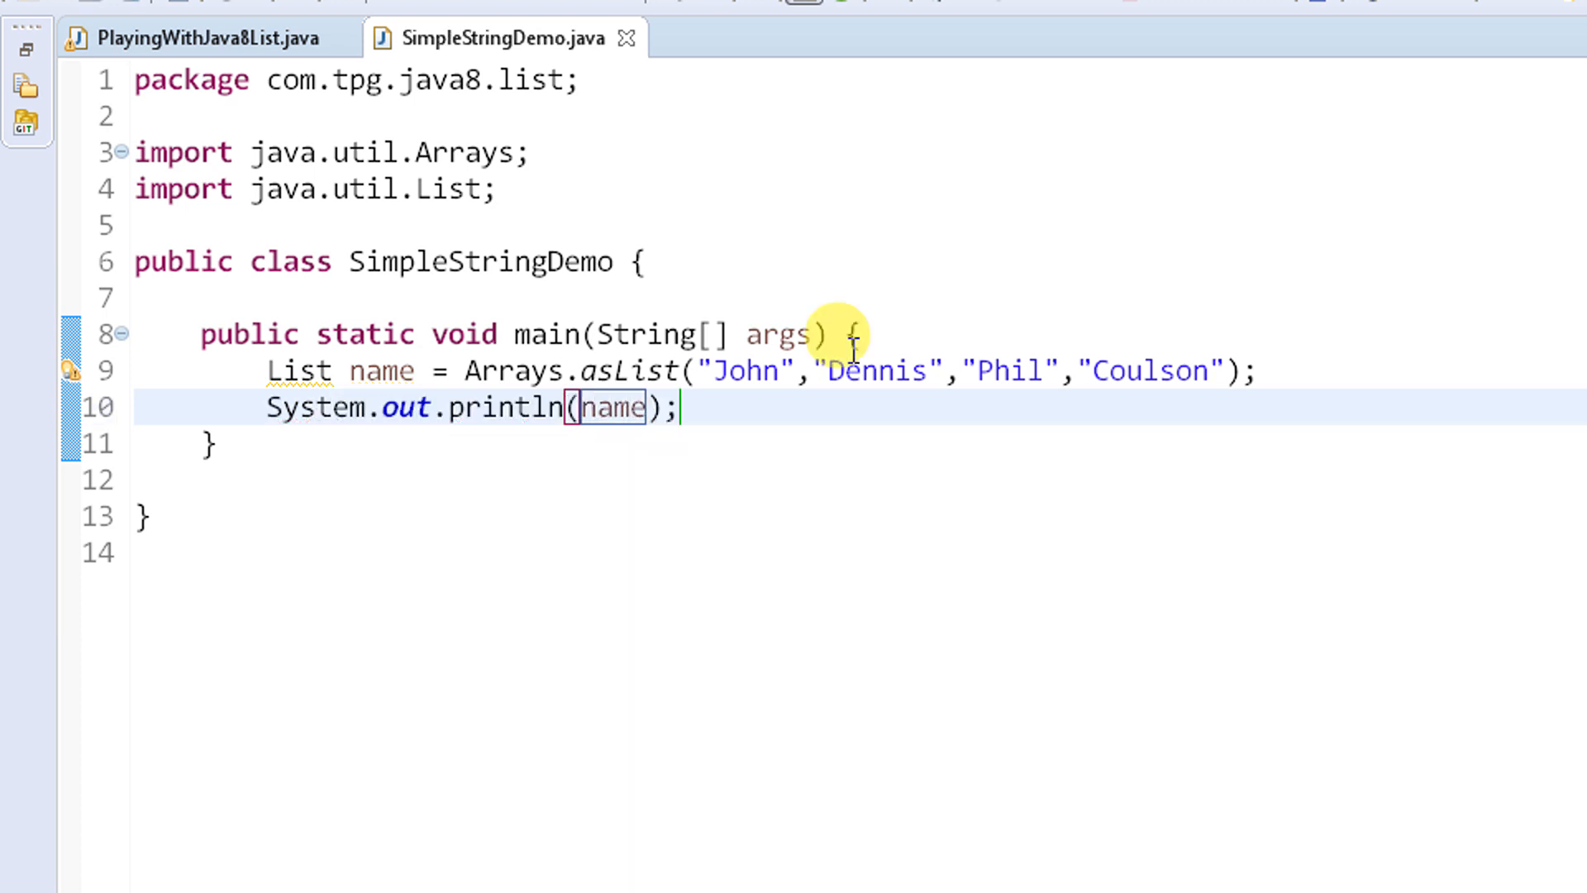
pyautogui.rightClick(613, 407)
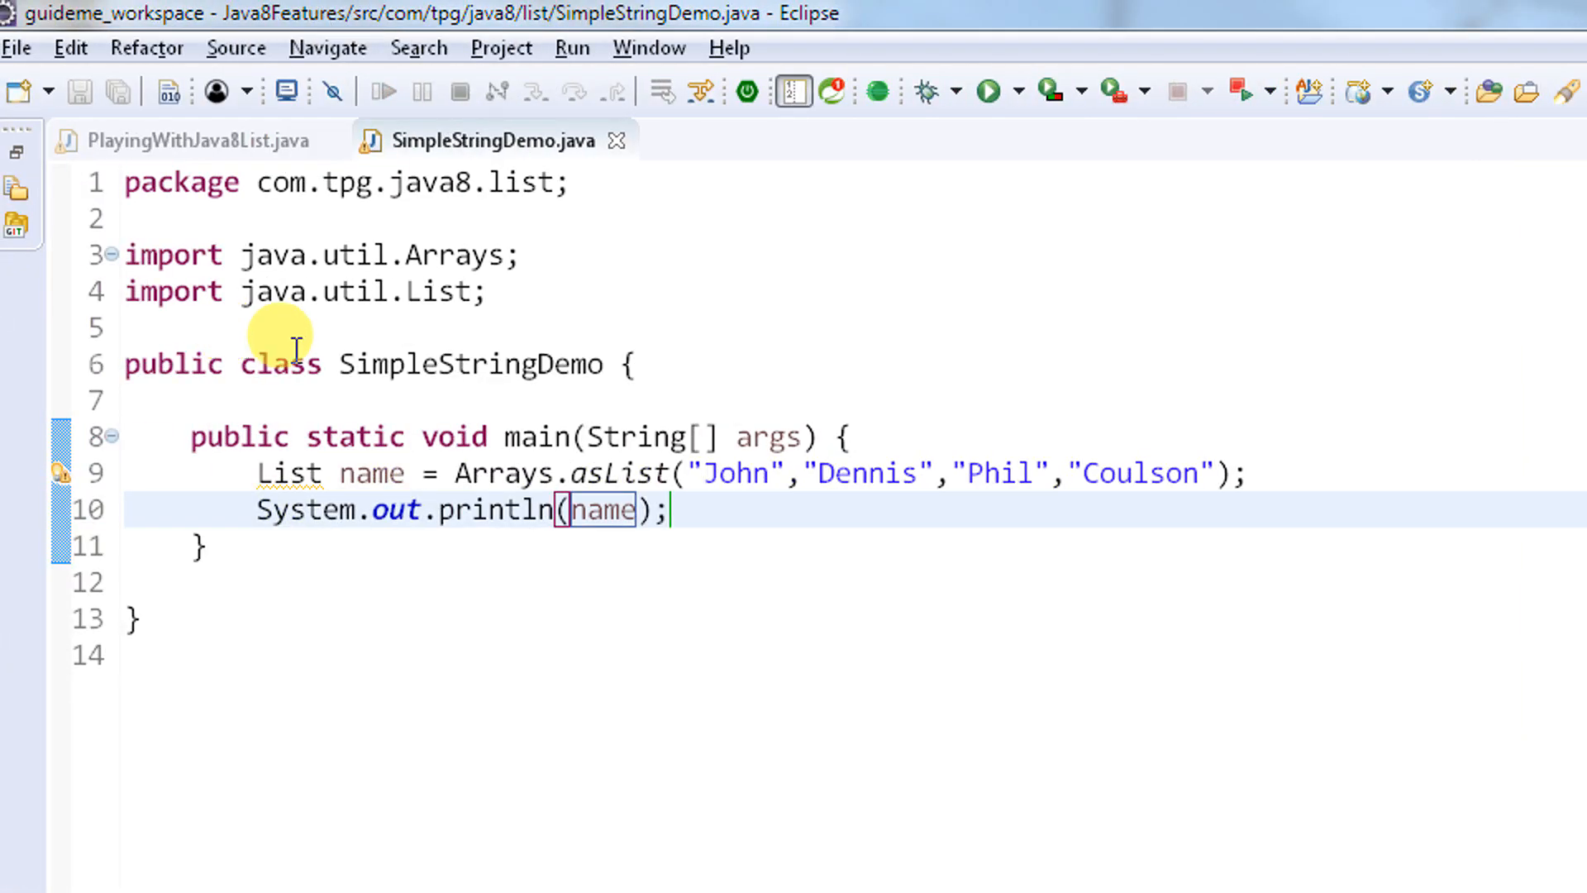
pyautogui.moveTo(714, 509)
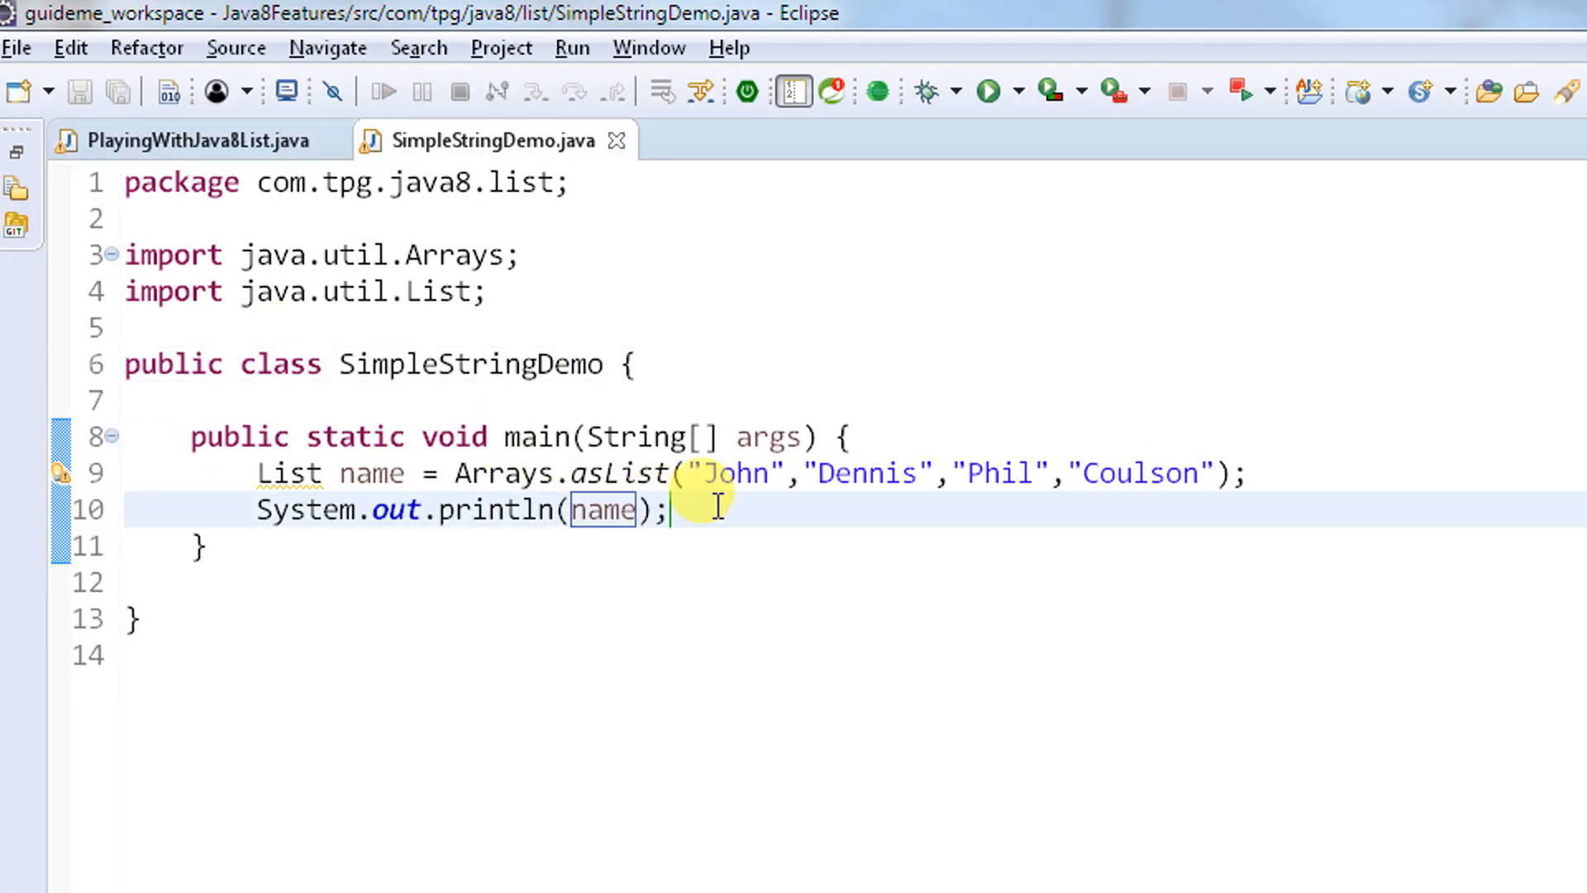
pyautogui.press('Enter')
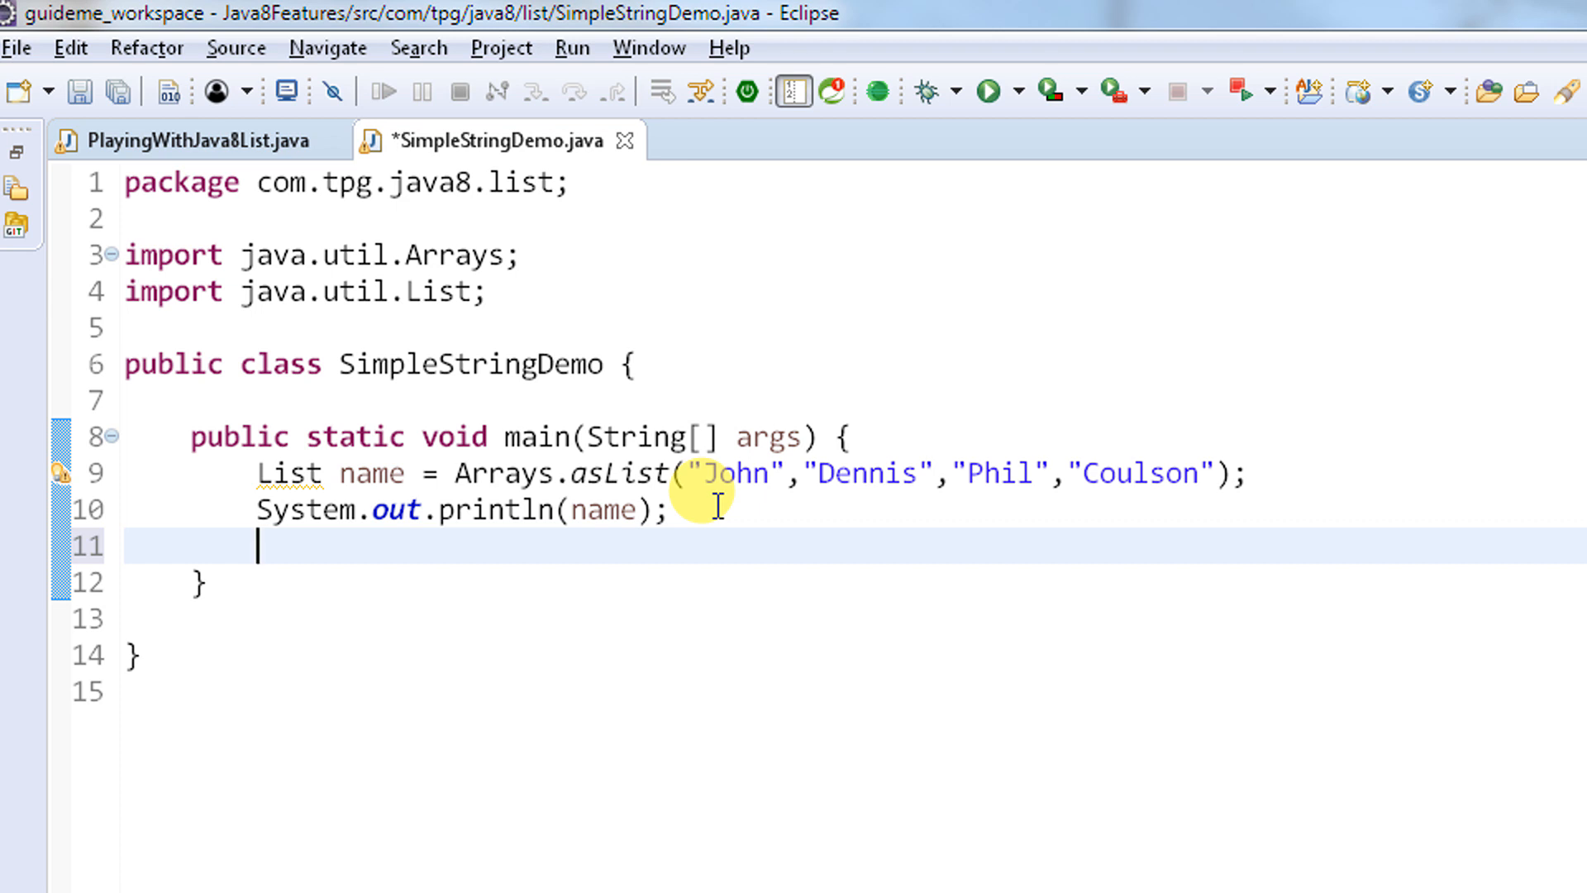
# Add blank lines, start a Map map declaration, and rename the list to names
pyautogui.press('enter')
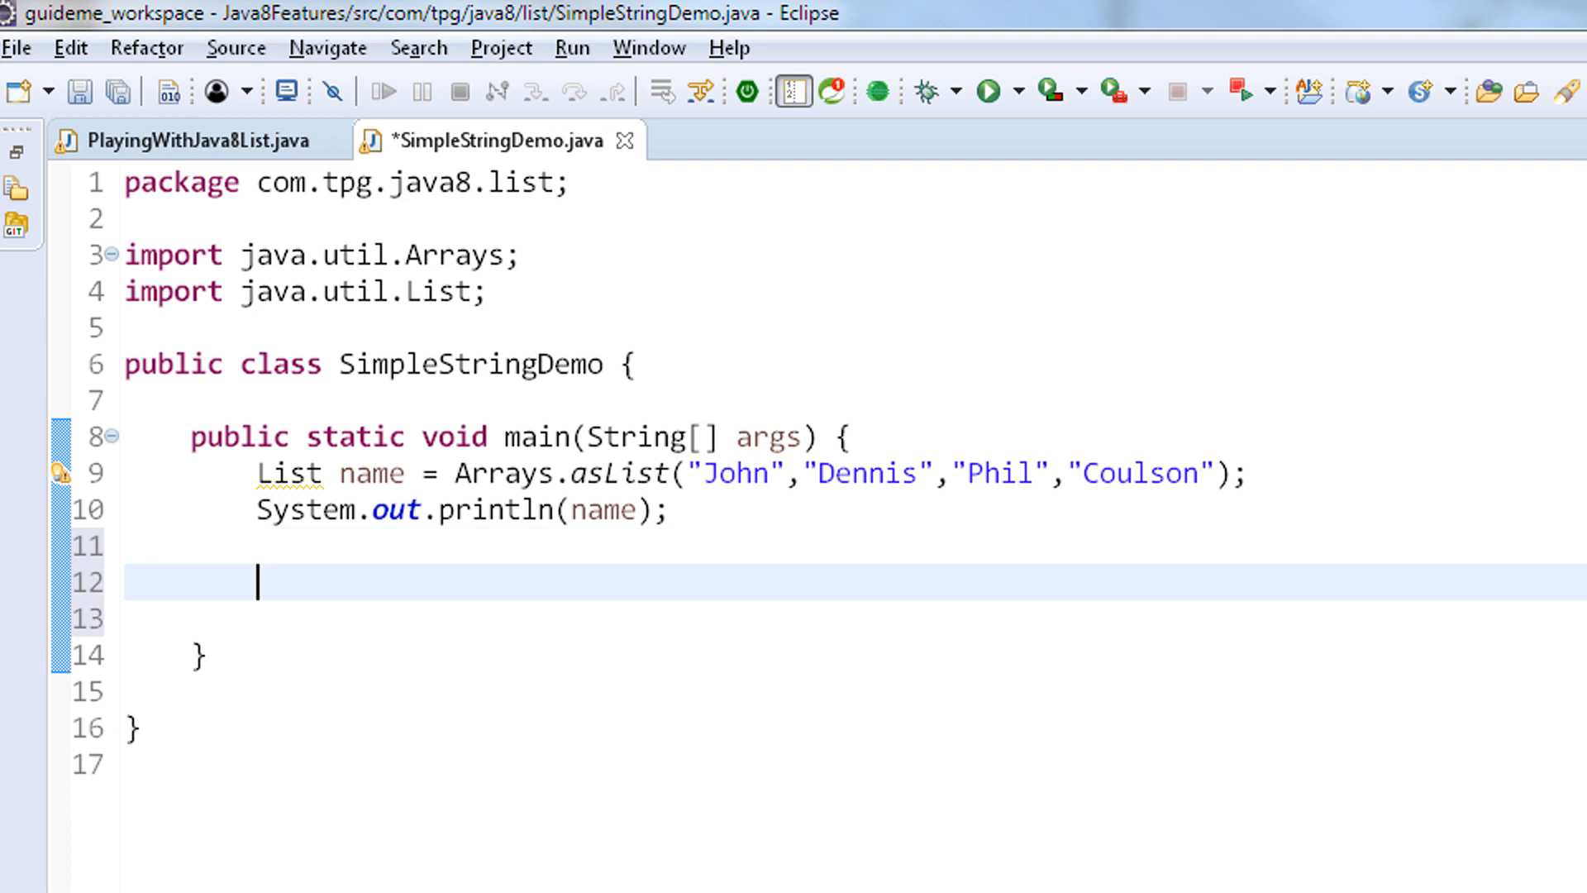
pyautogui.write('m')
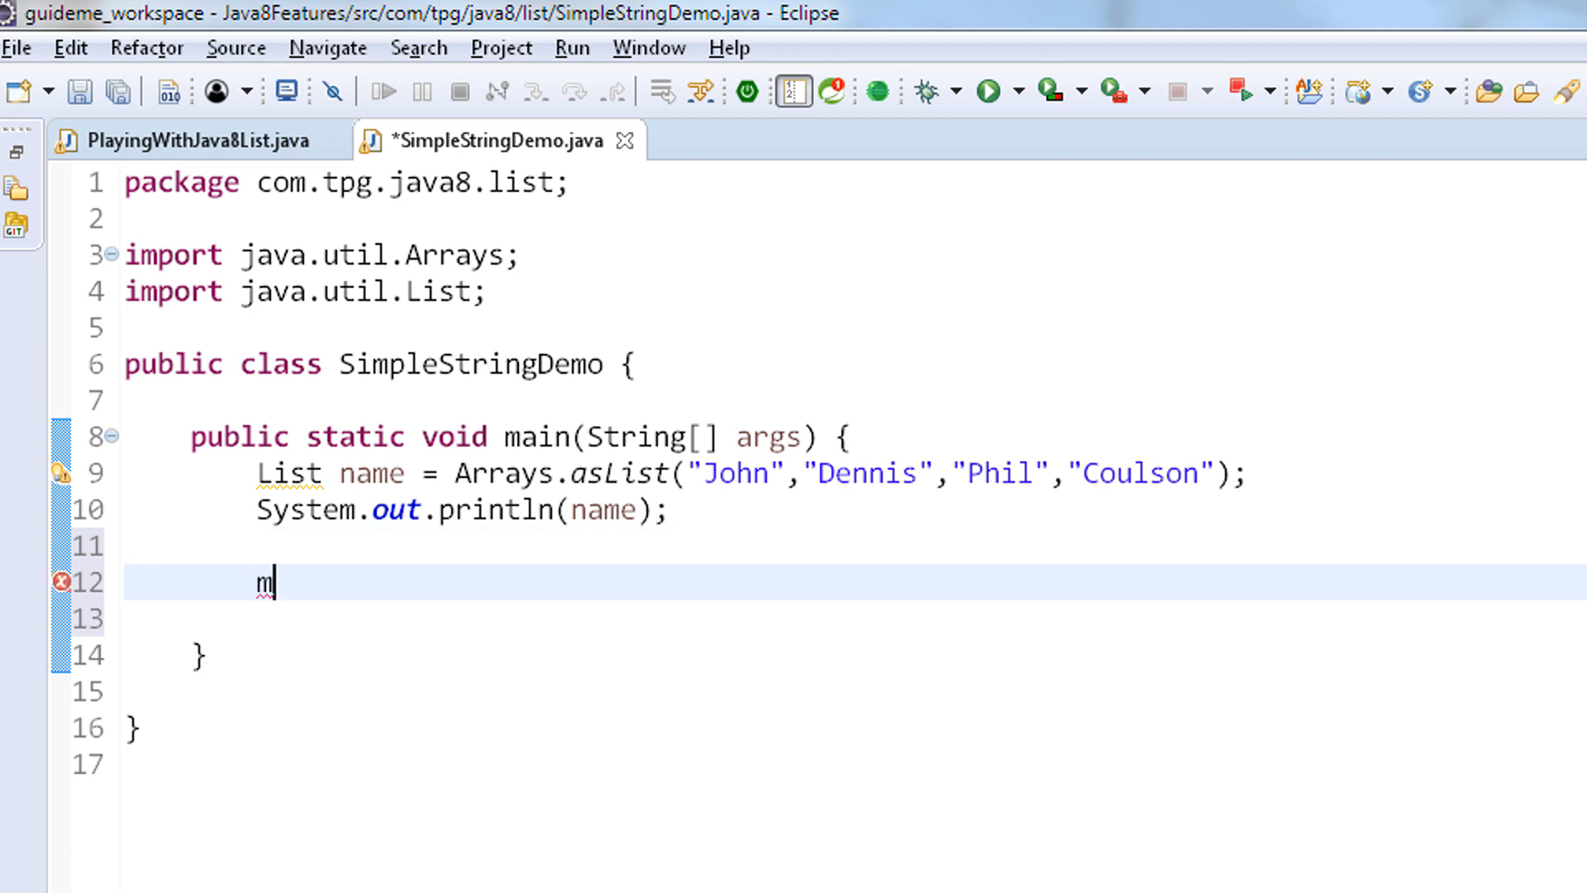
pyautogui.write('ap')
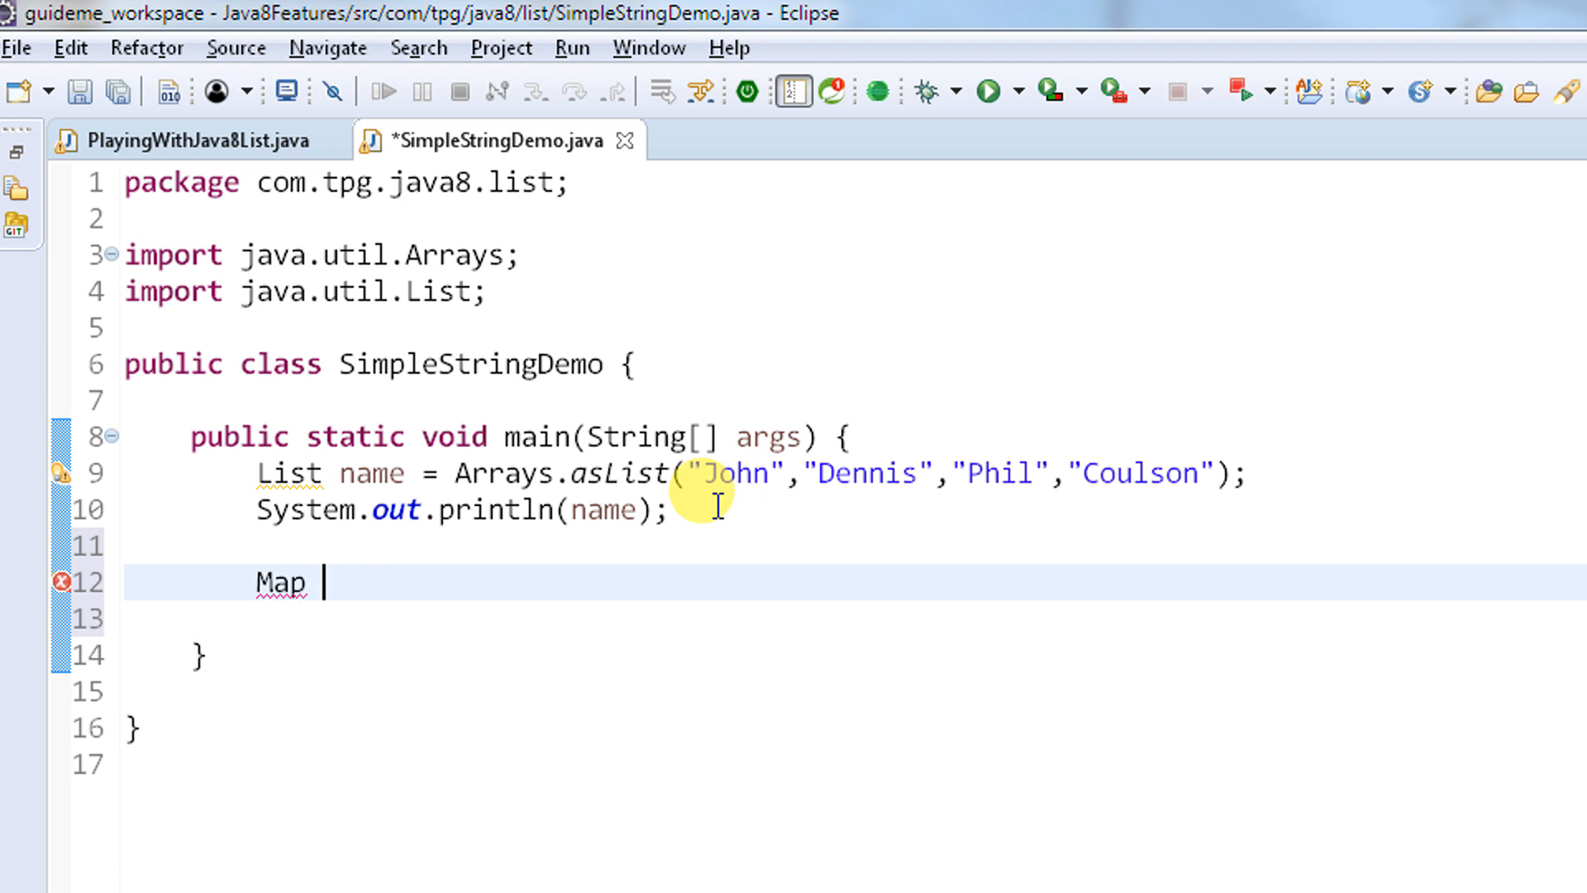
pyautogui.doubleClick(734, 474)
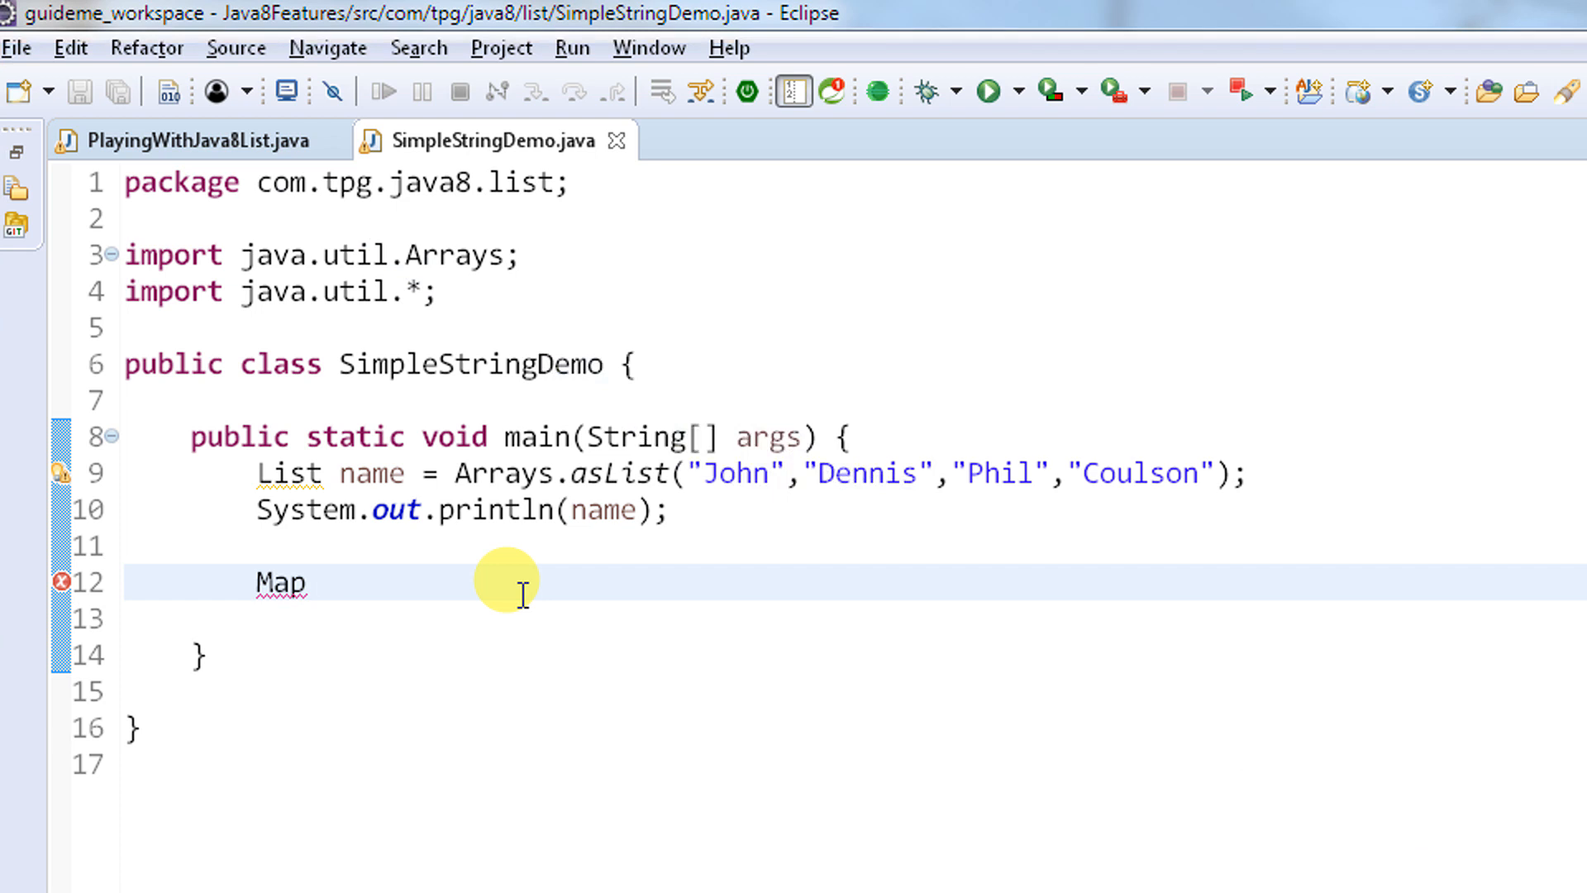
pyautogui.write('map =')
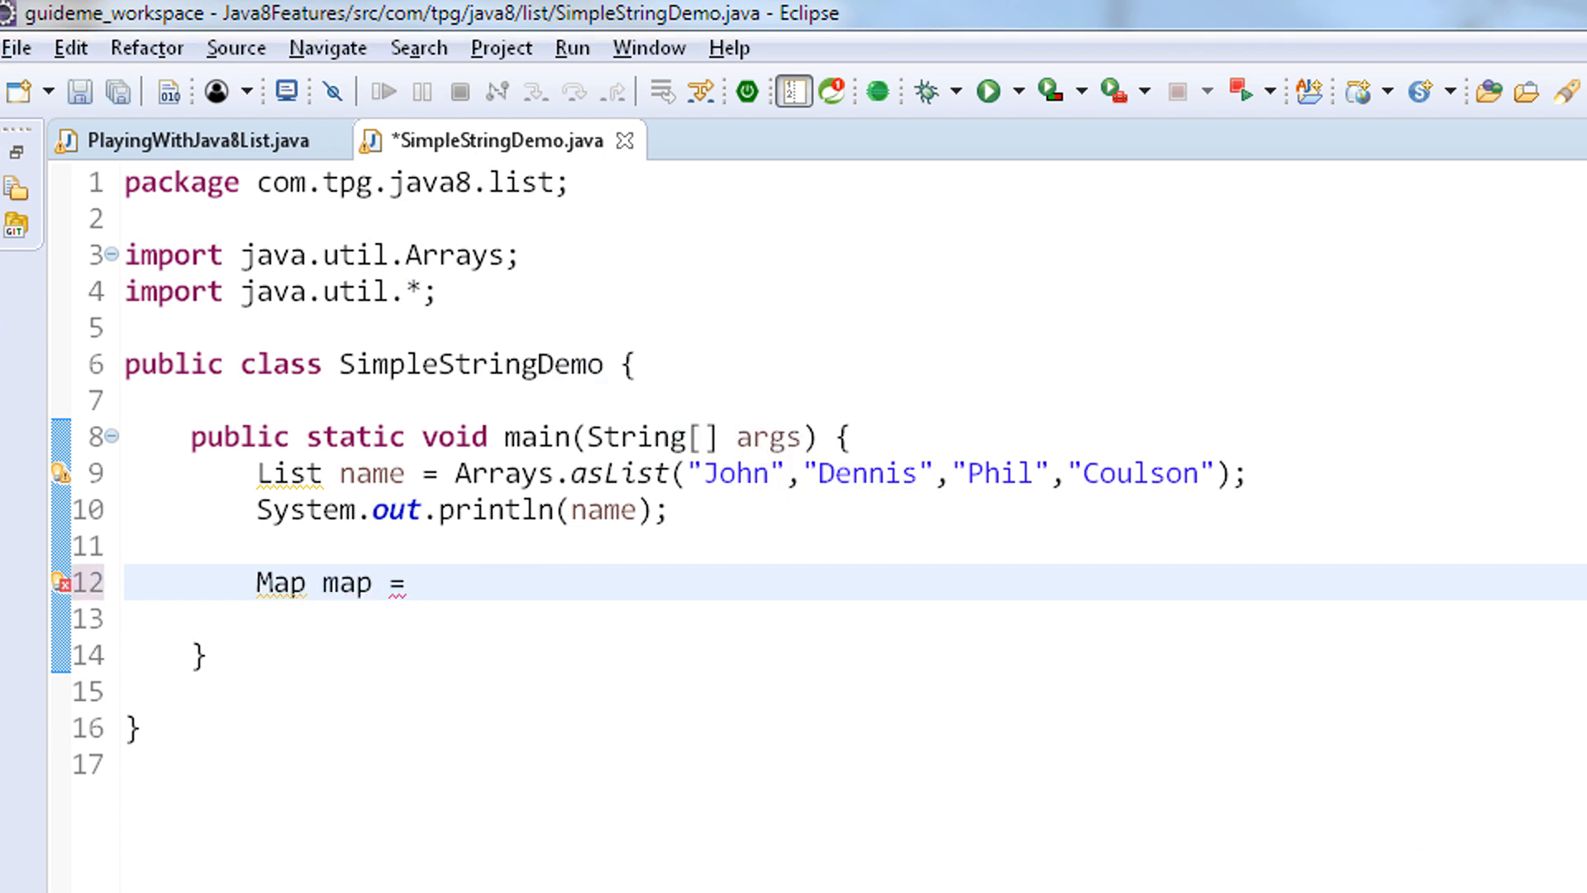
# Stream names into collect(Collectors.toMap(...)), importing Collectors through content assist
pyautogui.write('names.')
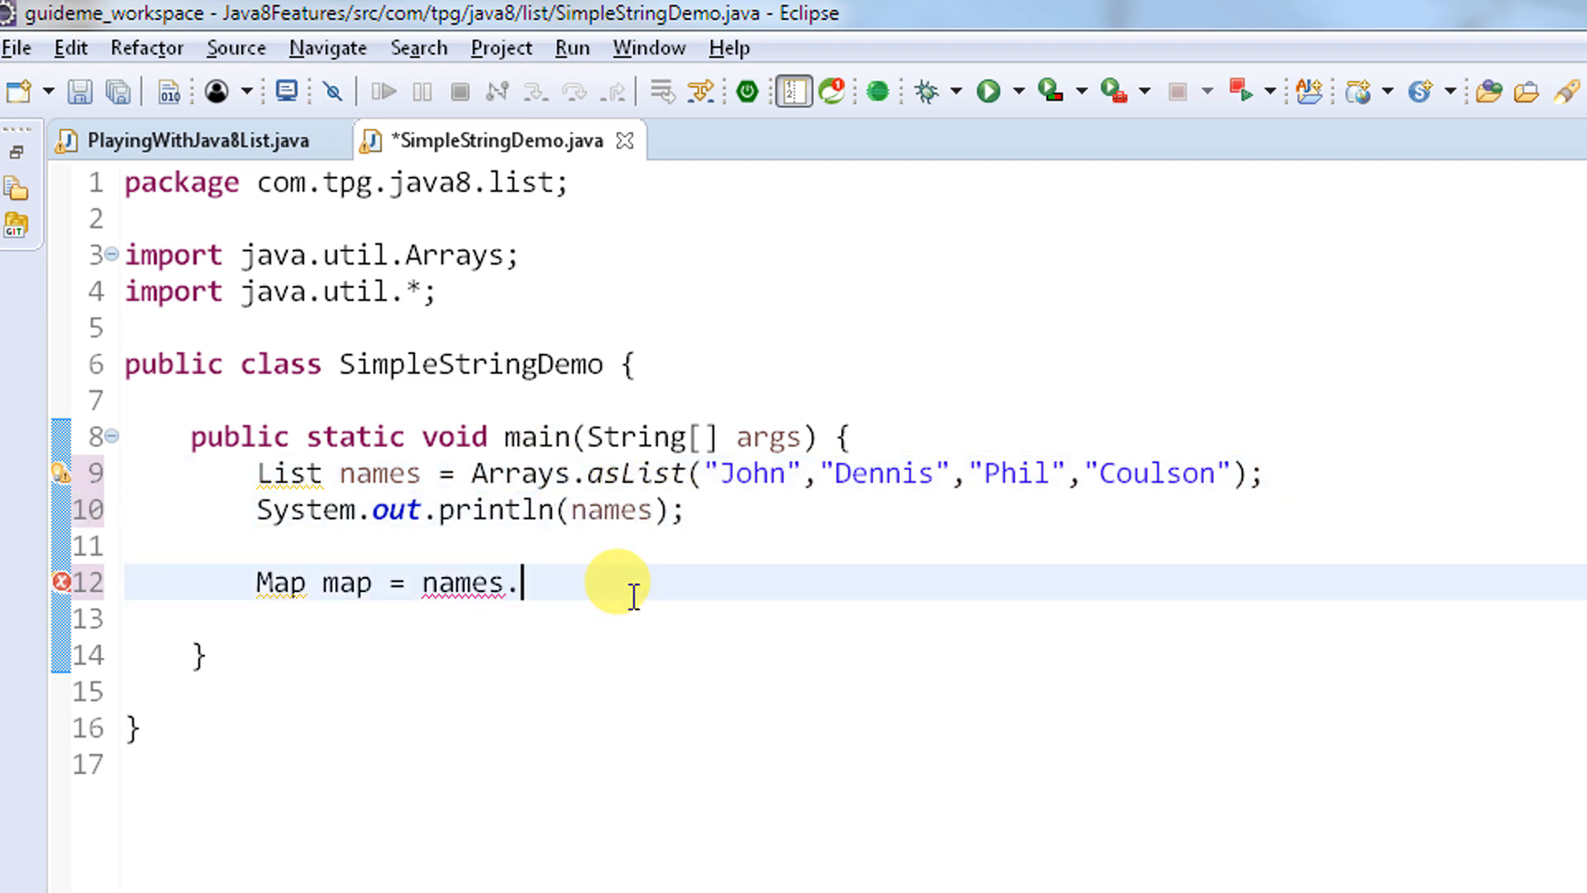
pyautogui.write('stream(')
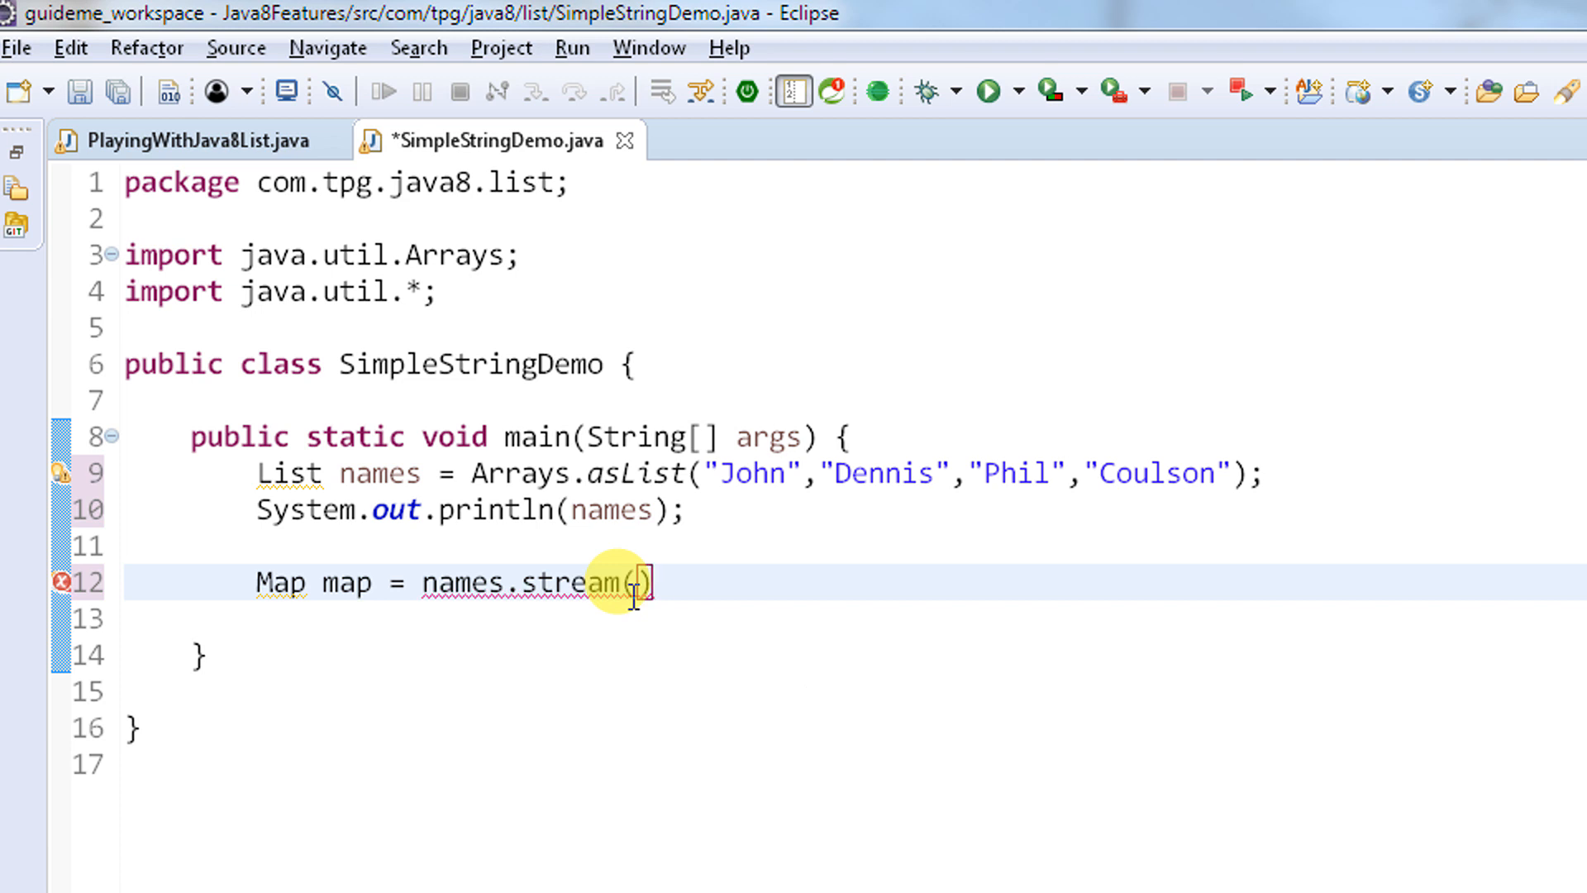
pyautogui.write('.col')
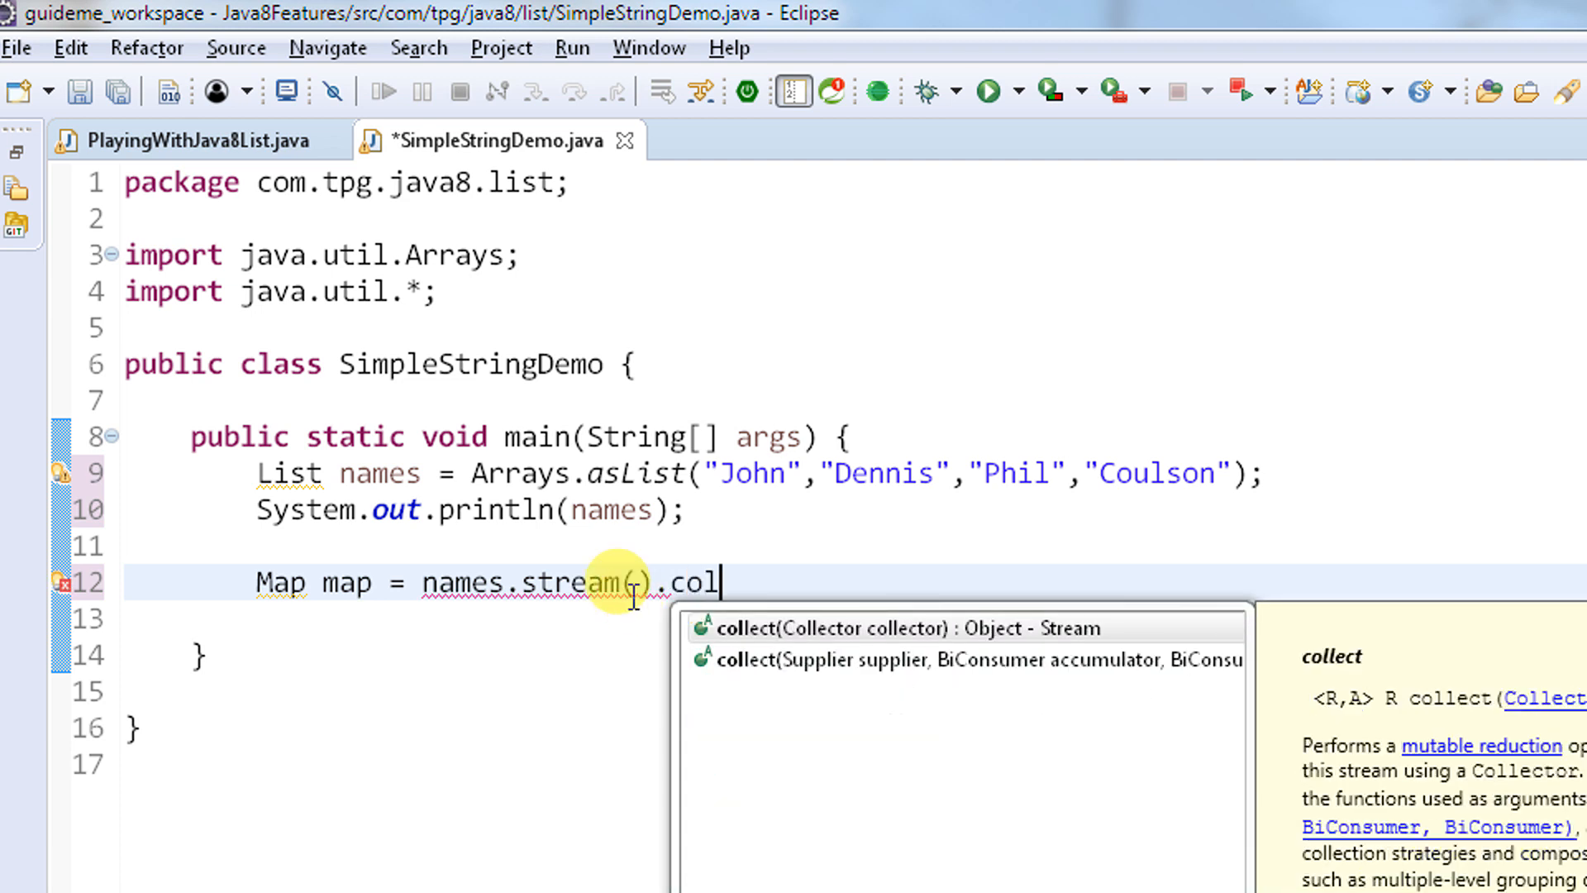
pyautogui.click(822, 627)
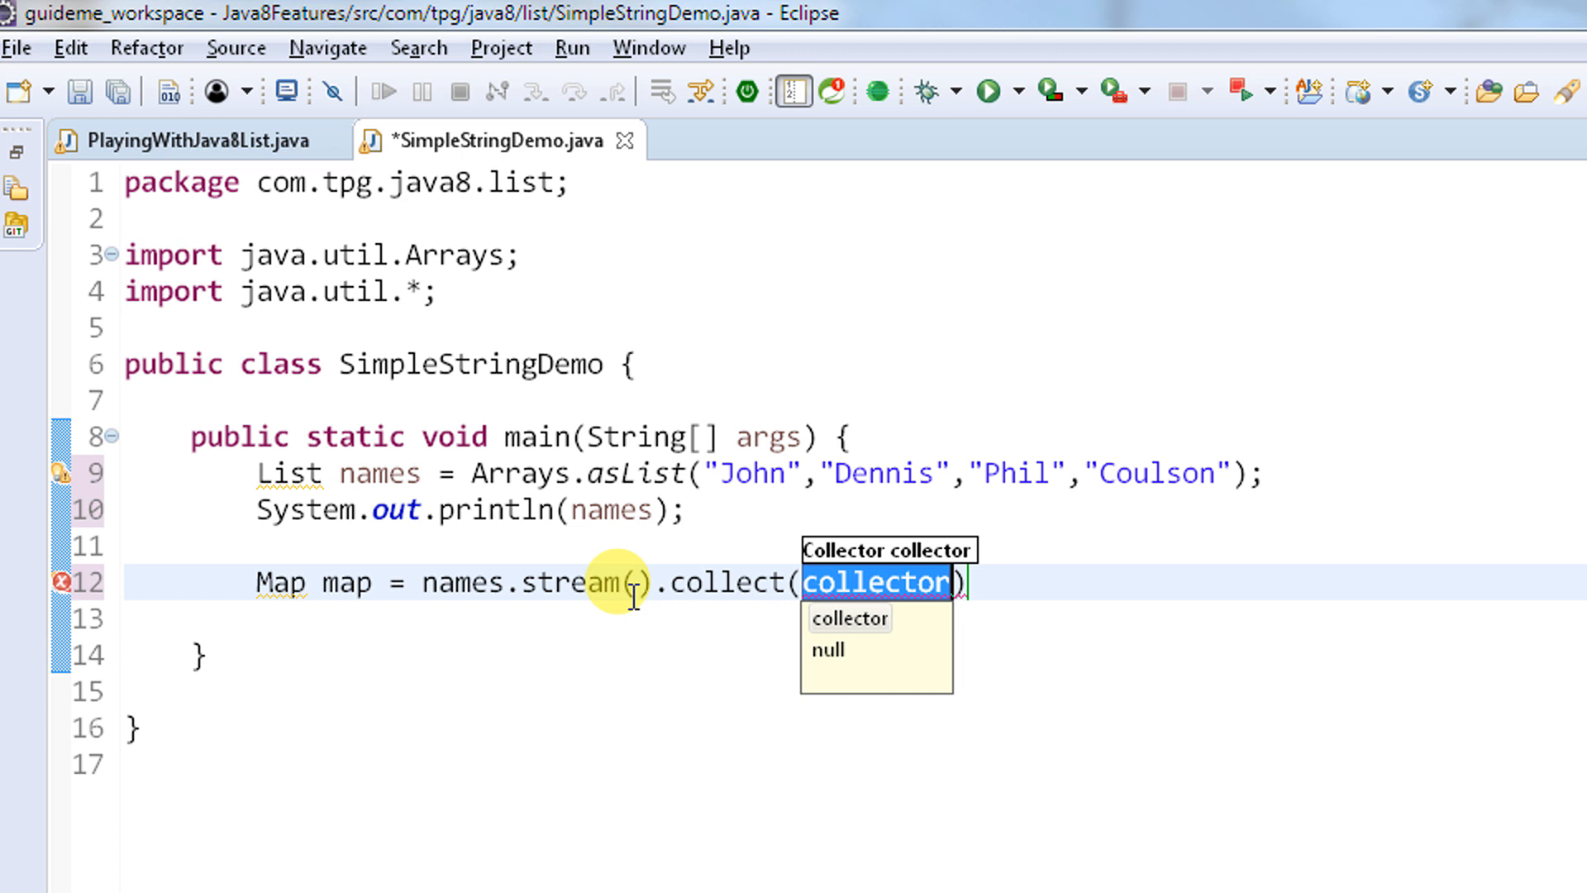
pyautogui.write('Col')
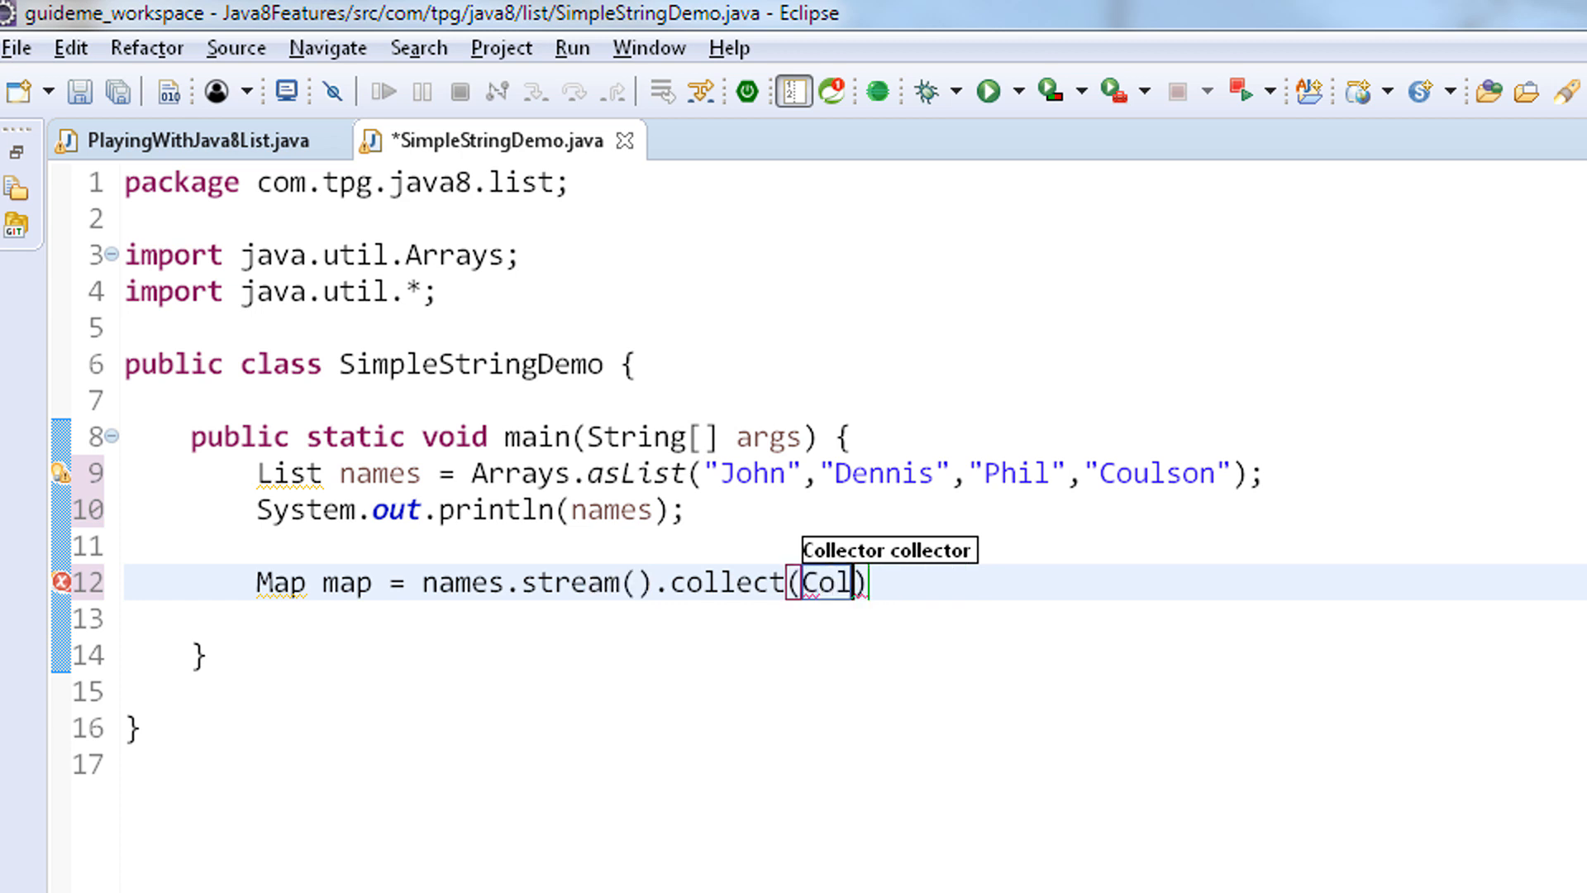
pyautogui.write('e')
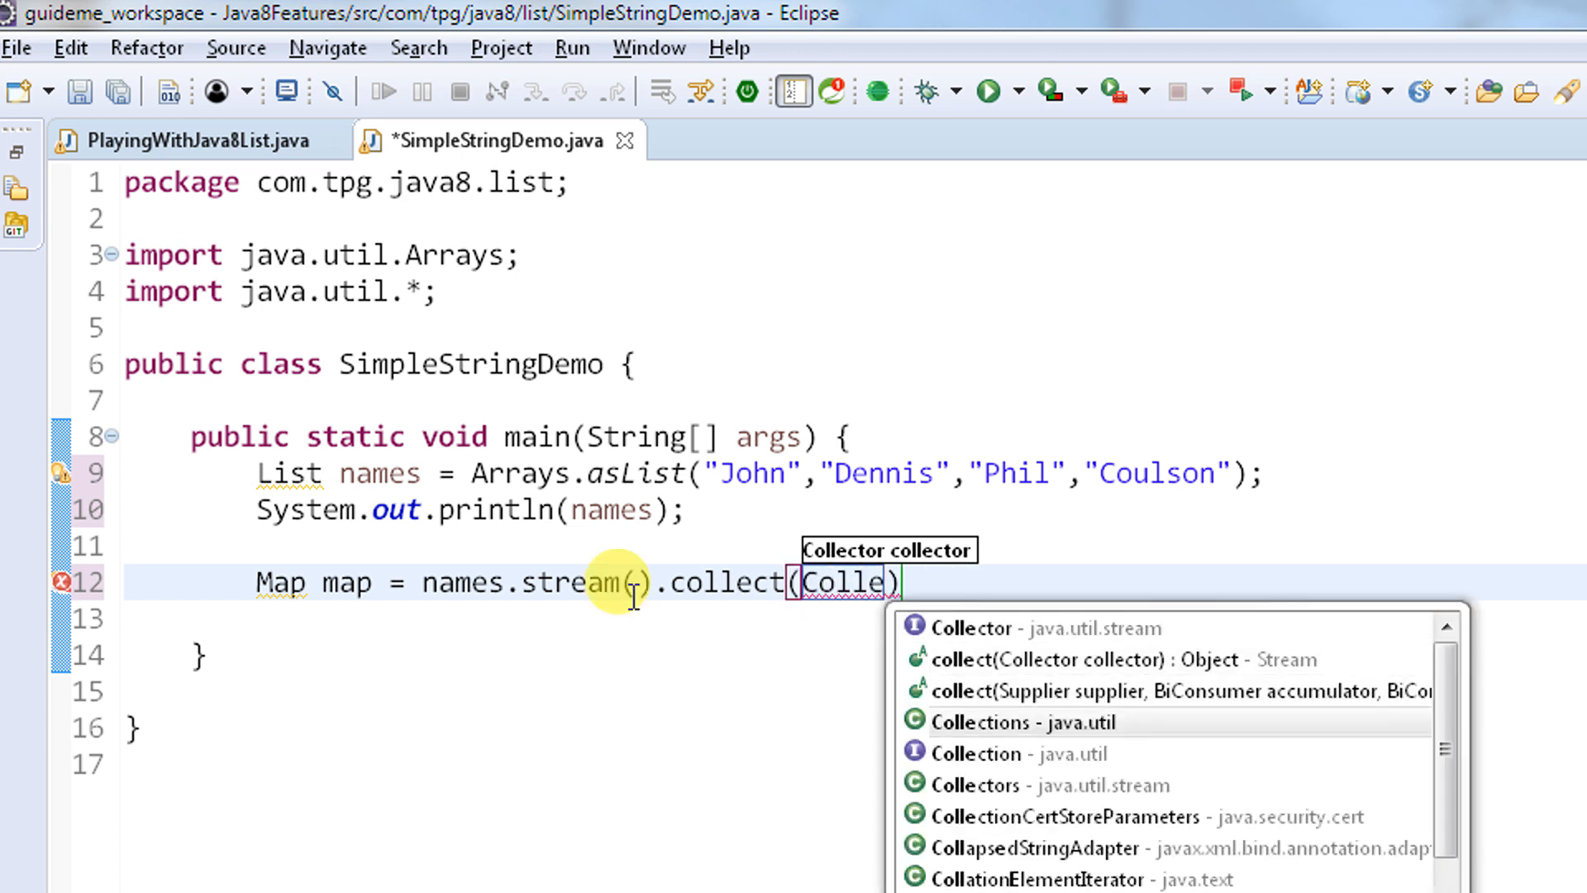
pyautogui.click(974, 785)
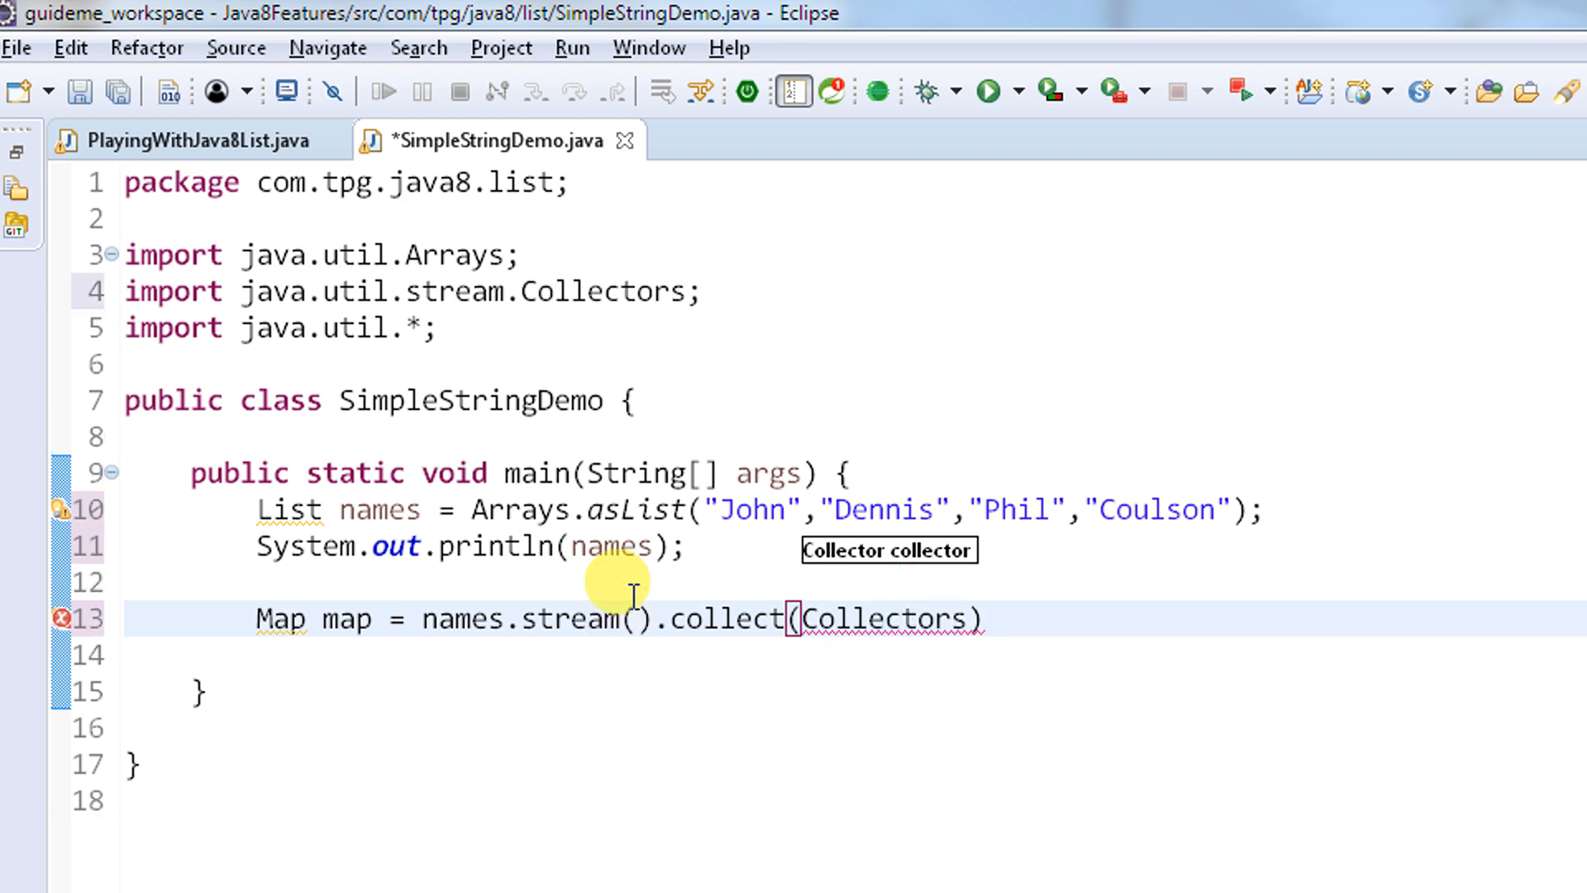
pyautogui.write('.')
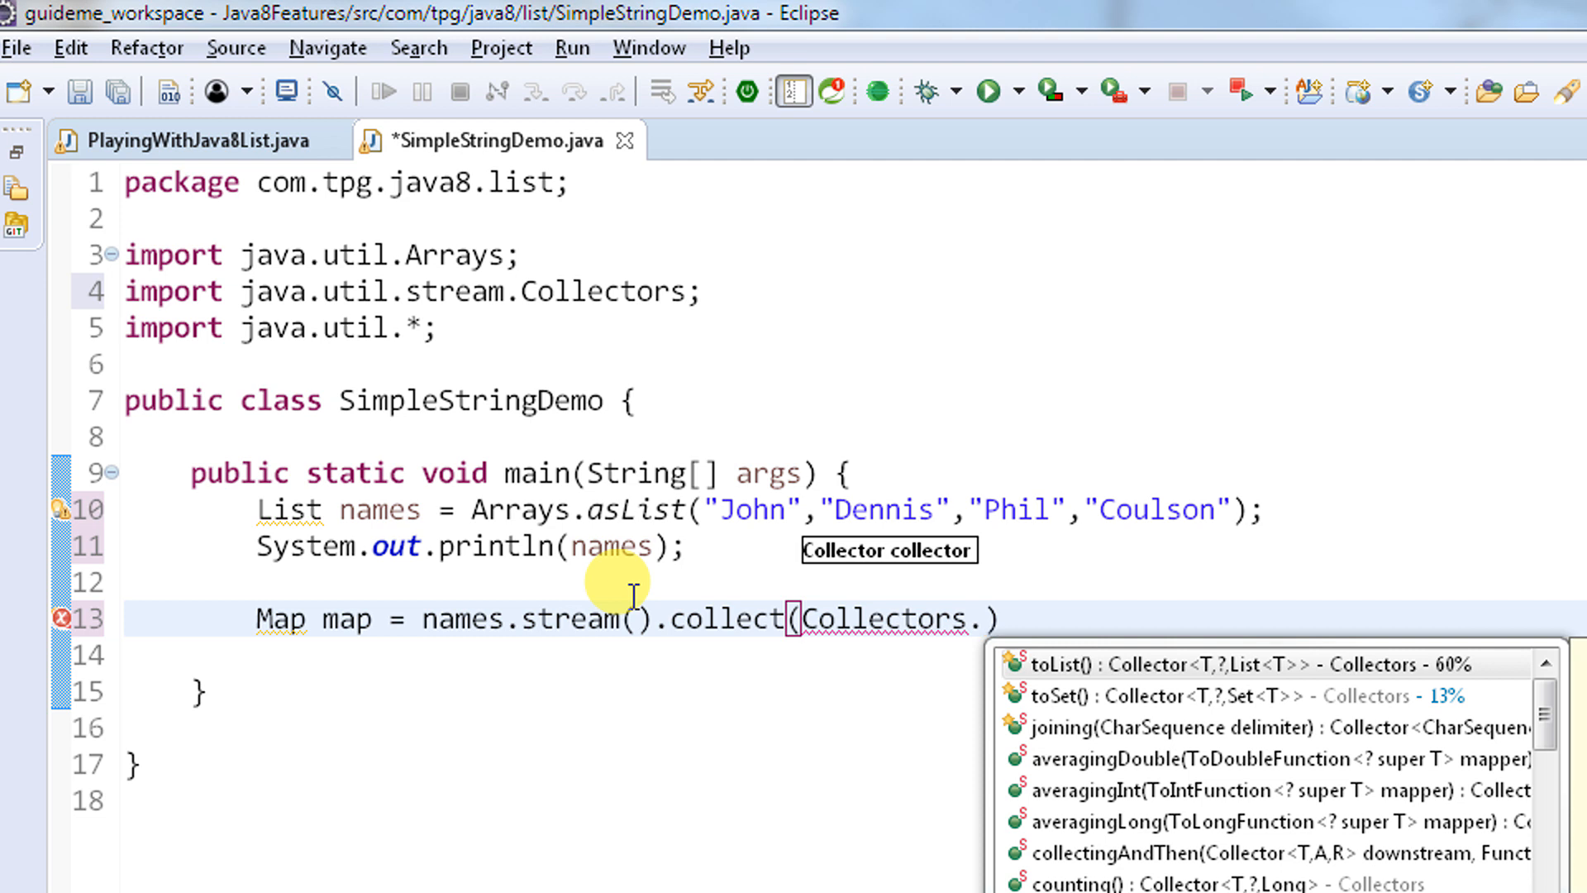
pyautogui.write('to')
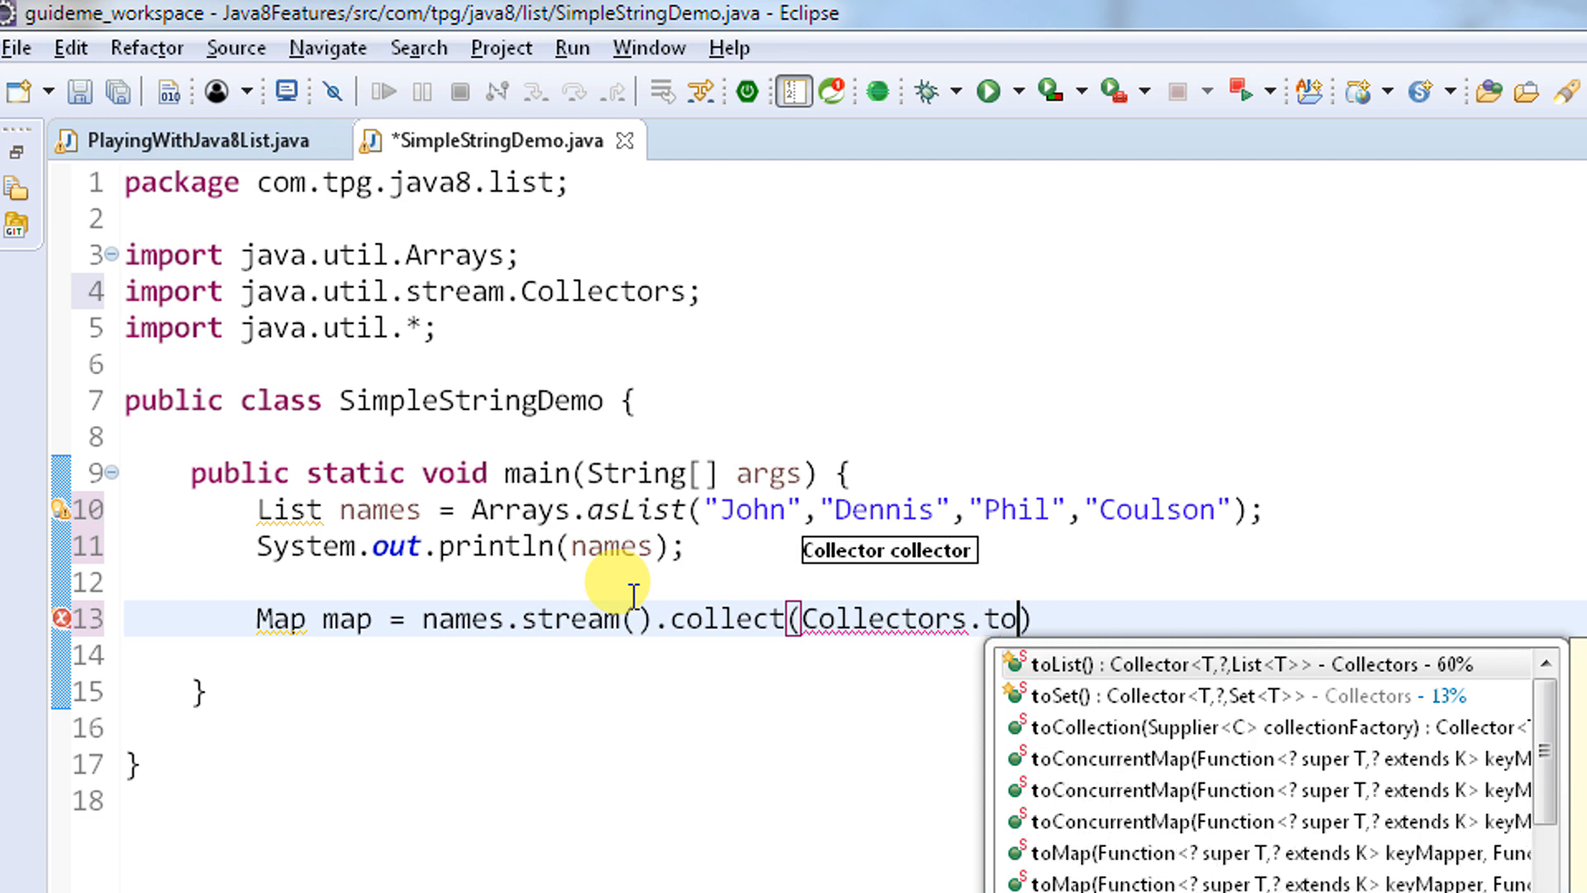
pyautogui.write('Map')
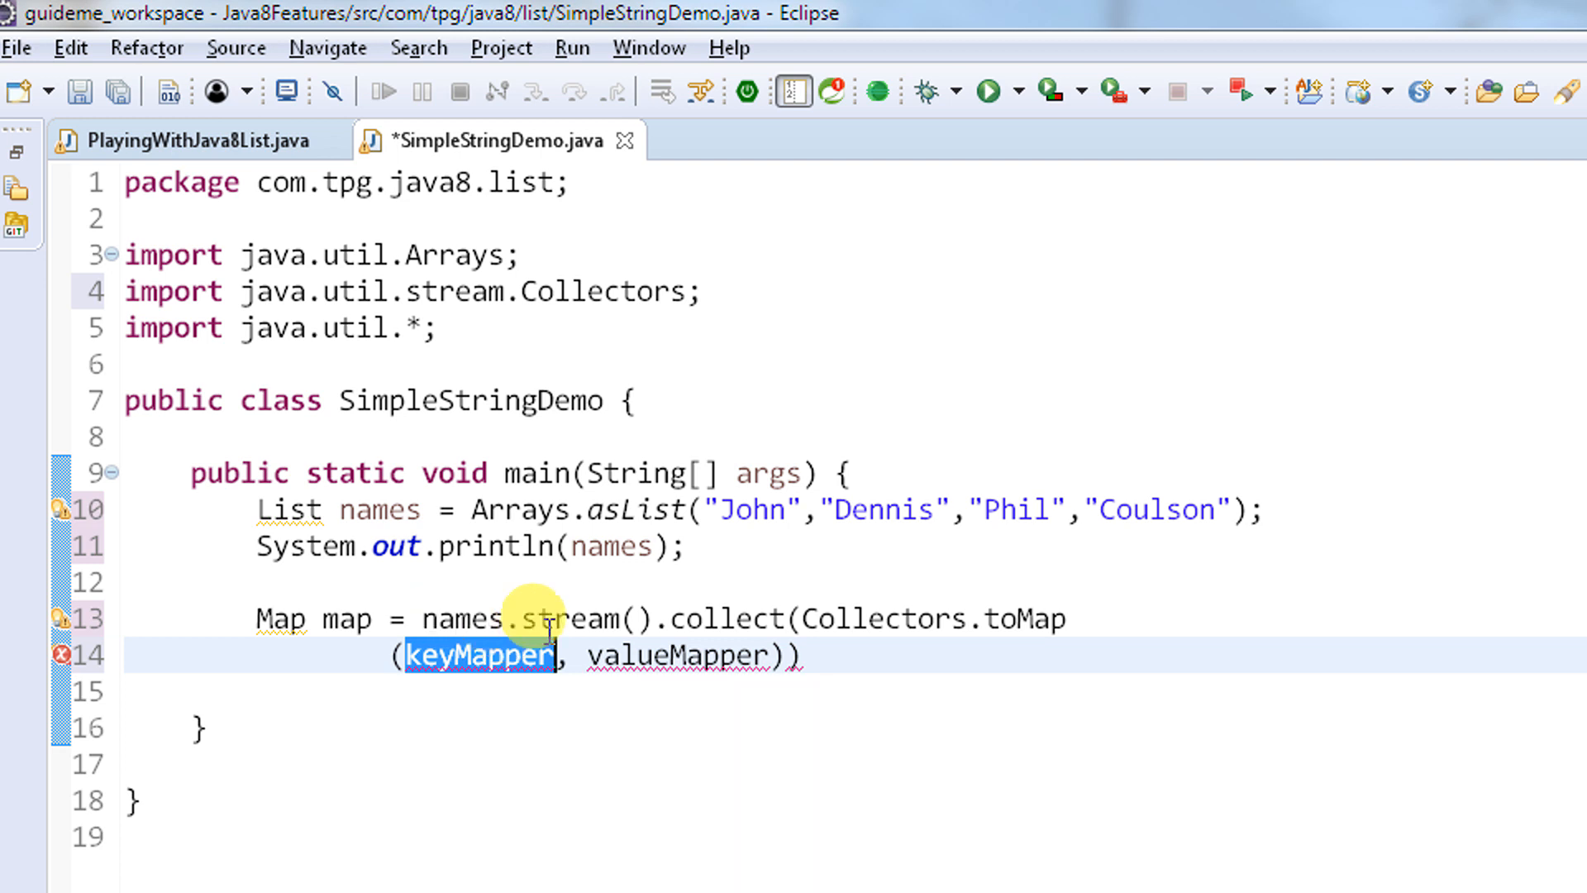
pyautogui.moveTo(769, 536)
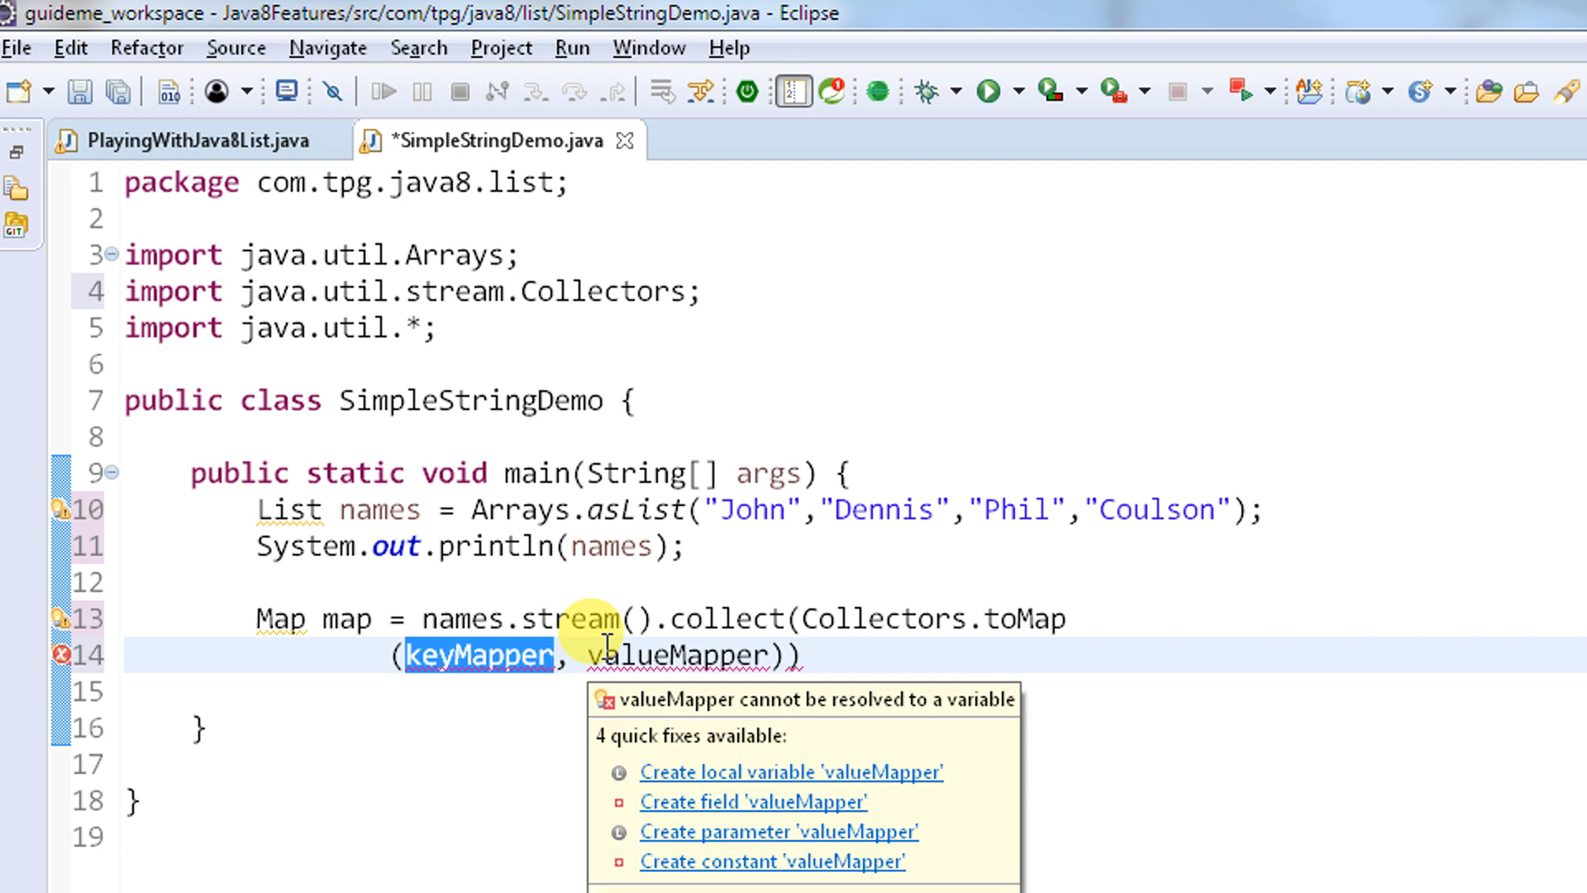
# Set the toMap key mapper to e -> e and the value mapper to String::length
pyautogui.write('e ->')
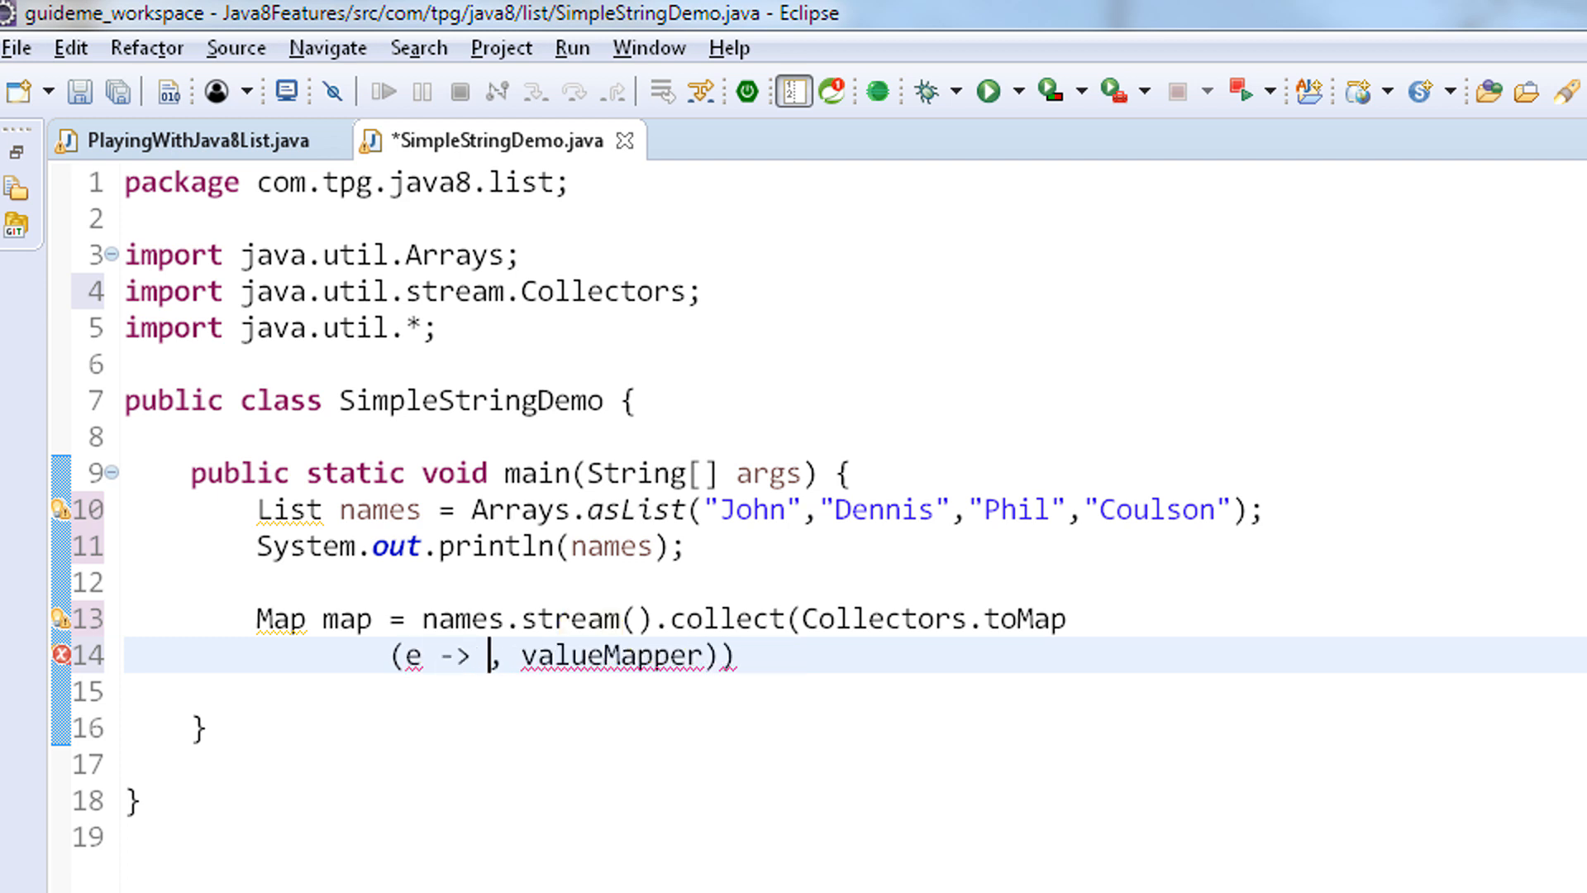
pyautogui.write('e')
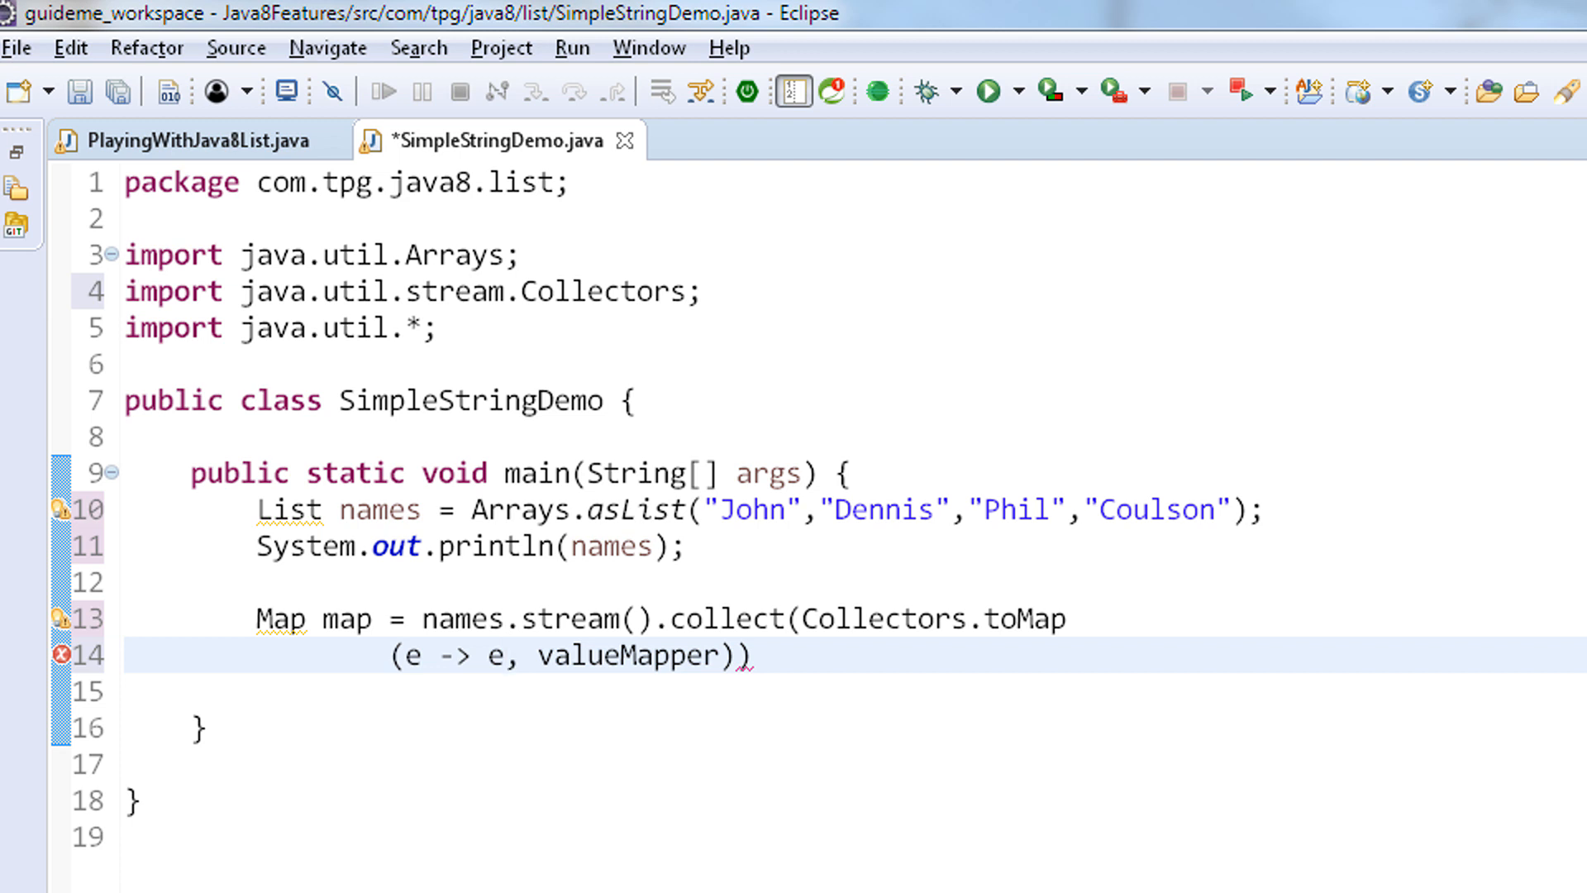
pyautogui.doubleClick(627, 655)
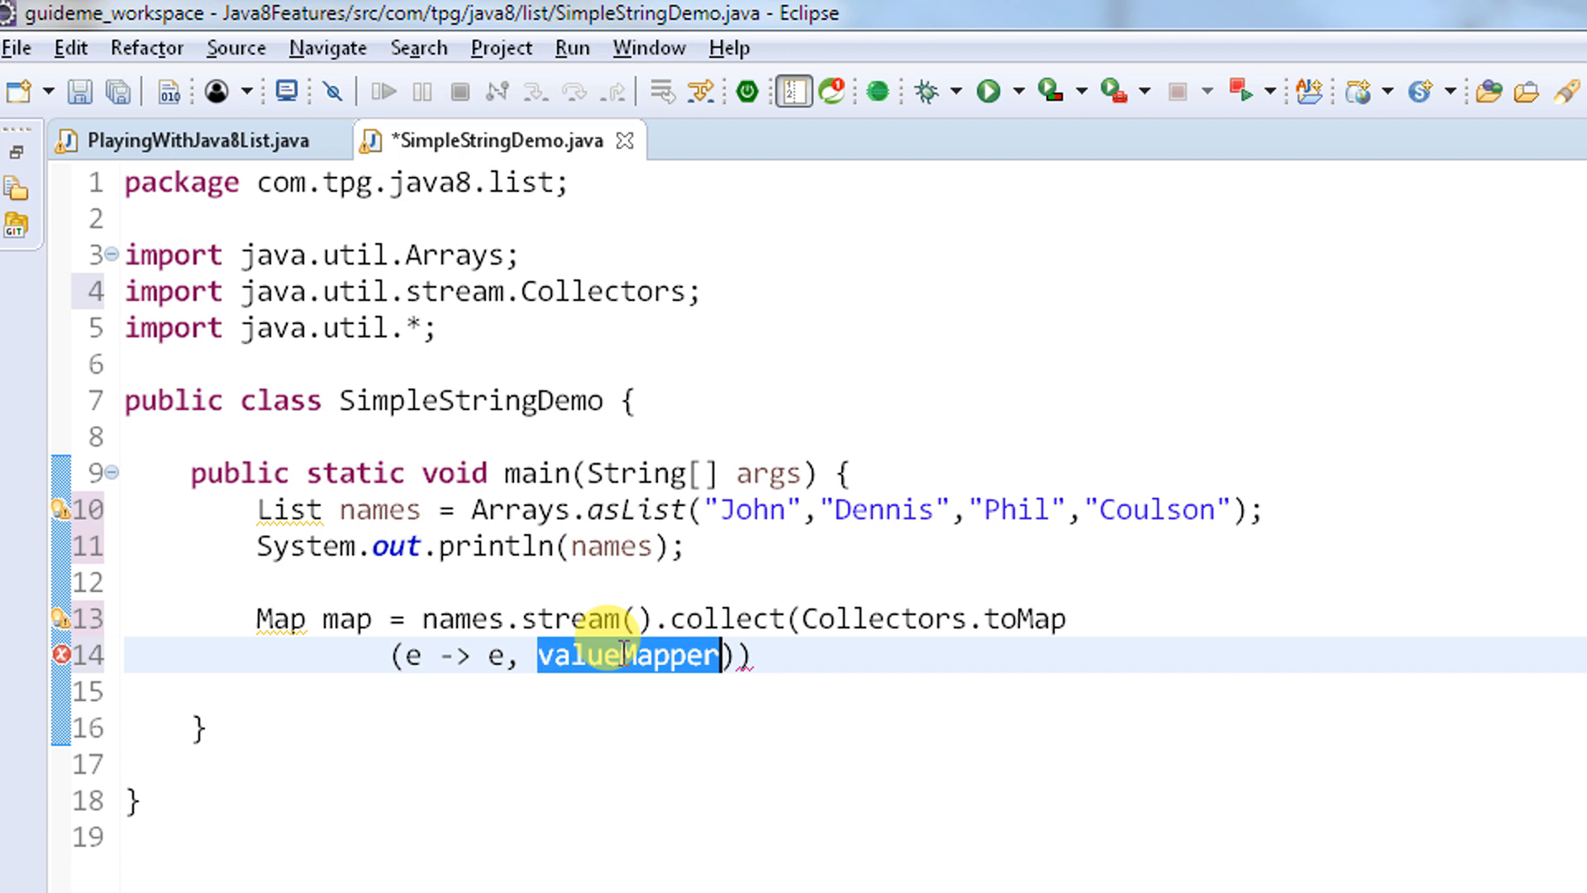
pyautogui.write('String')
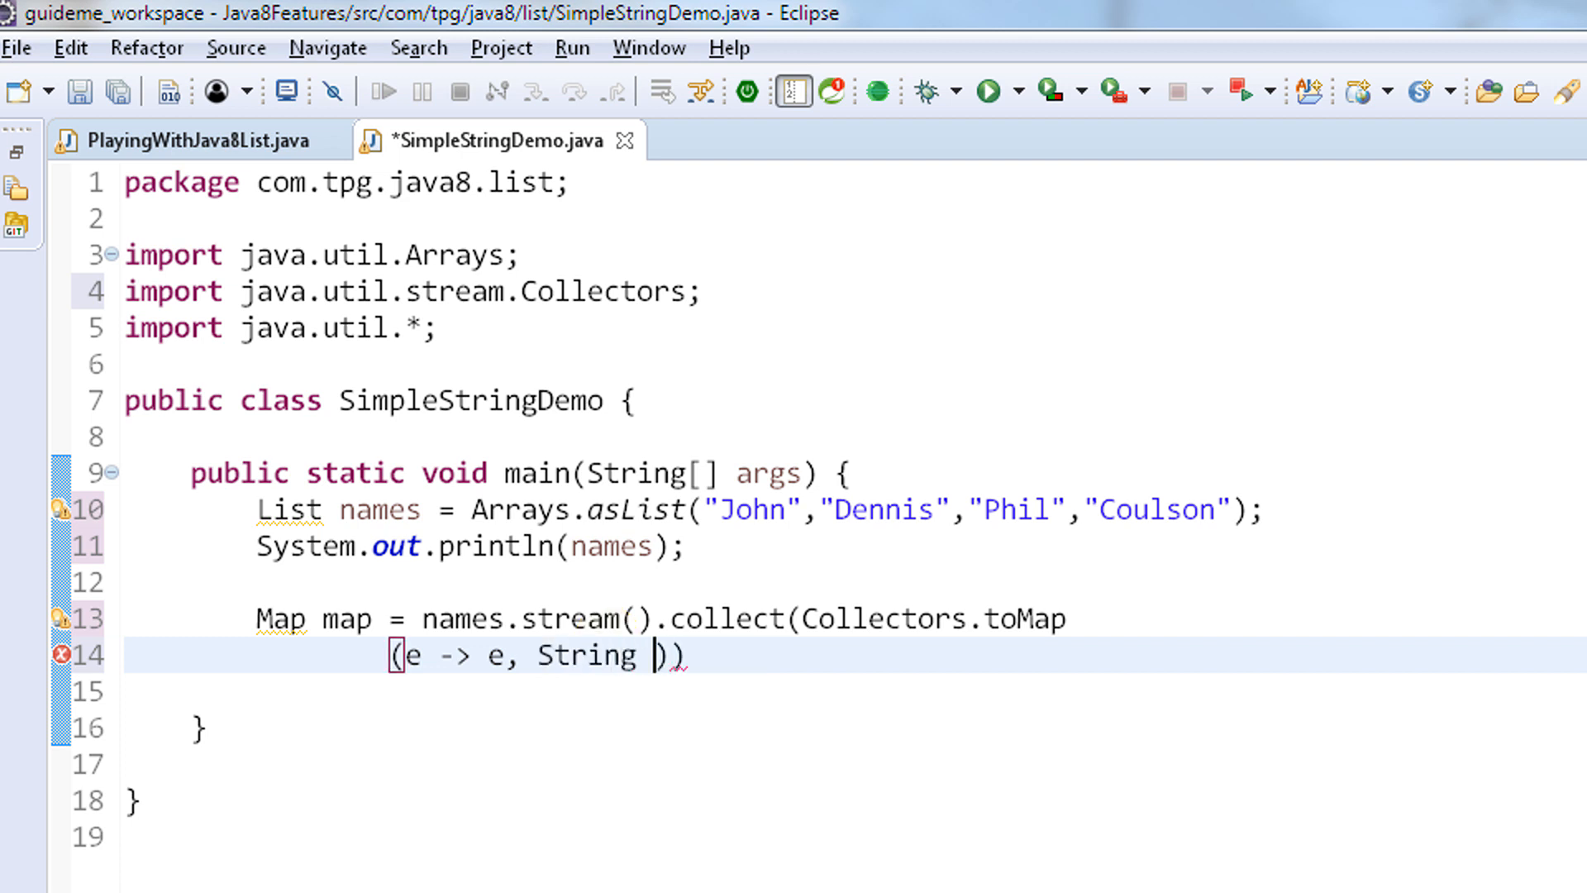
pyautogui.write('::lenght')
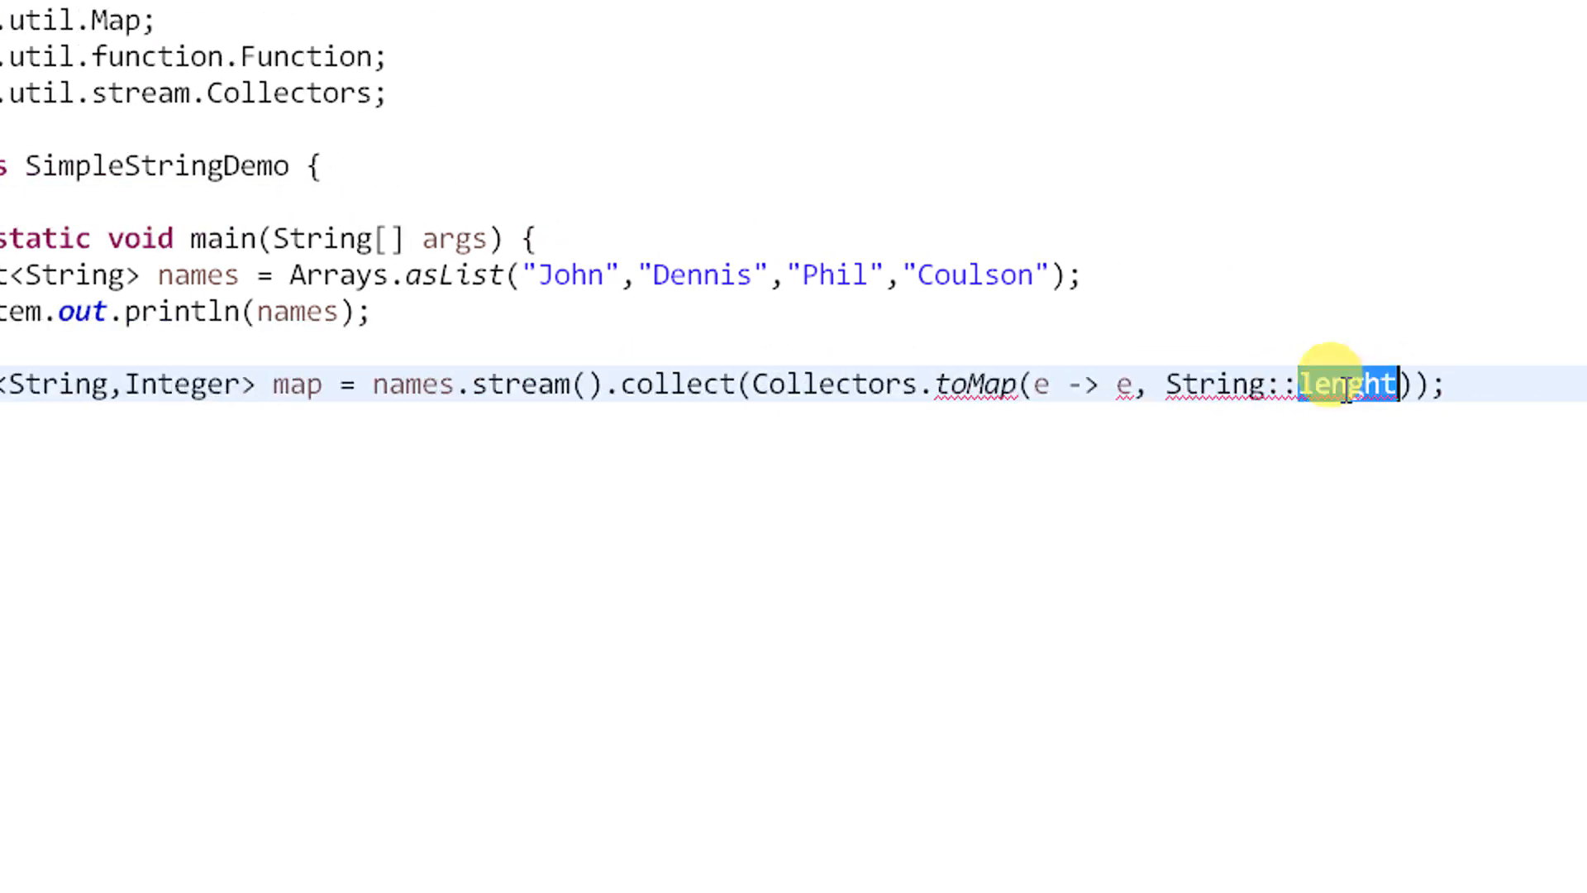
pyautogui.write('length')
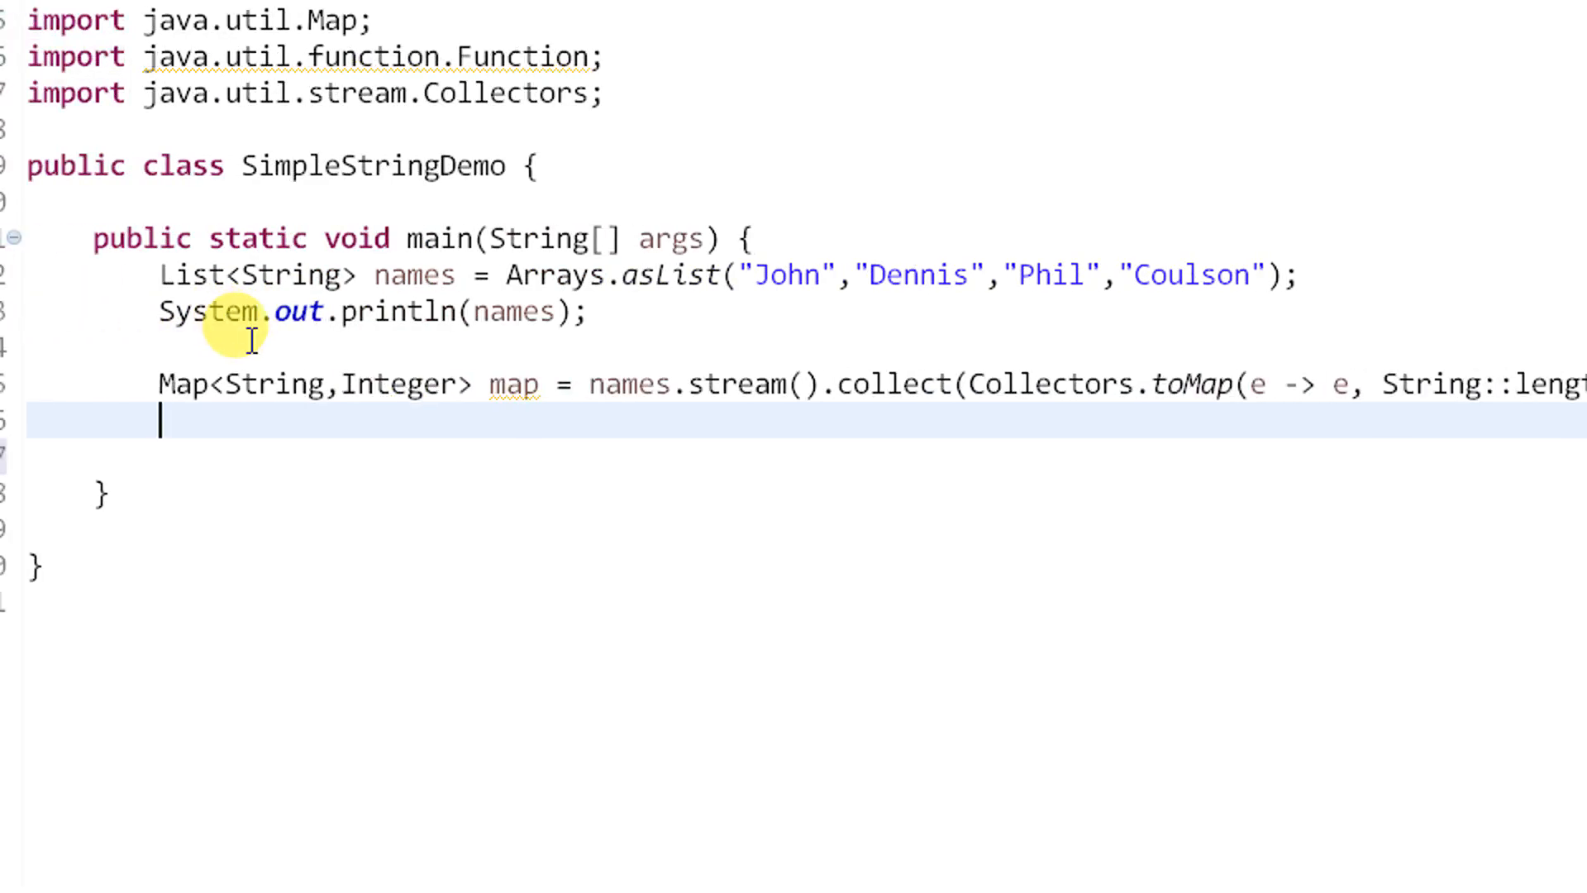
# Print the map with syso, run the class, and inspect Coulson=7 in the console
pyautogui.write('syso')
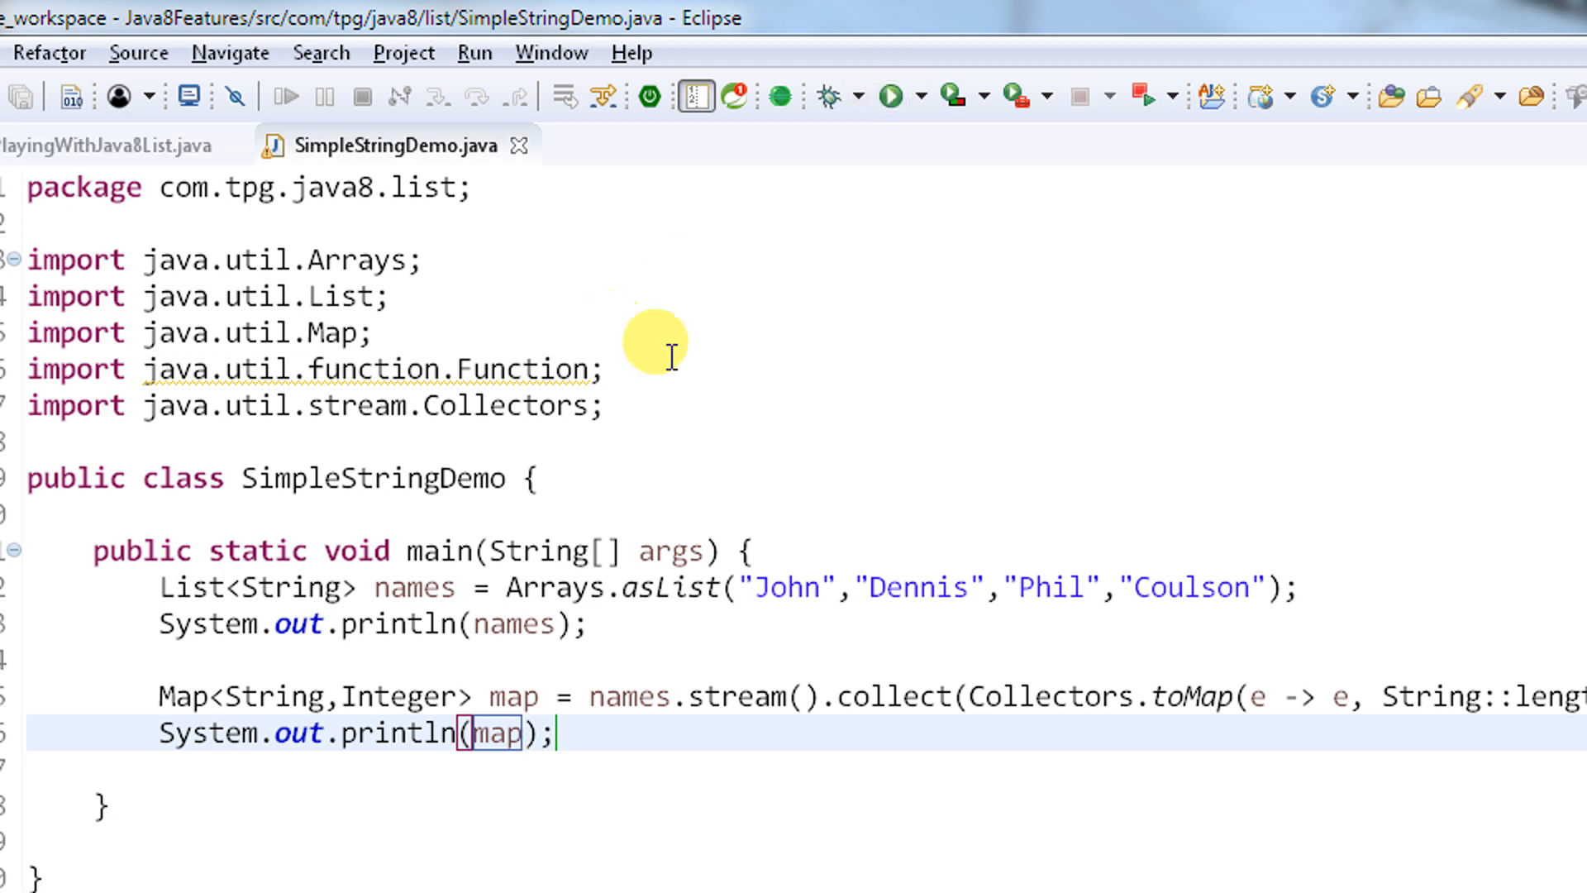
pyautogui.click(889, 96)
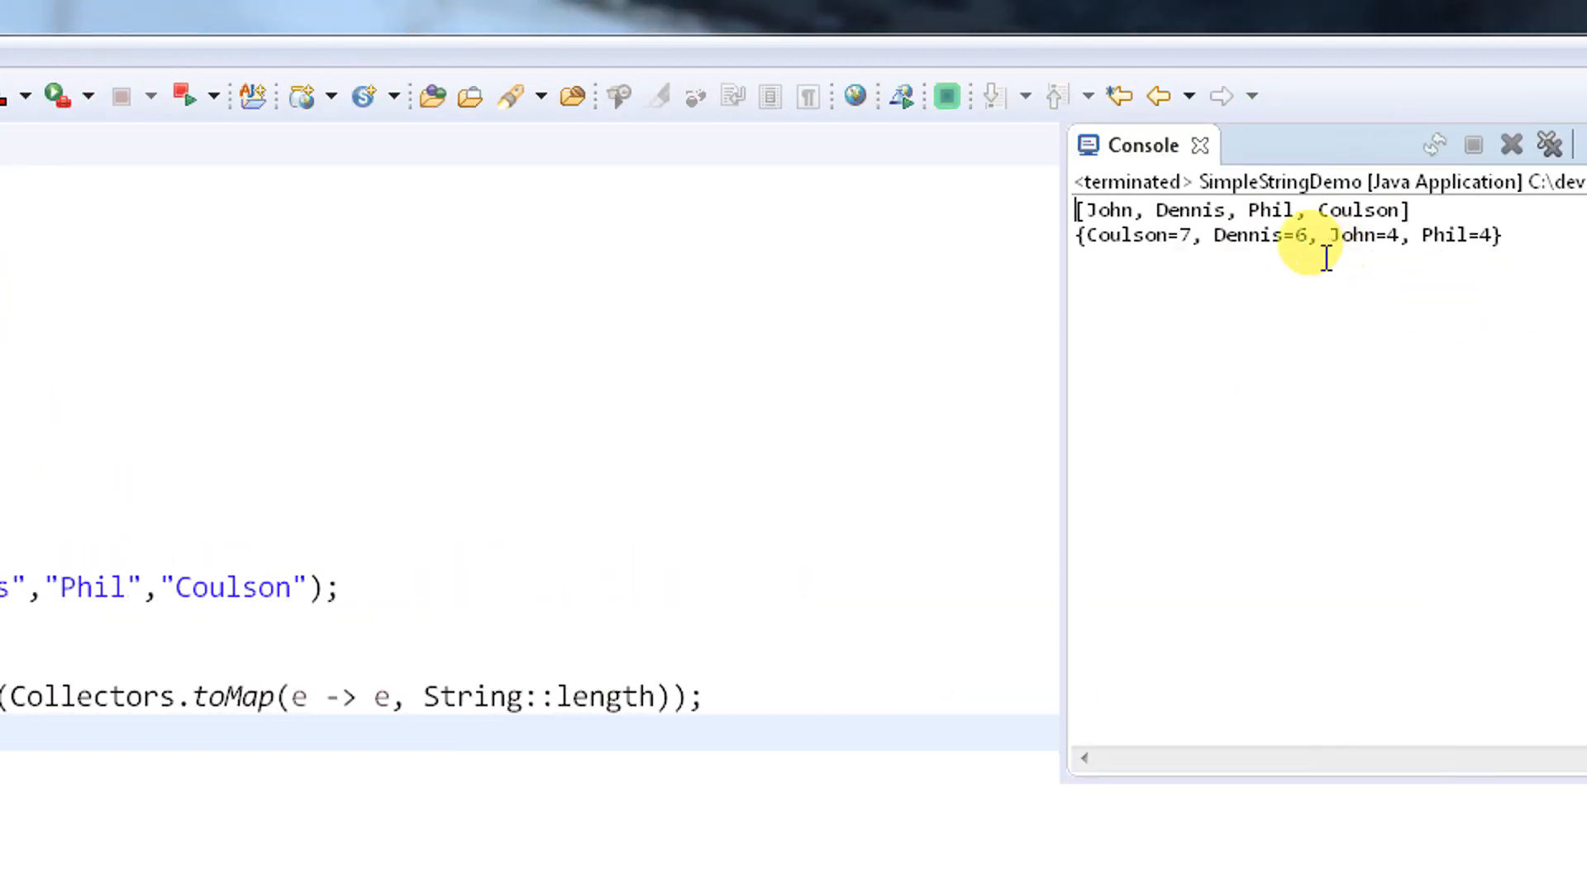
pyautogui.doubleClick(1119, 235)
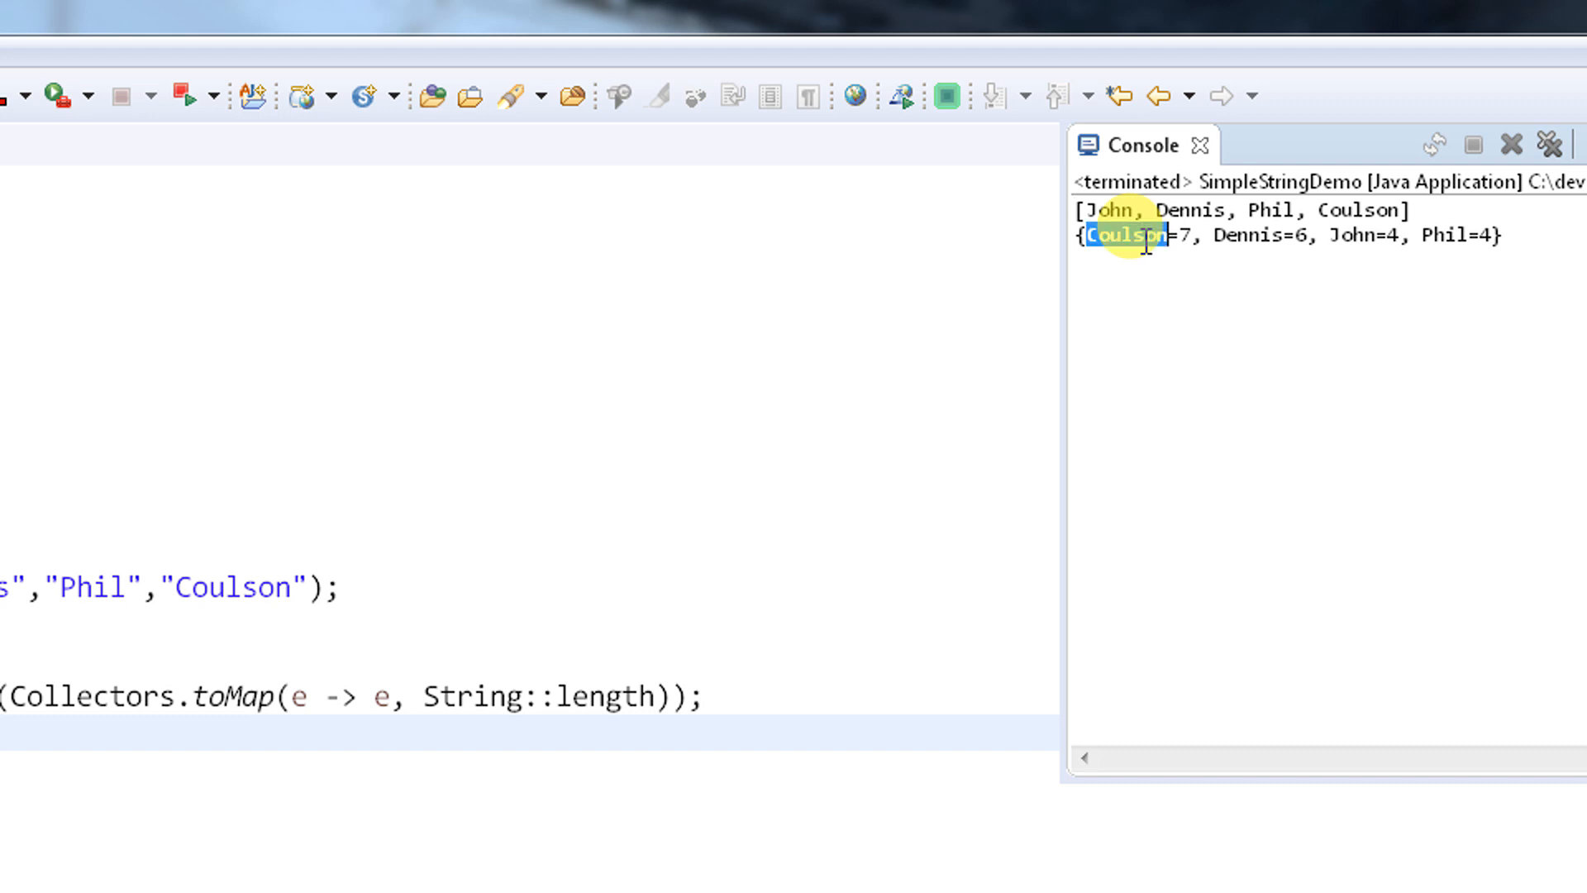
pyautogui.click(1122, 234)
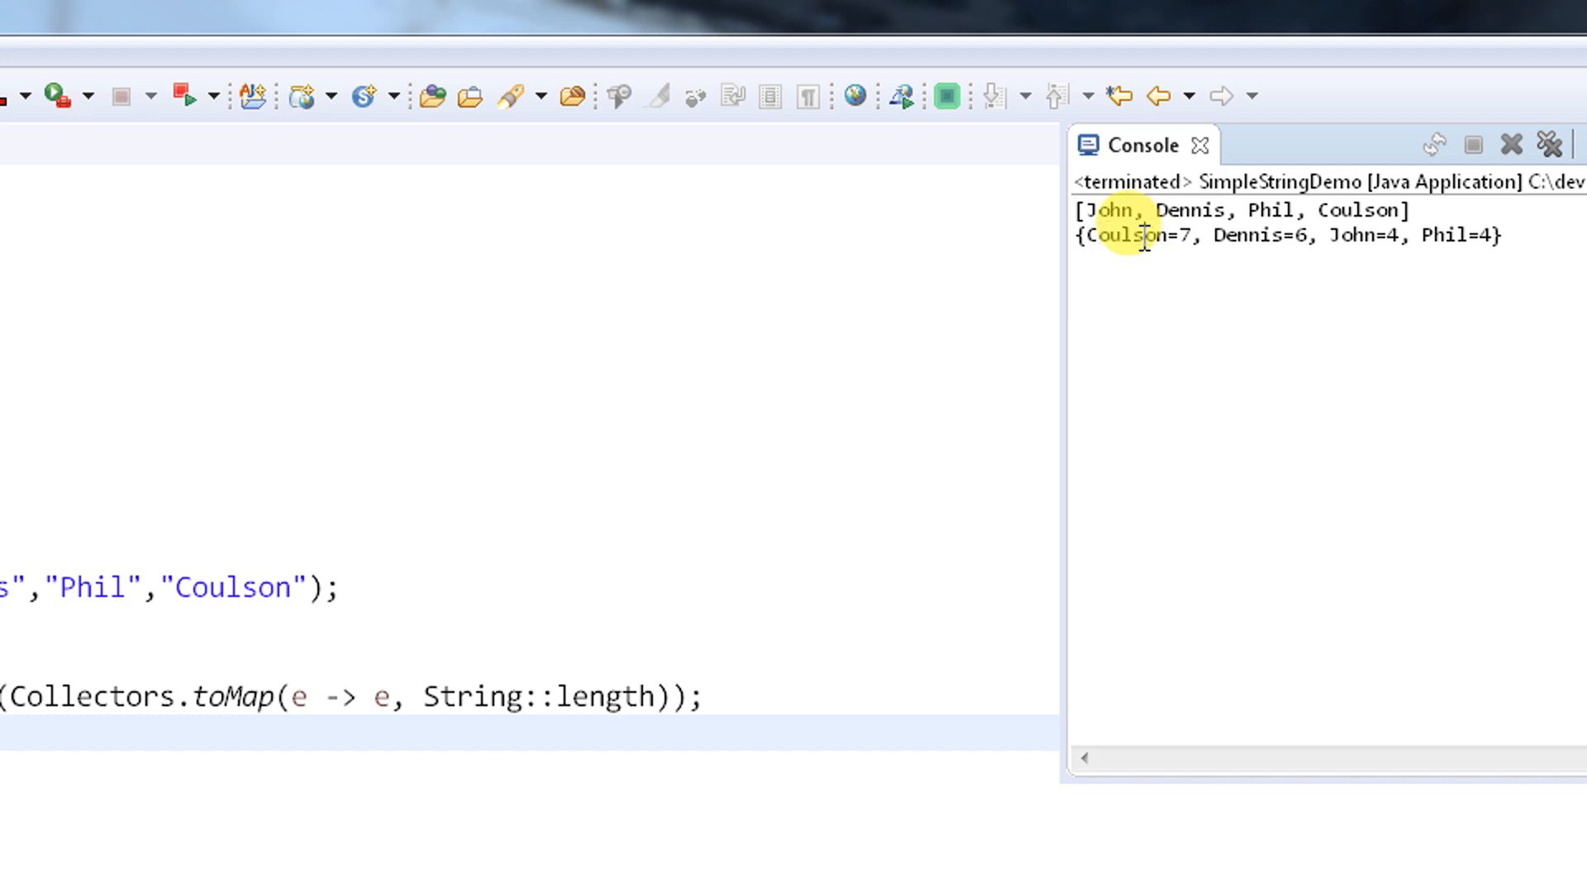
pyautogui.doubleClick(1250, 236)
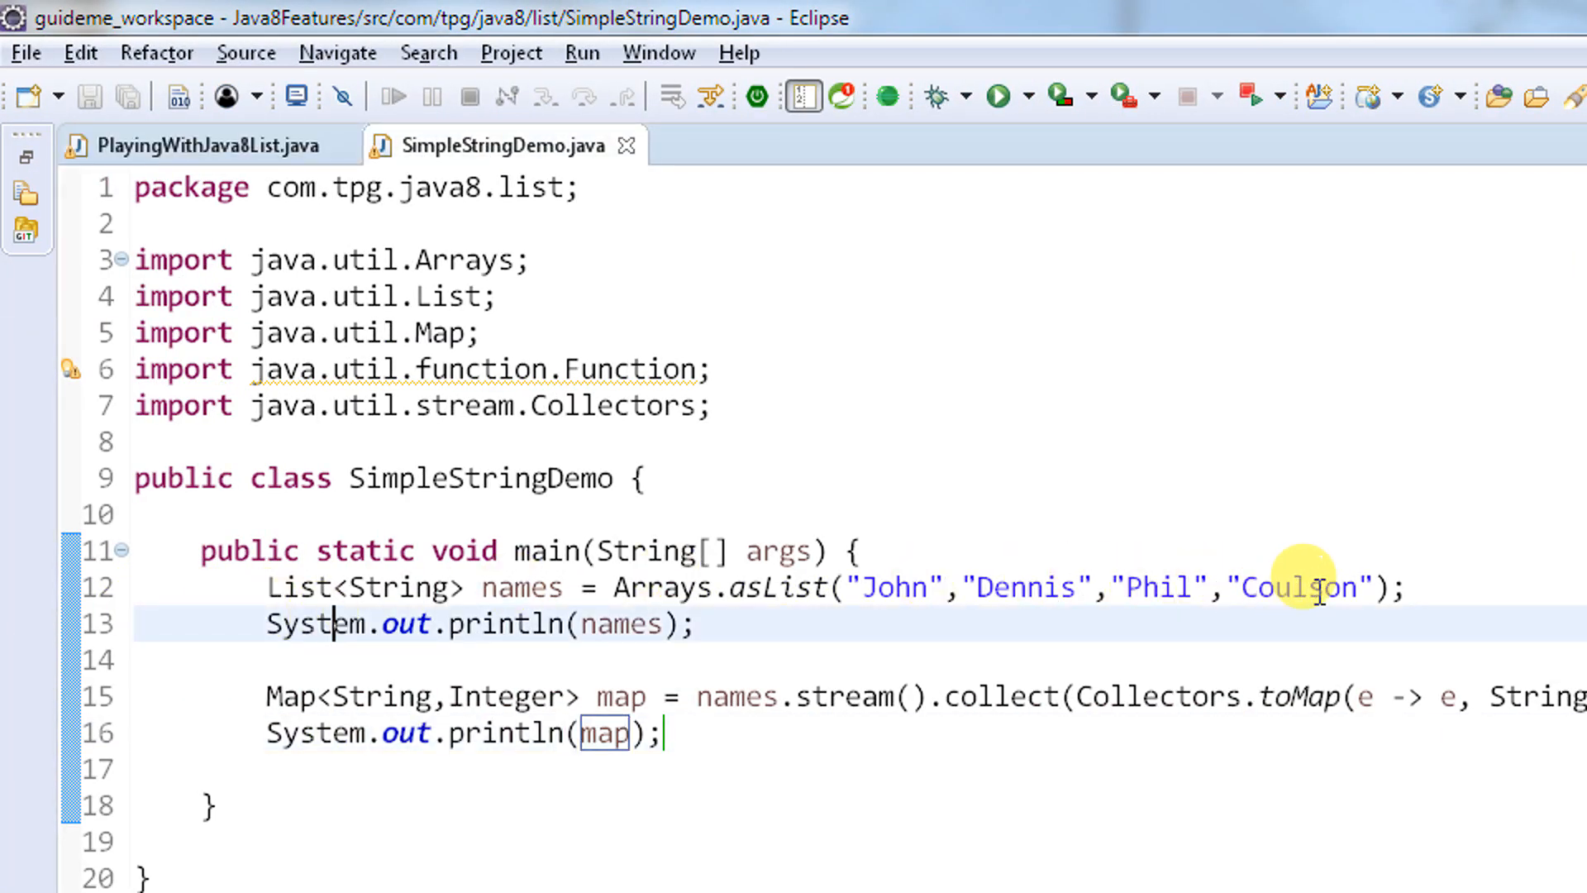
# Append a duplicate "John" to the names list and save the file
pyautogui.write(',')
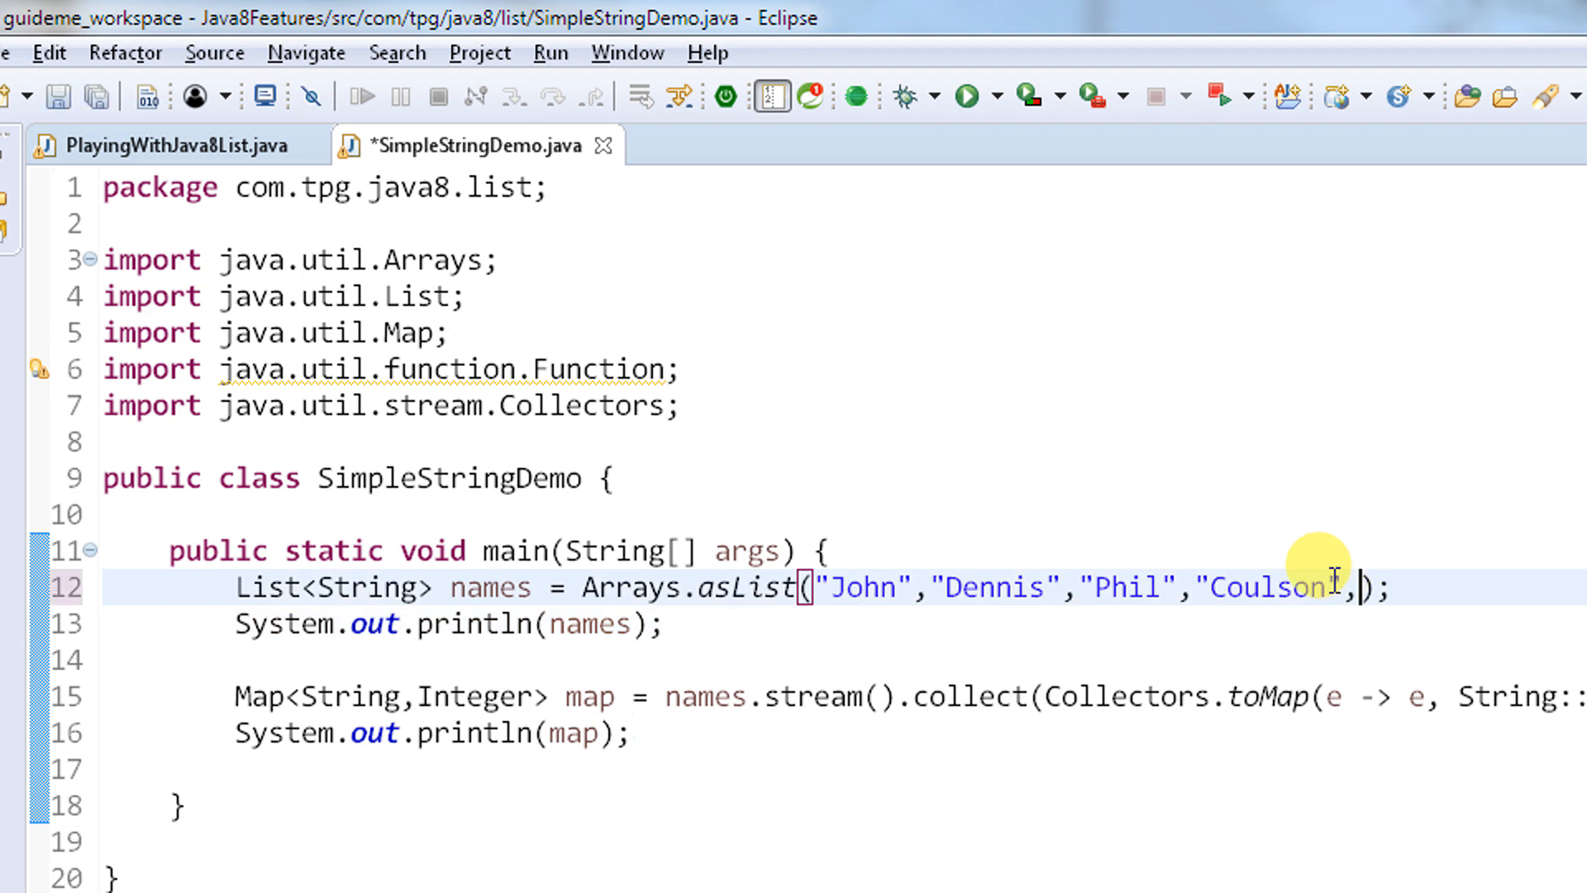
pyautogui.write('""')
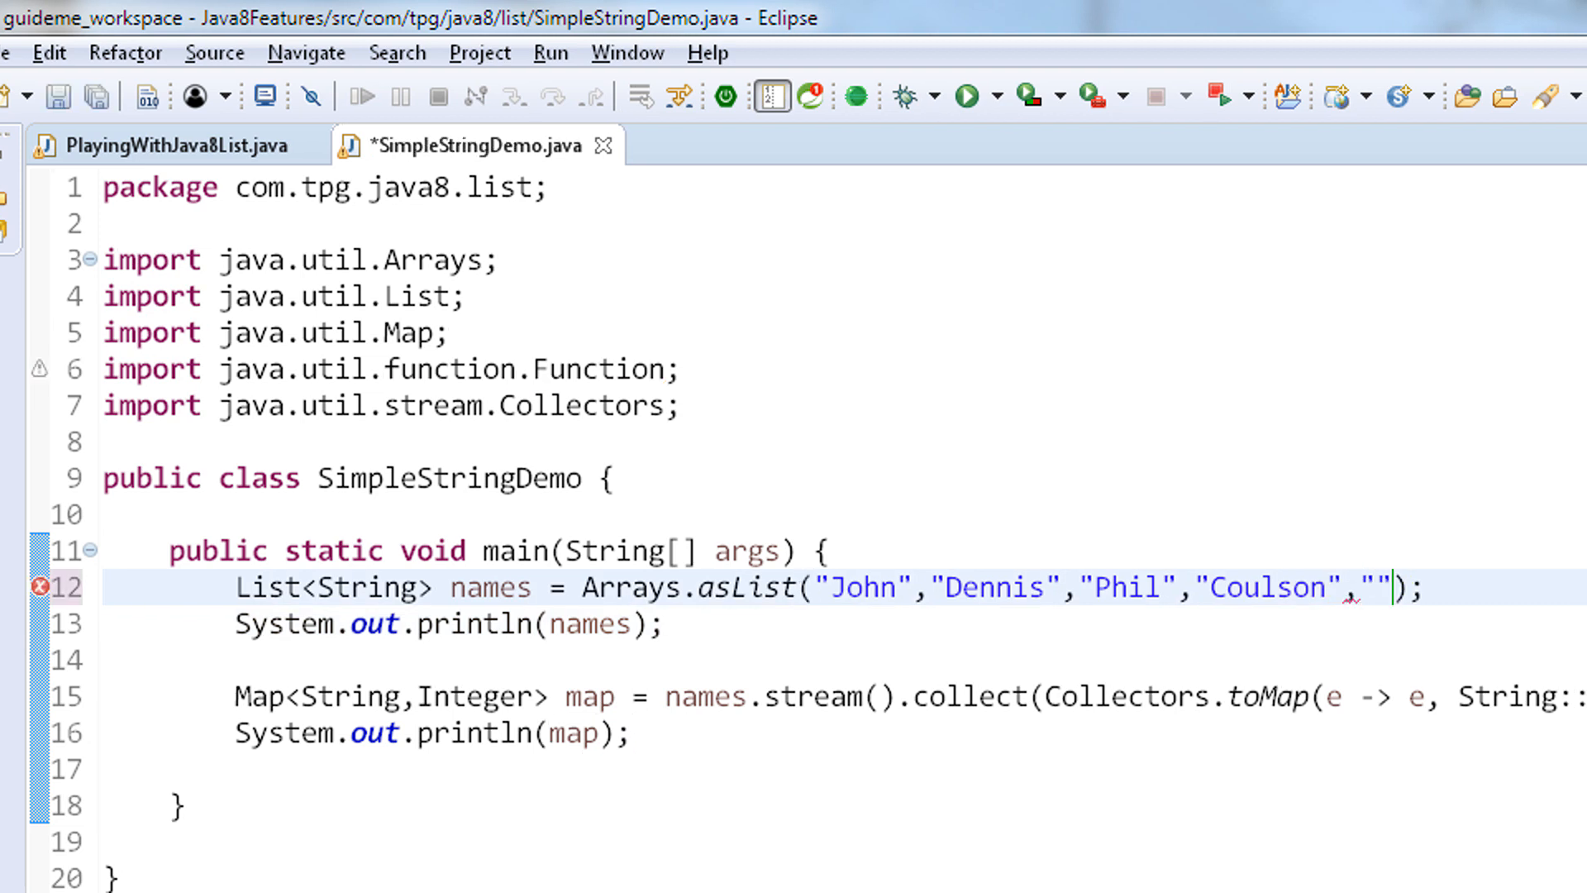
pyautogui.write('John')
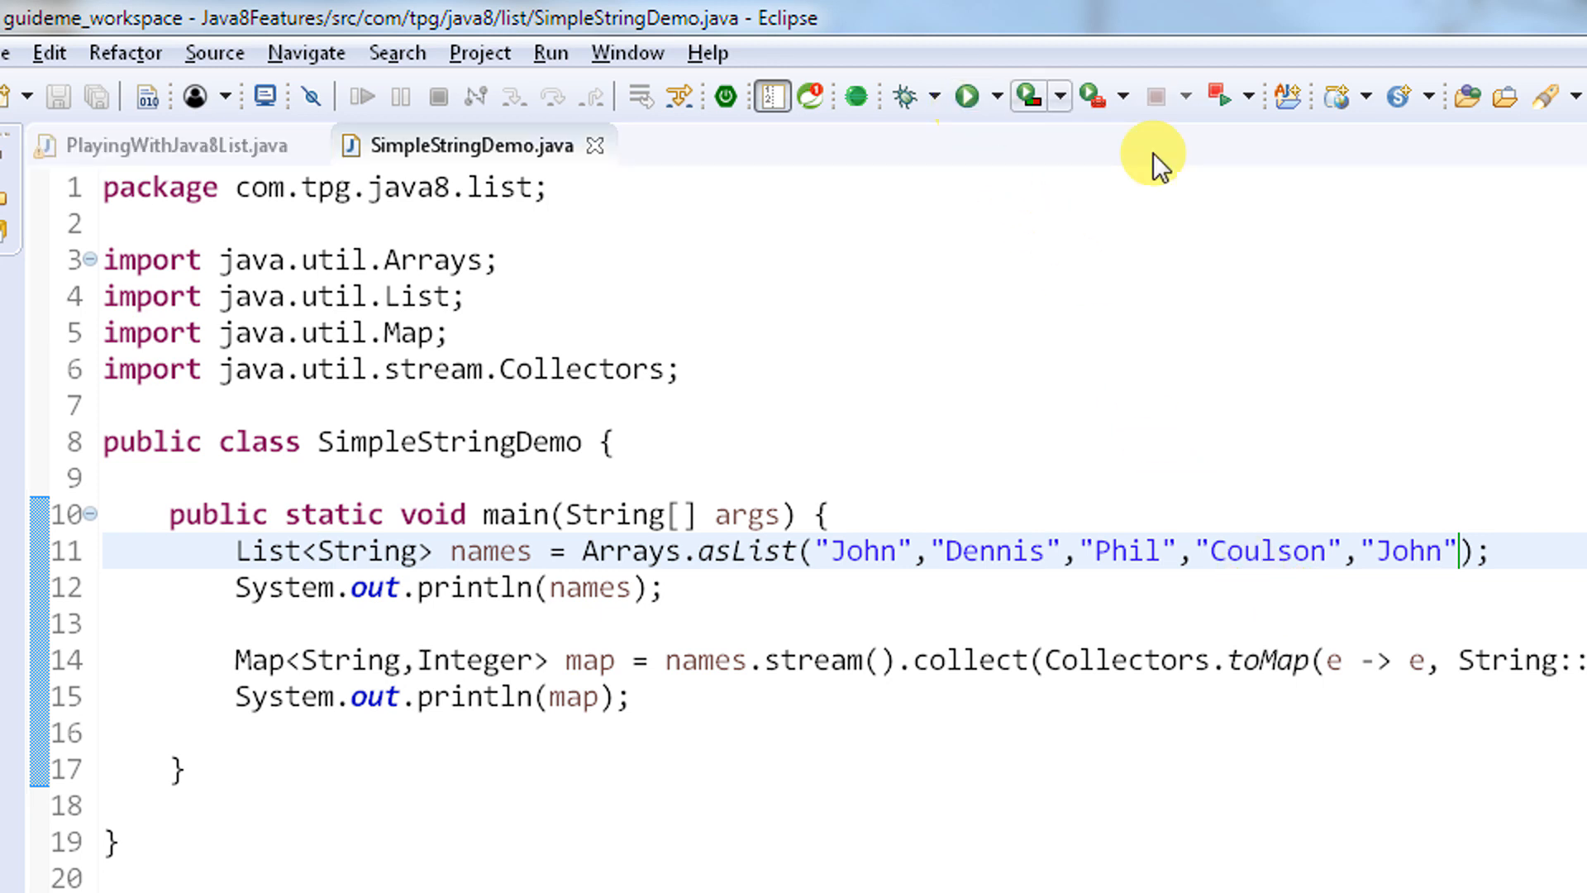
pyautogui.click(964, 96)
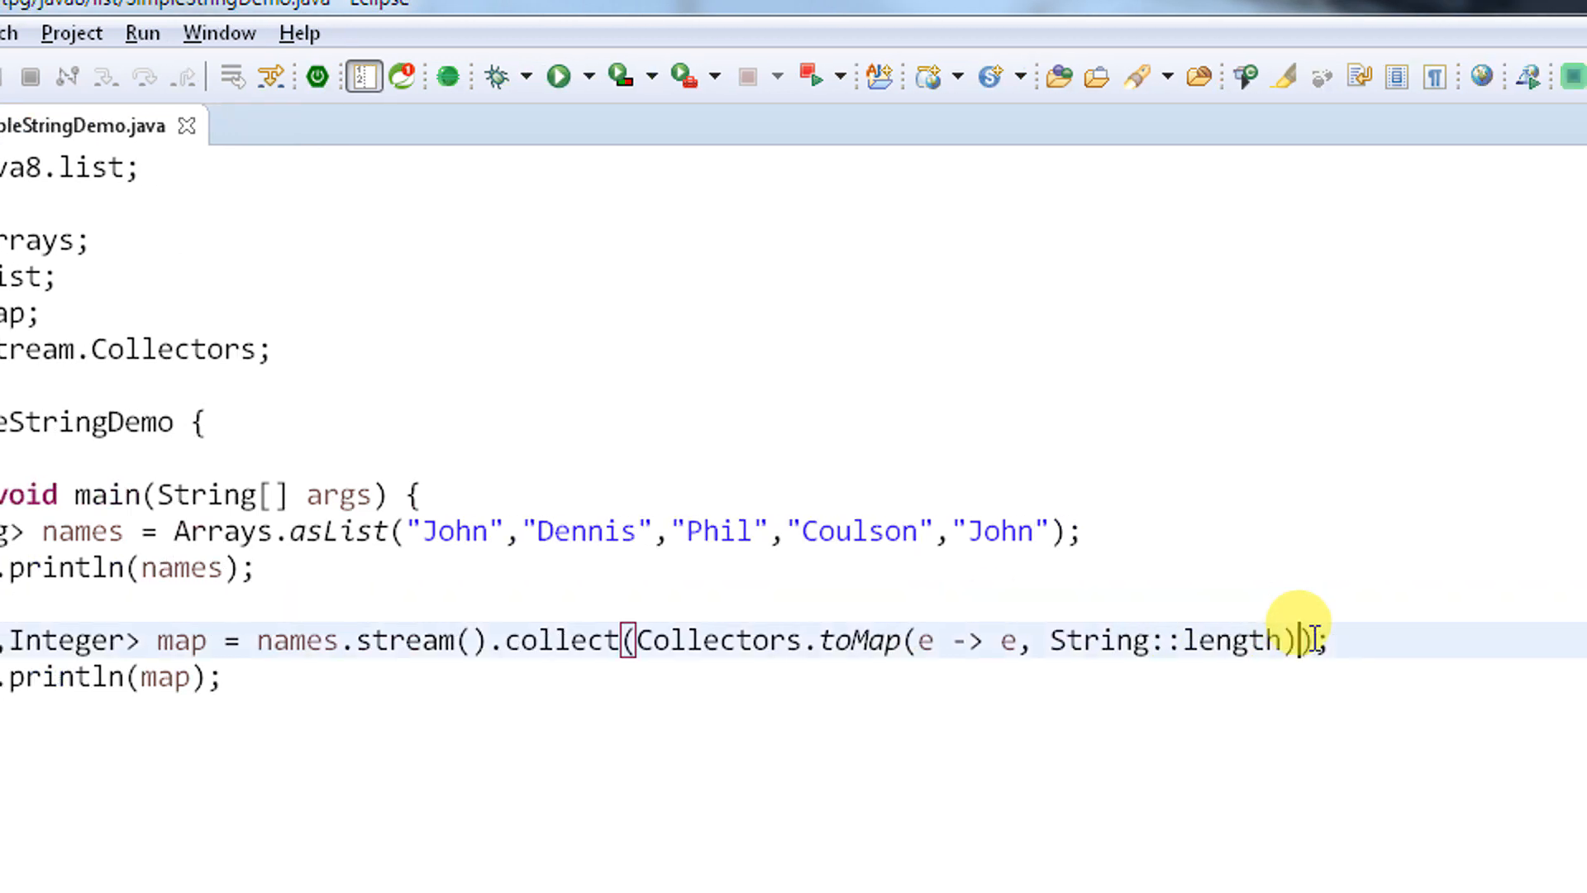
# Add the merge function (e1, e2) -> e1 as toMap's third argument
pyautogui.write(')')
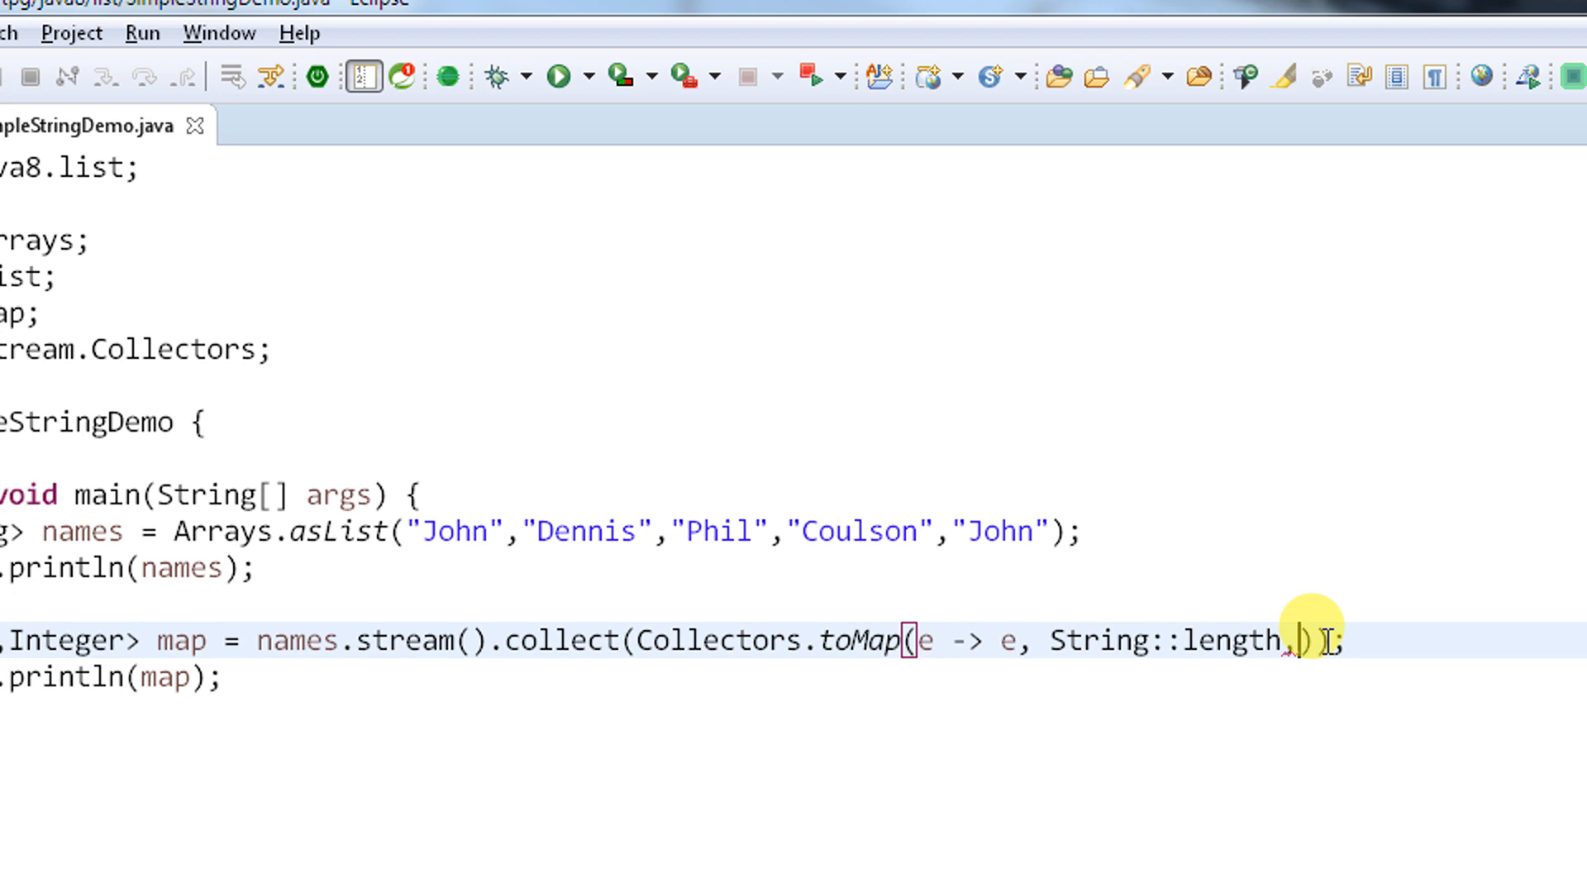
pyautogui.write('()')
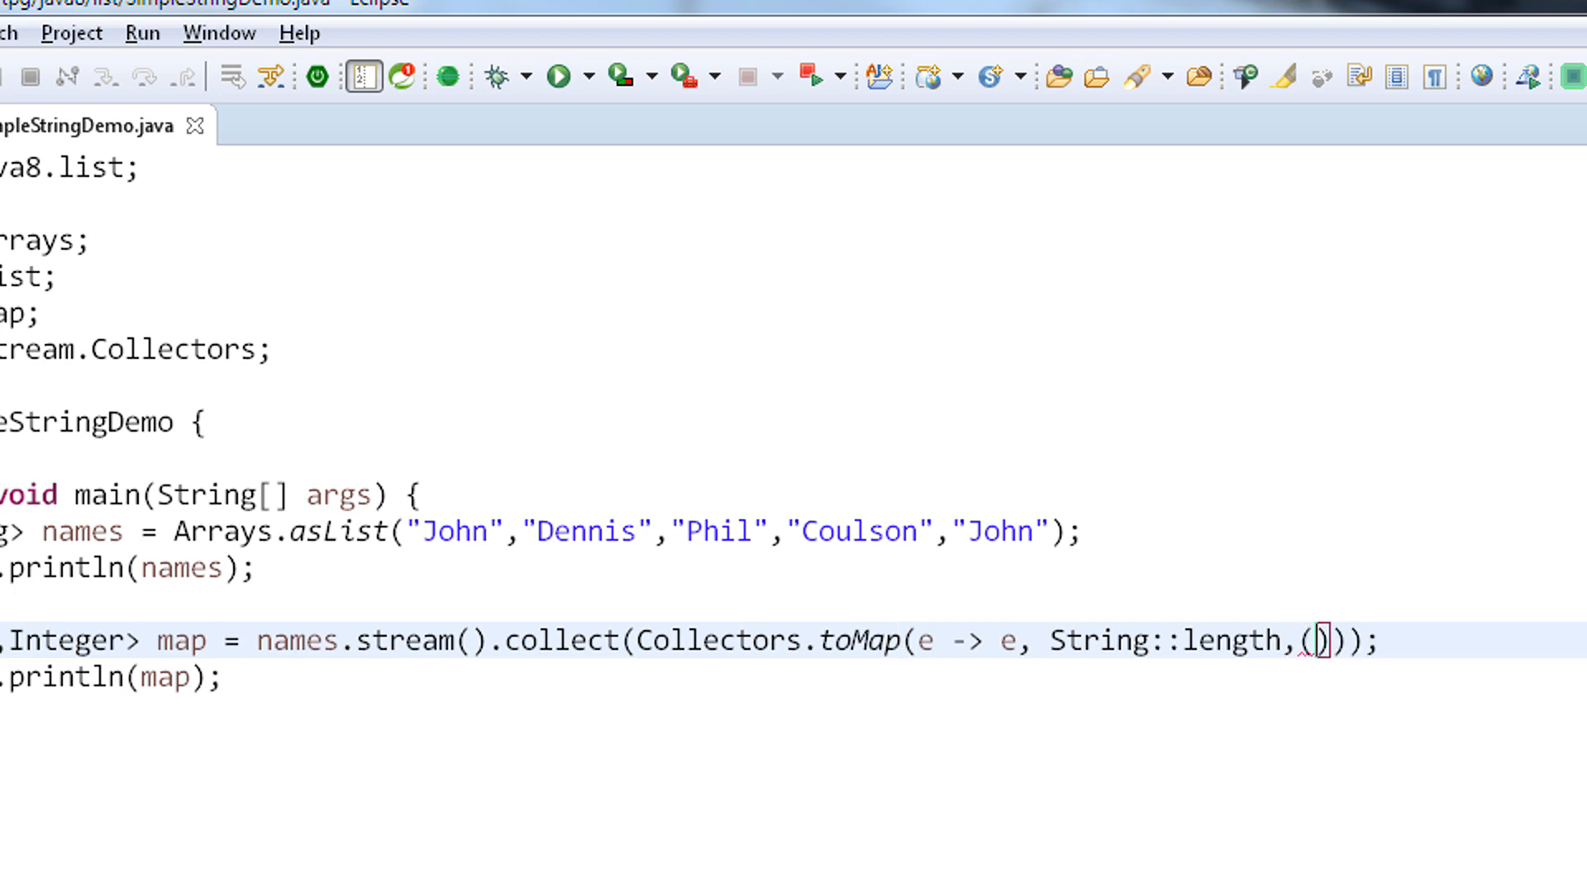
pyautogui.write('e1')
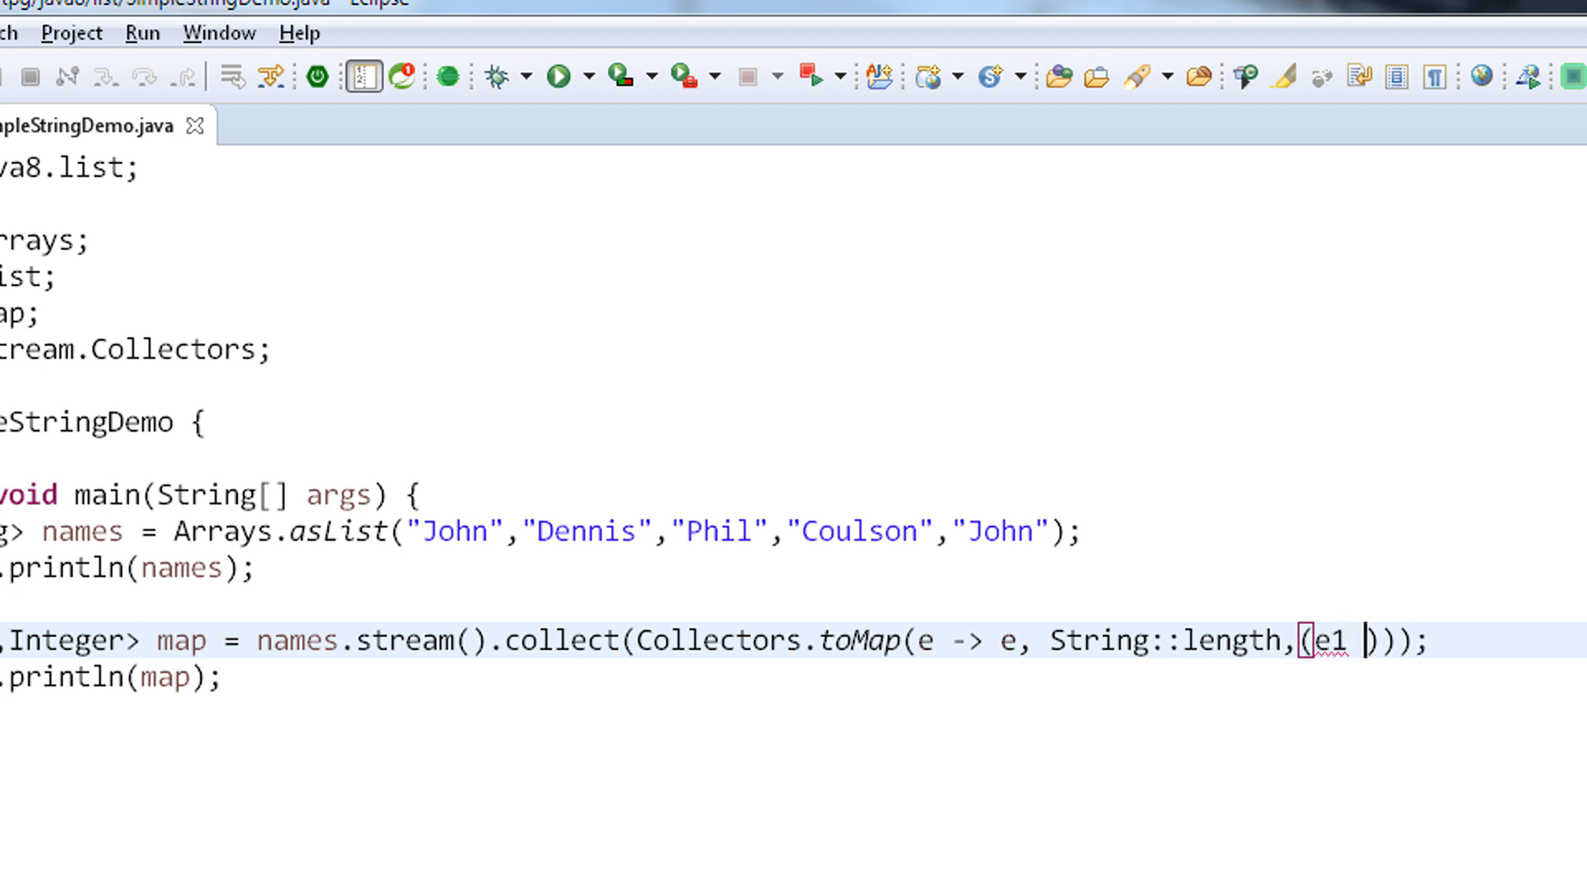
pyautogui.write(', e2')
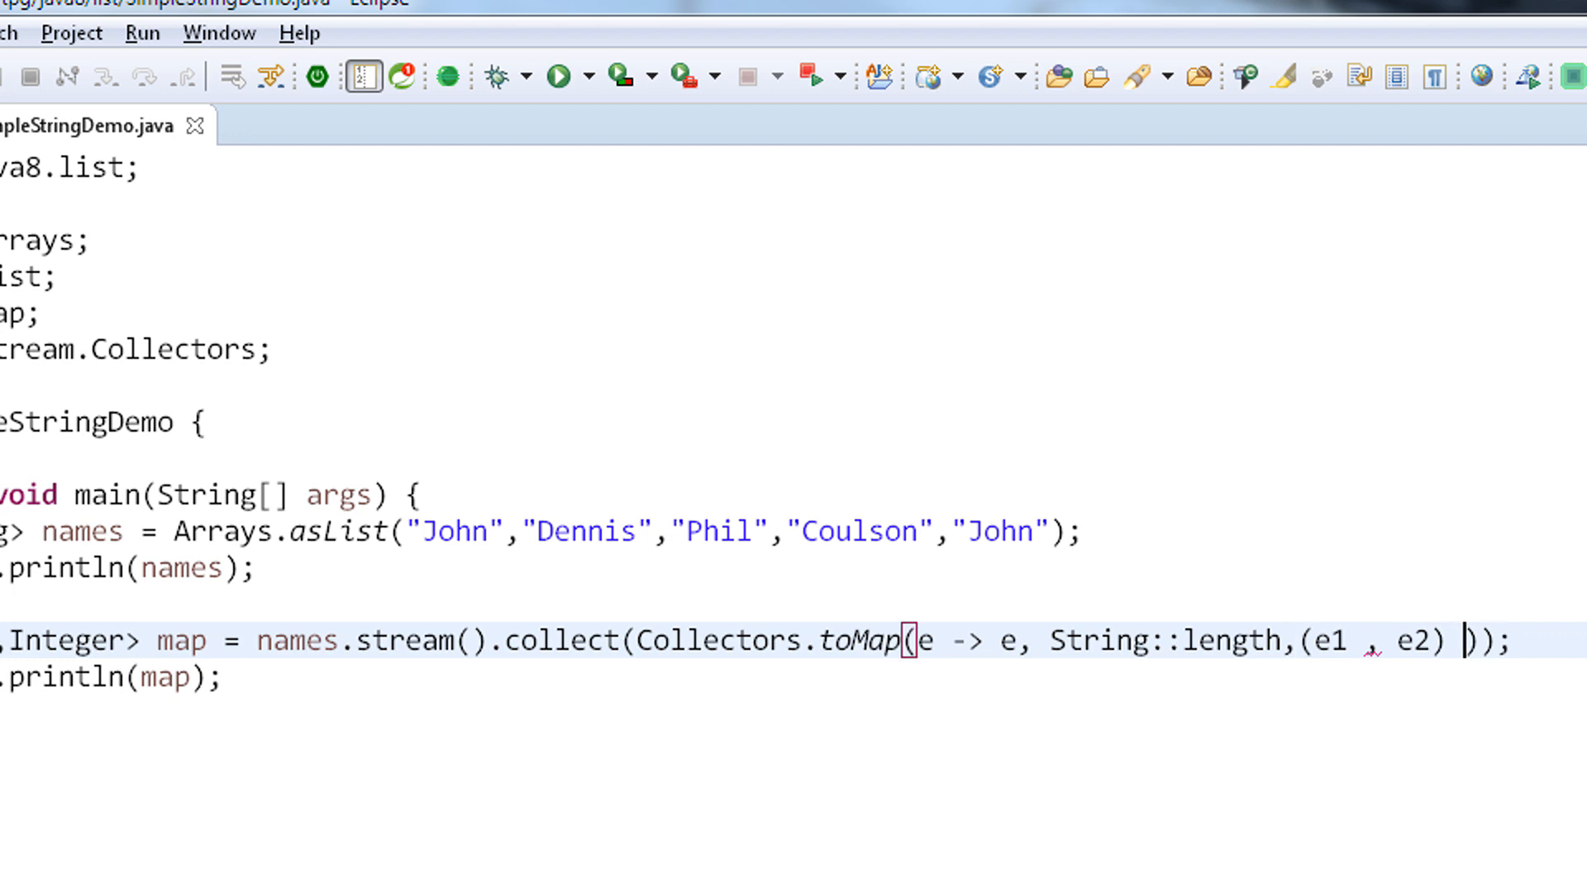
pyautogui.write('->')
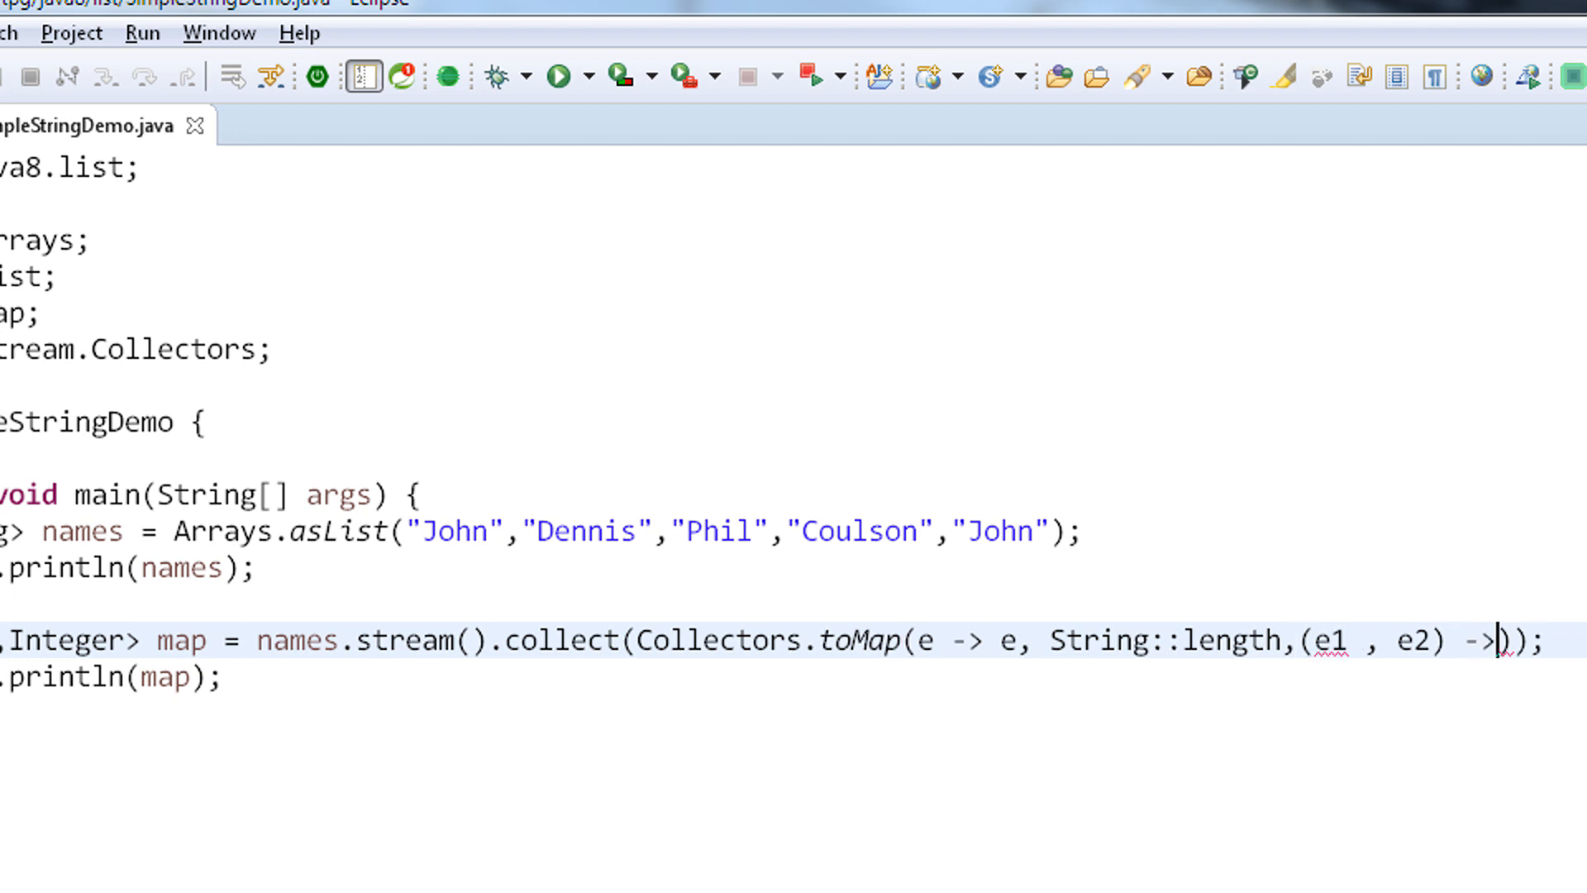
pyautogui.write('e1')
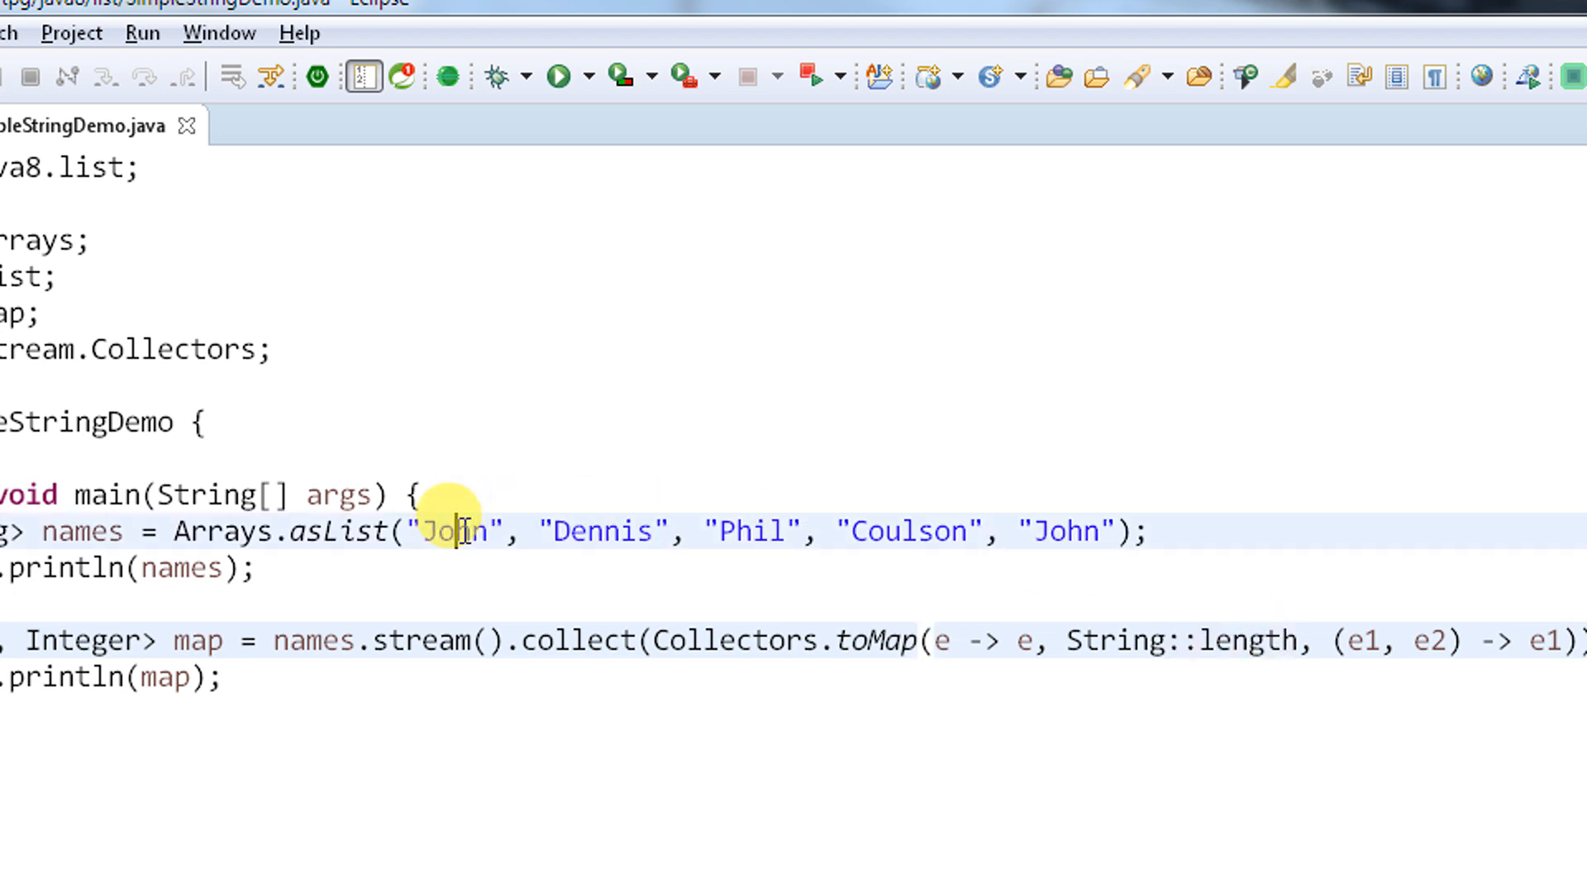
# Rerun SimpleStringDemo and check that the console map shows a single John=4
pyautogui.doubleClick(456, 531)
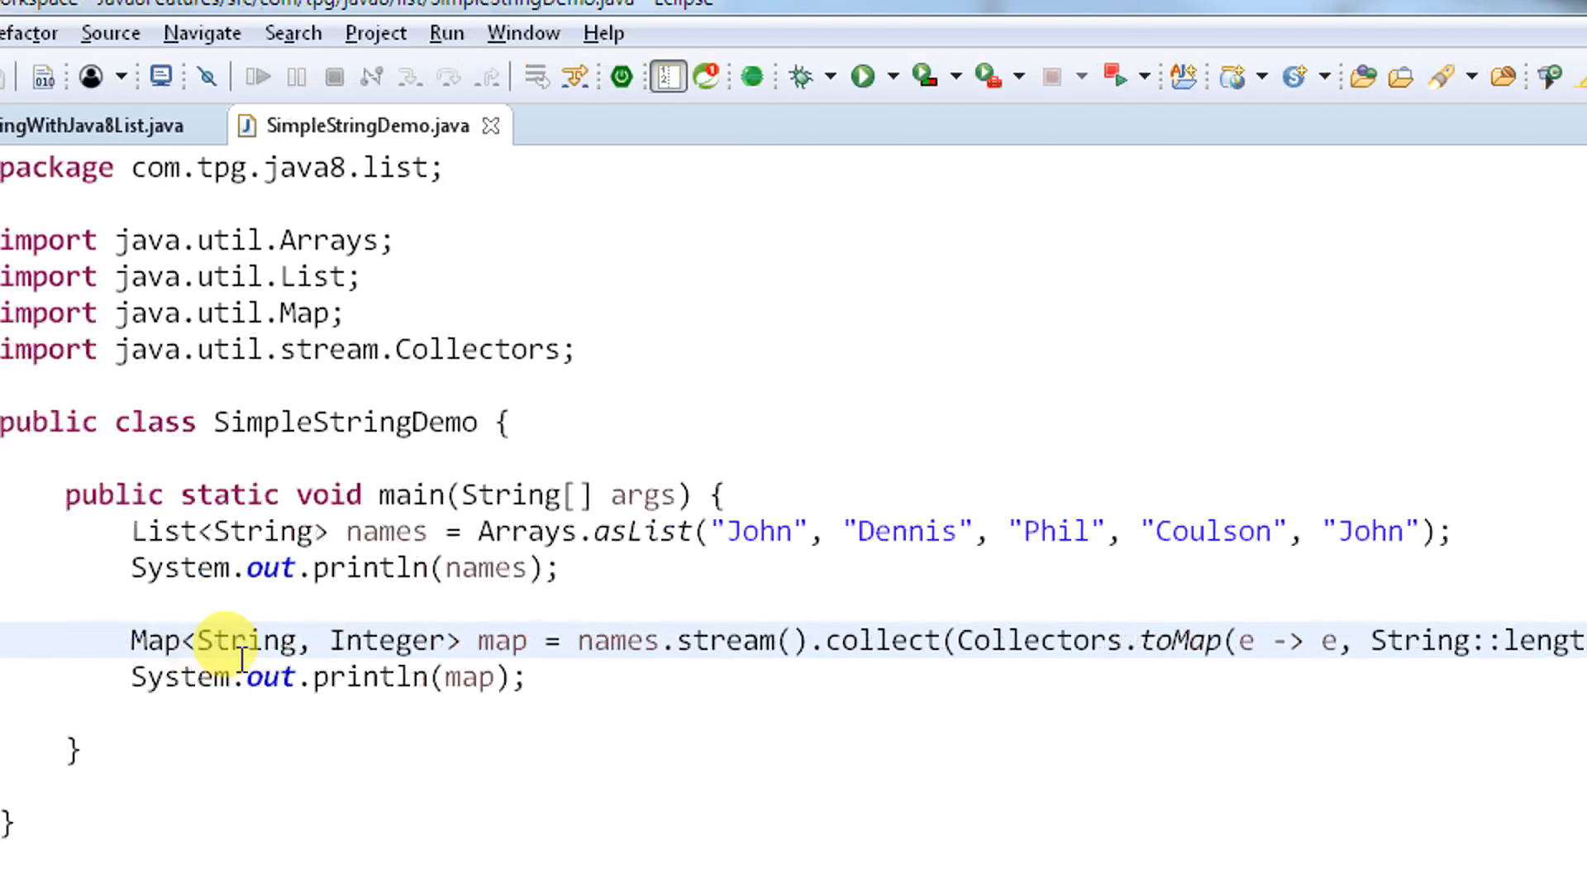
pyautogui.rightClick(240, 639)
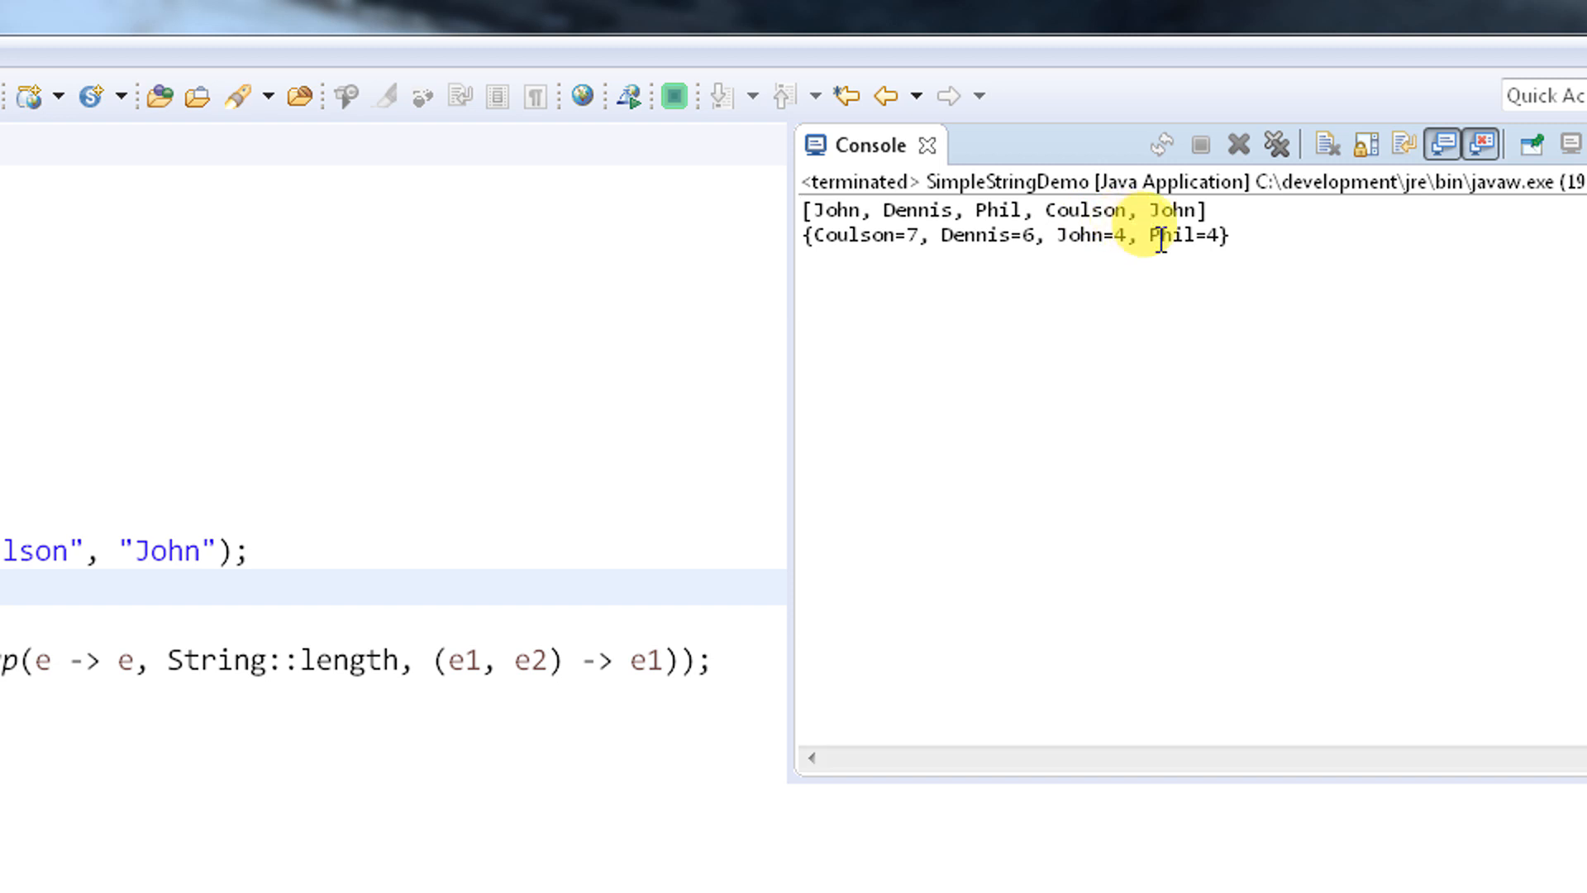
pyautogui.doubleClick(1073, 235)
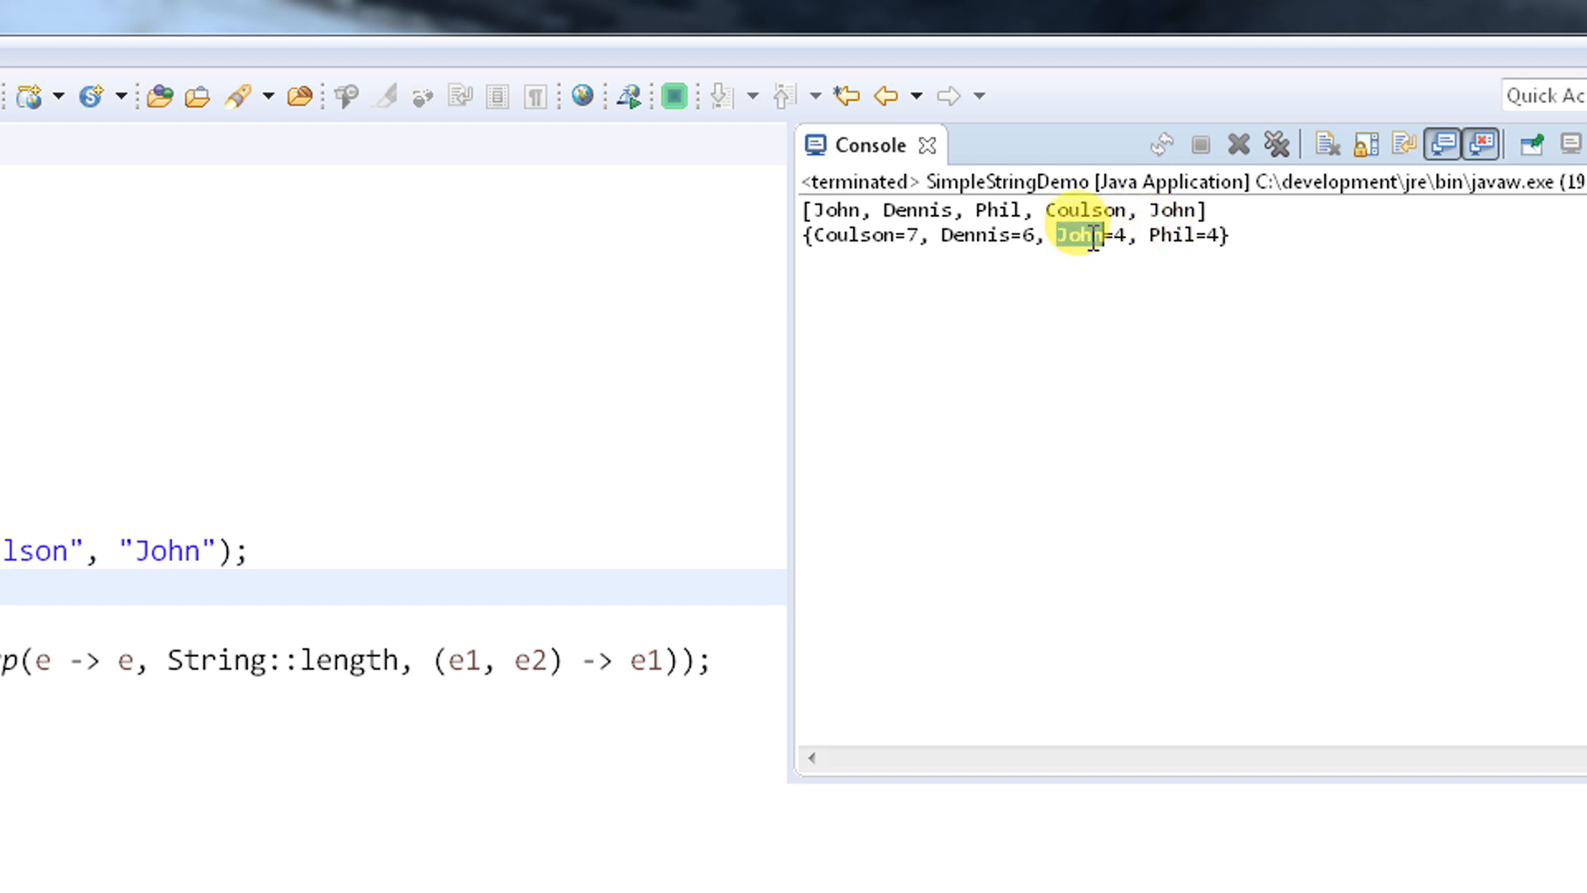